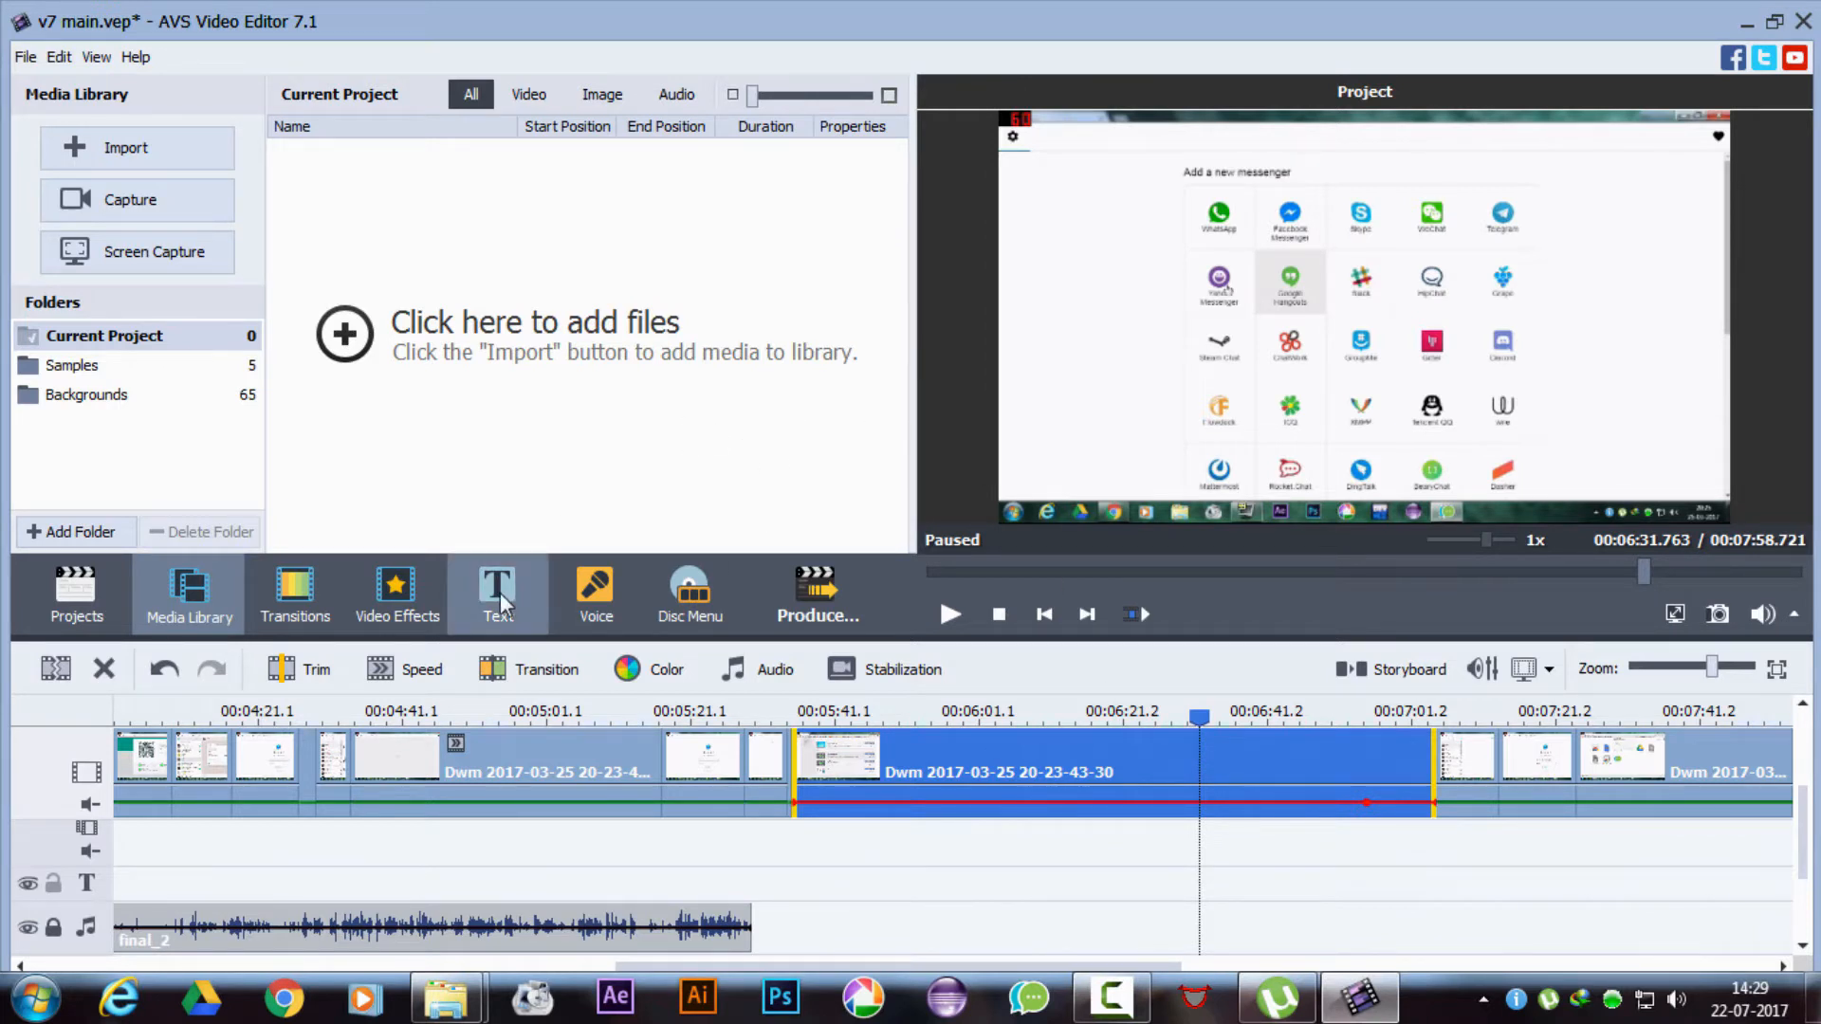
Show the Text library for the v7 project, whose text type list is empty.
left_click(497, 594)
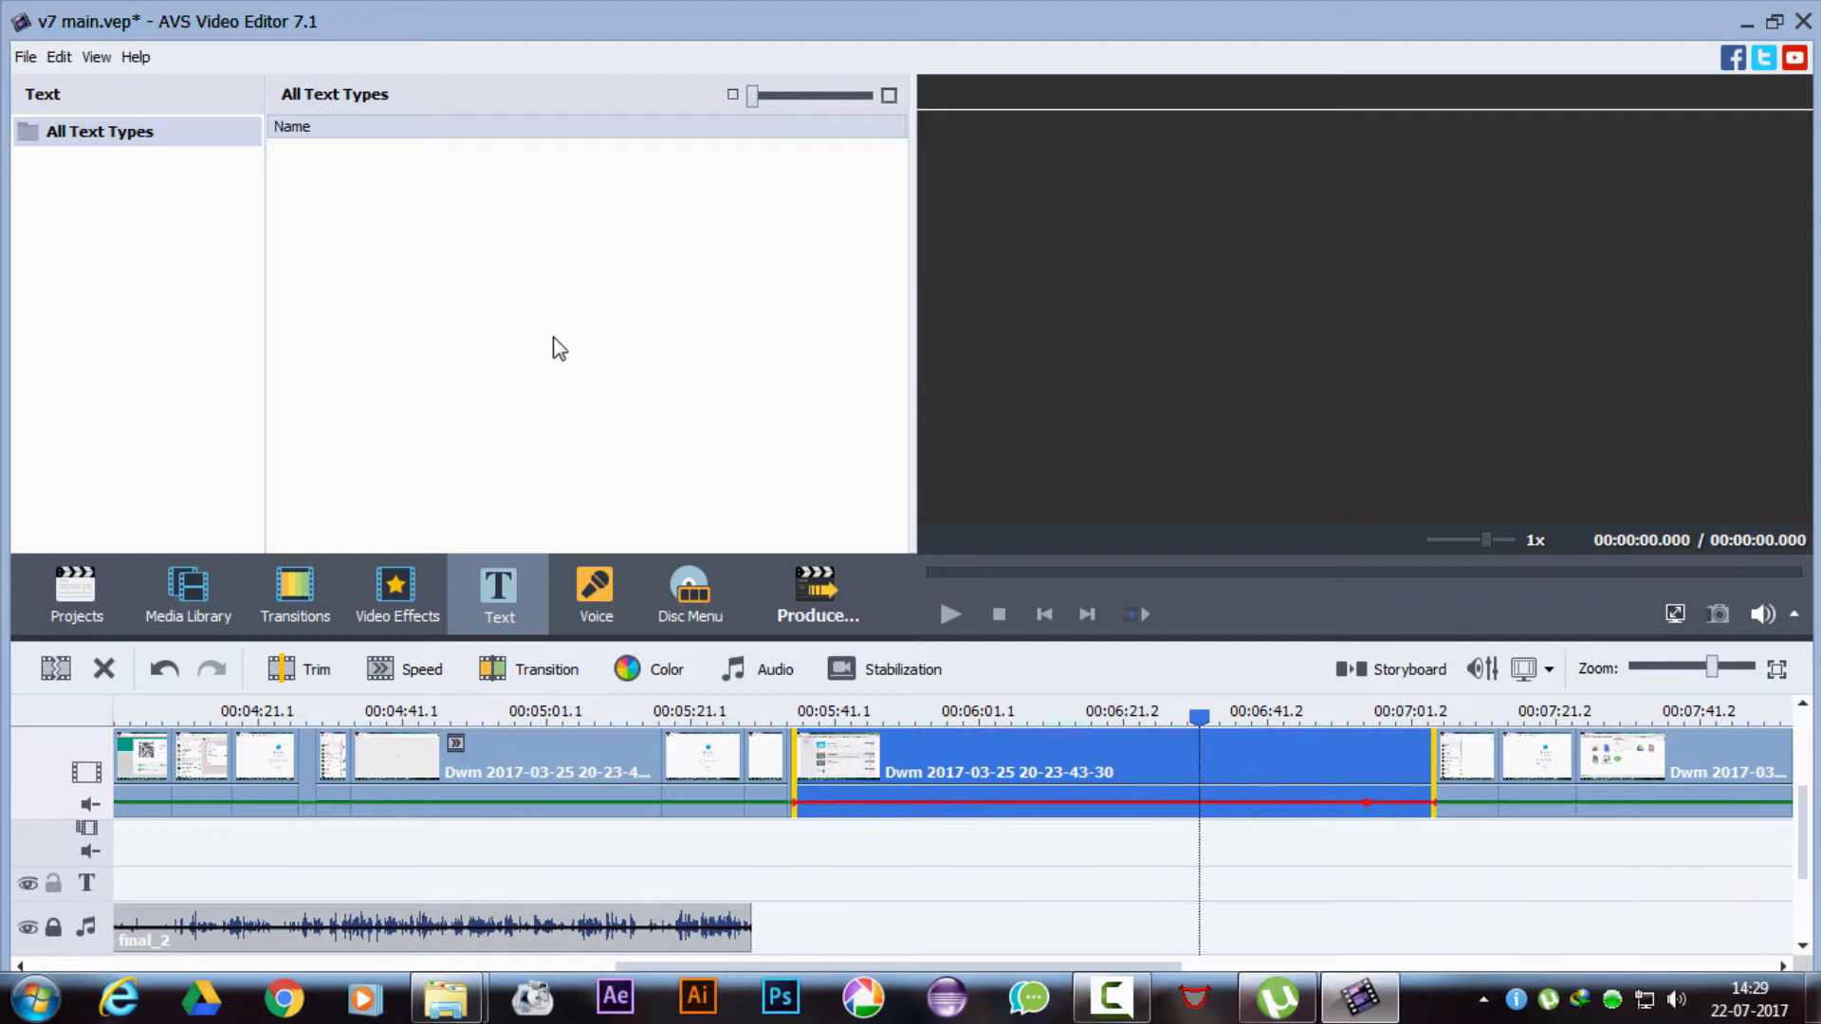
mouse_move(1165, 692)
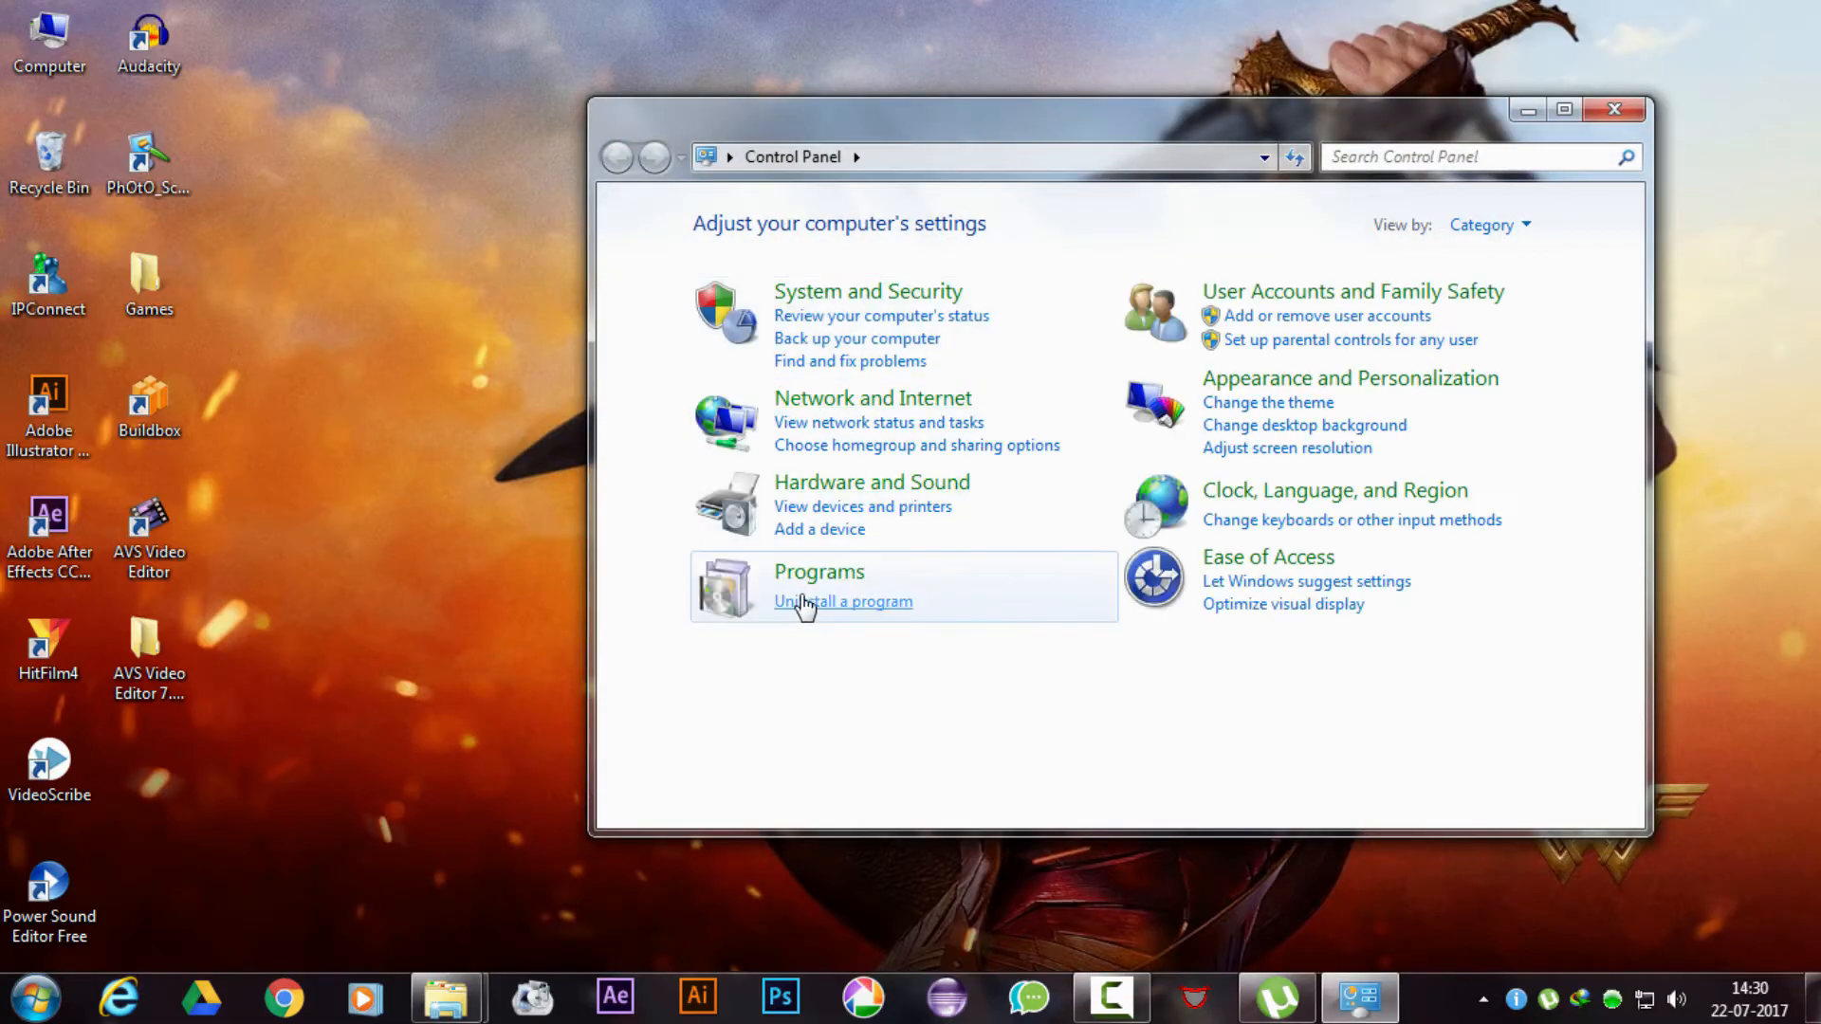
Uninstall AVS Video Editor 7.1 from Control Panel's installed programs list and confirm.
left_click(843, 601)
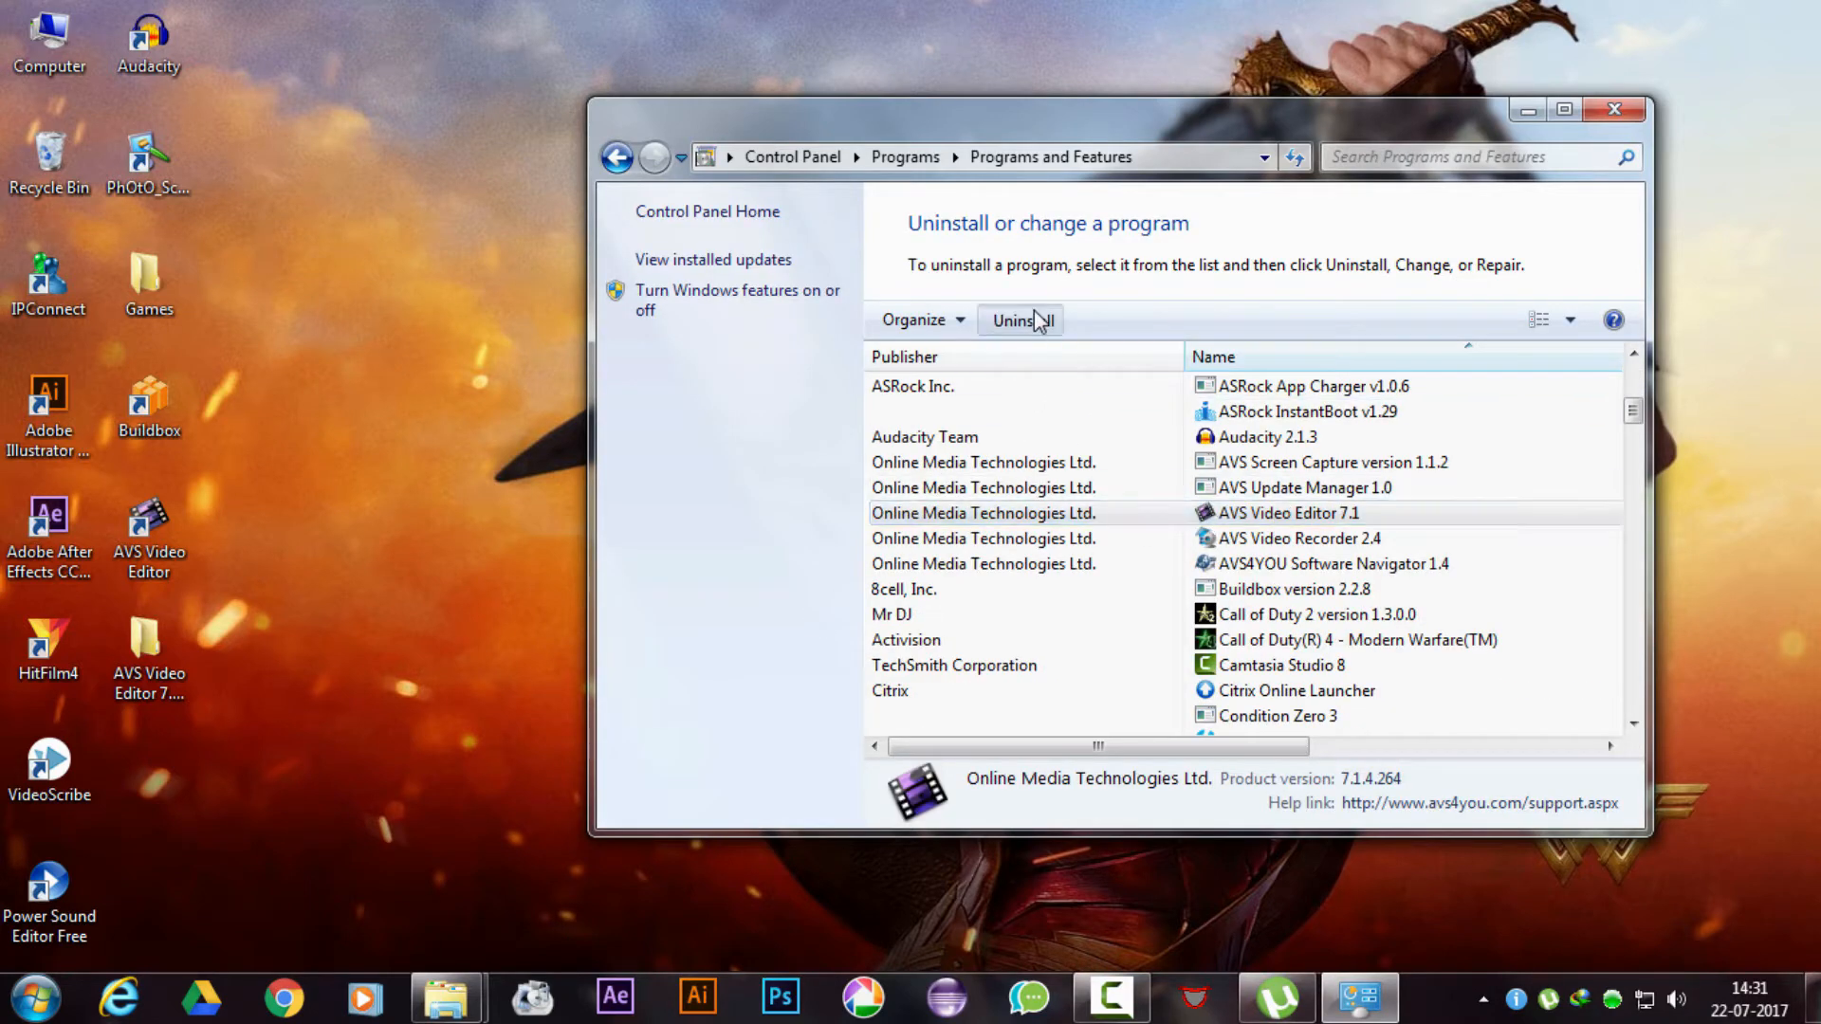
left_click(1020, 319)
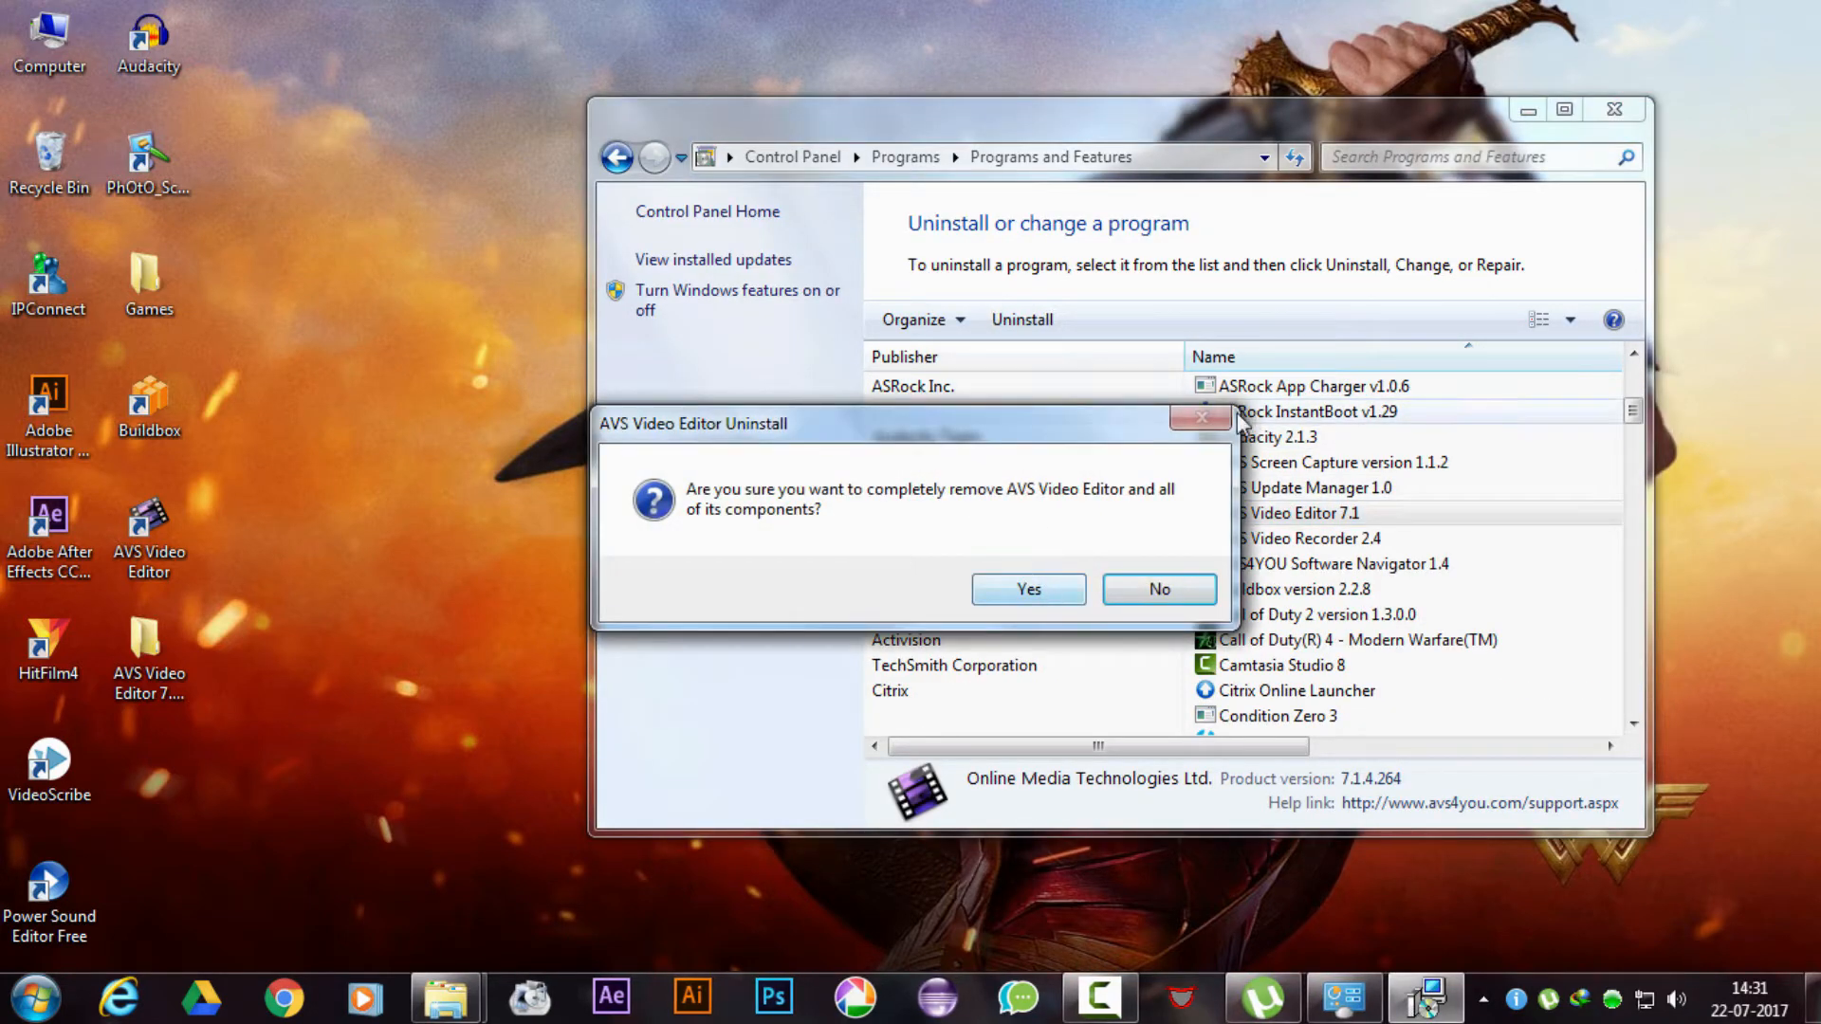
left_click(1026, 589)
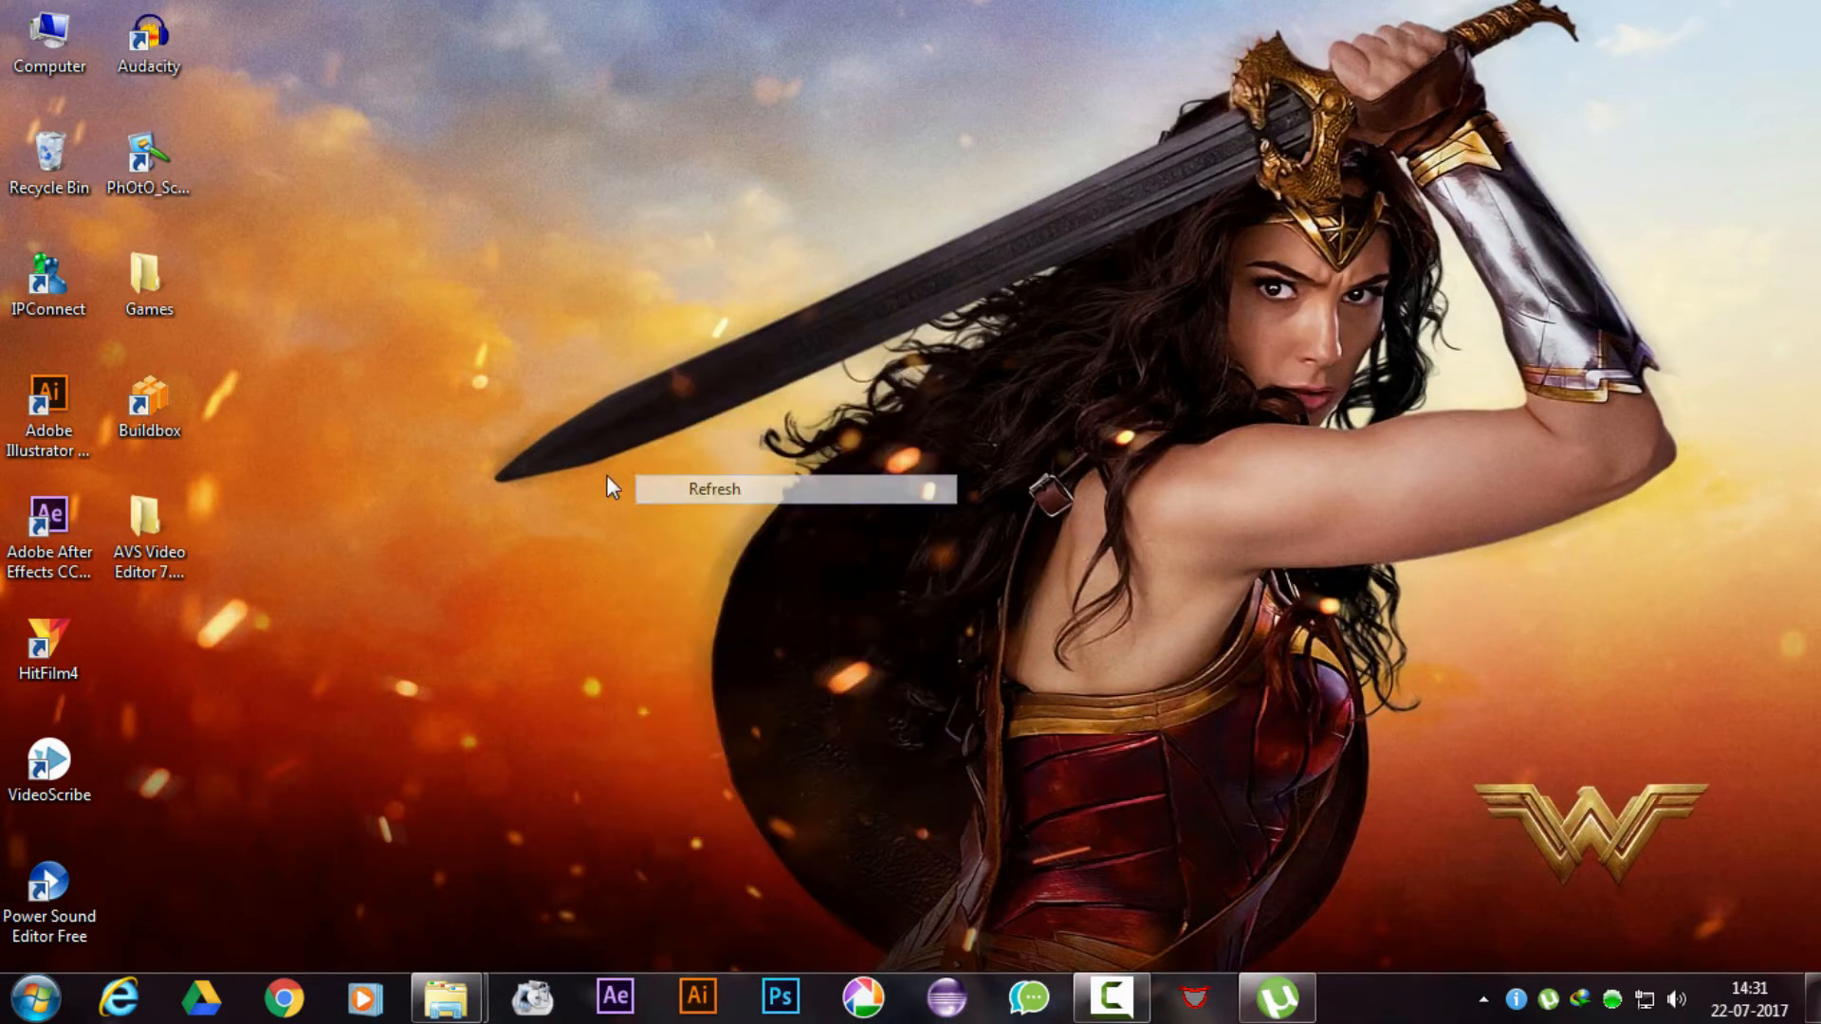
mouse_move(149, 534)
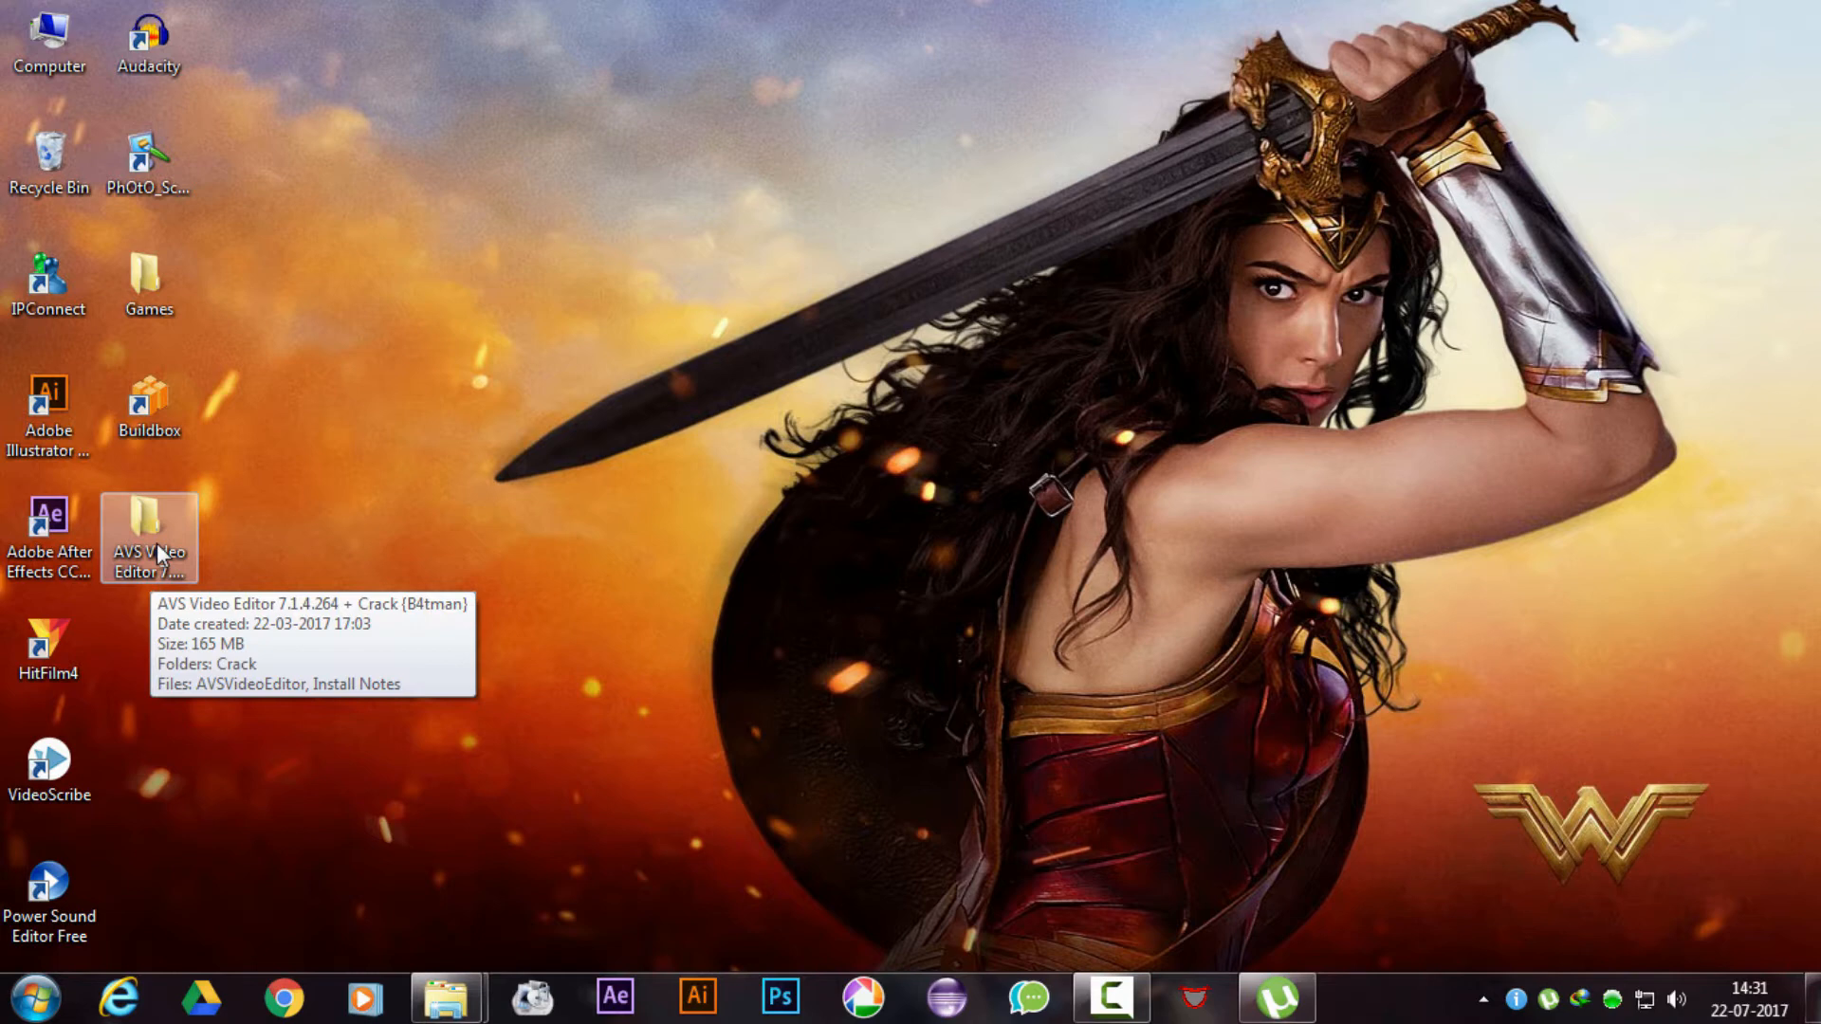
Run AVSVideoEditor setup from the AVS Video Editor + Crack folder with default install location.
left_click(149, 534)
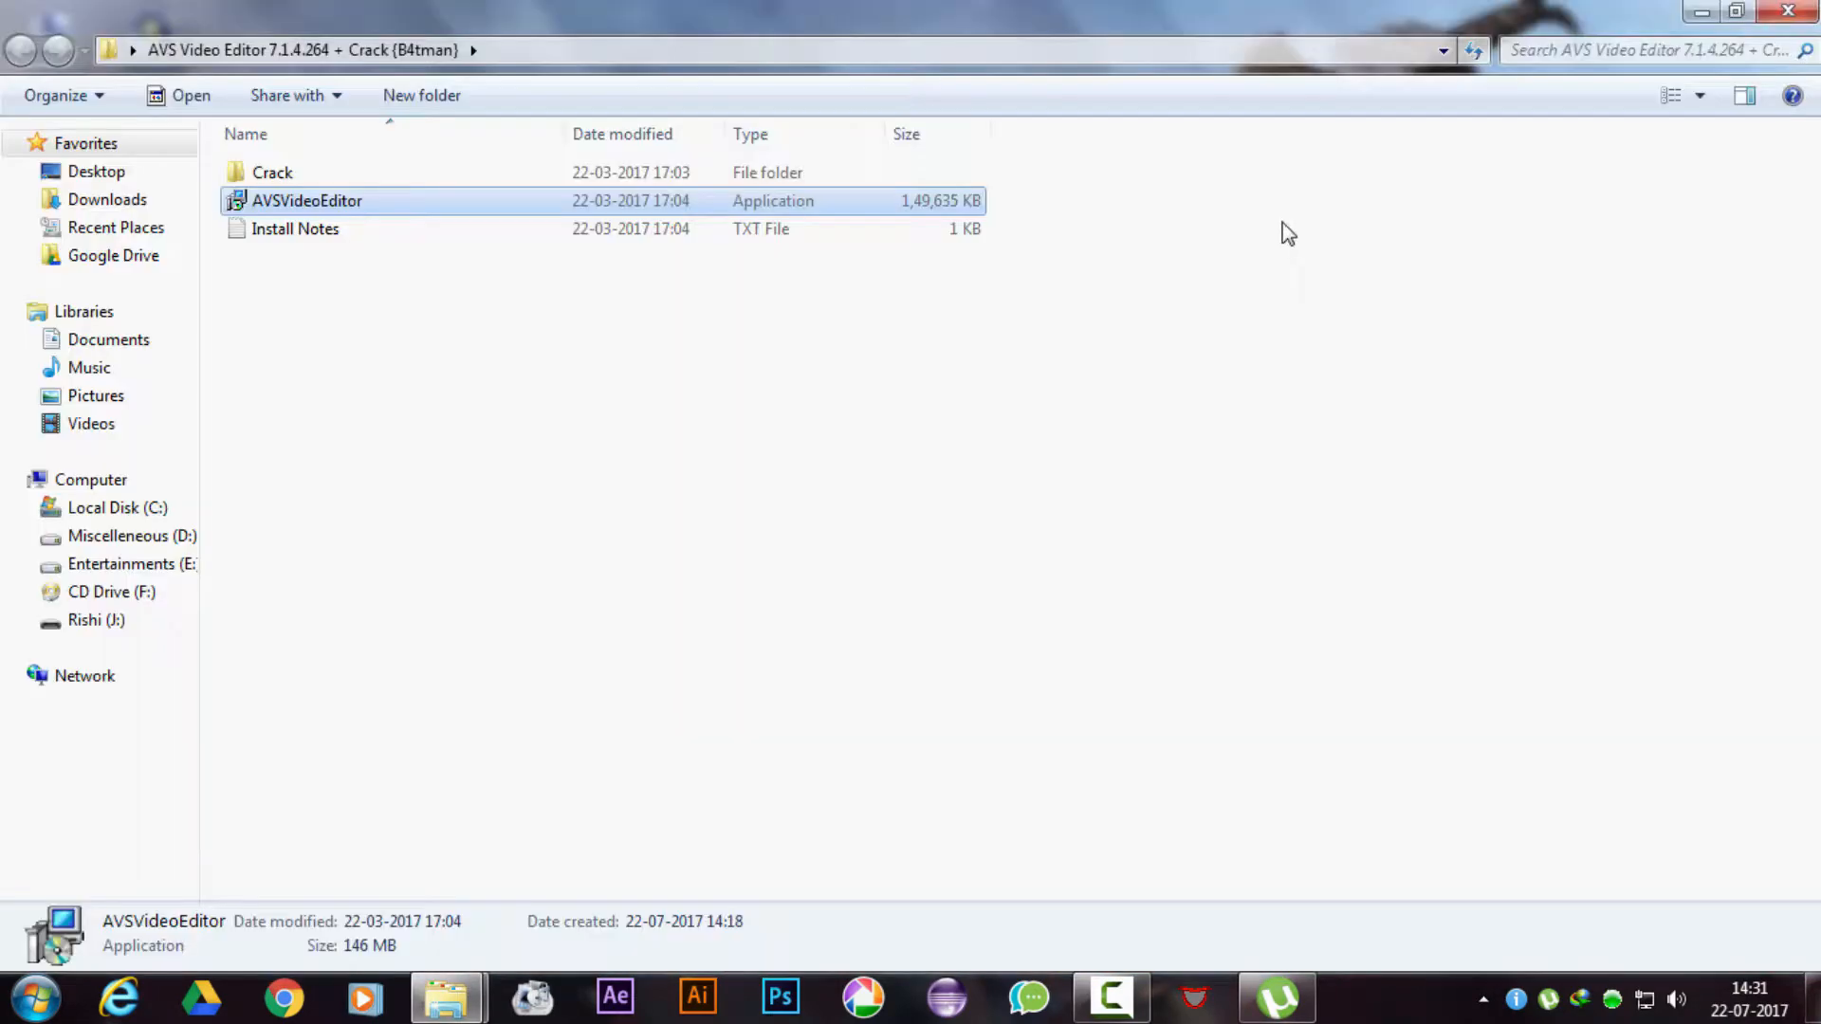
double_click(306, 200)
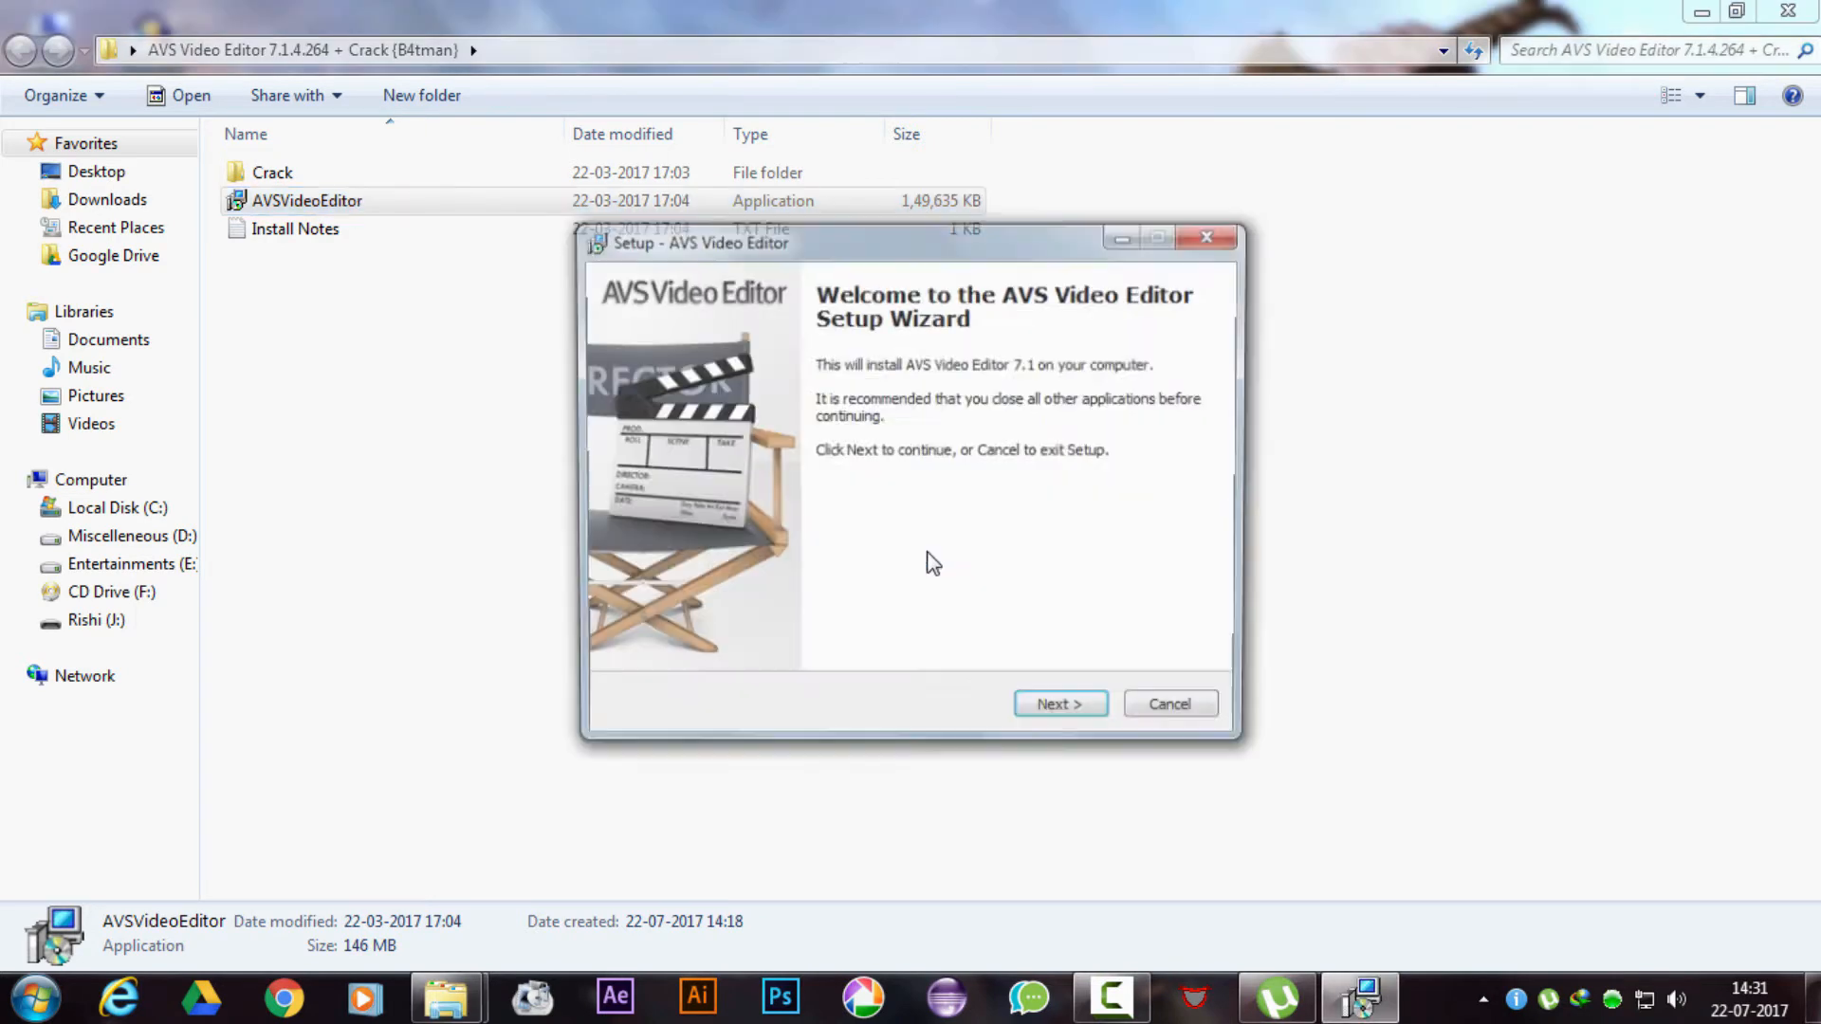
left_click(1059, 703)
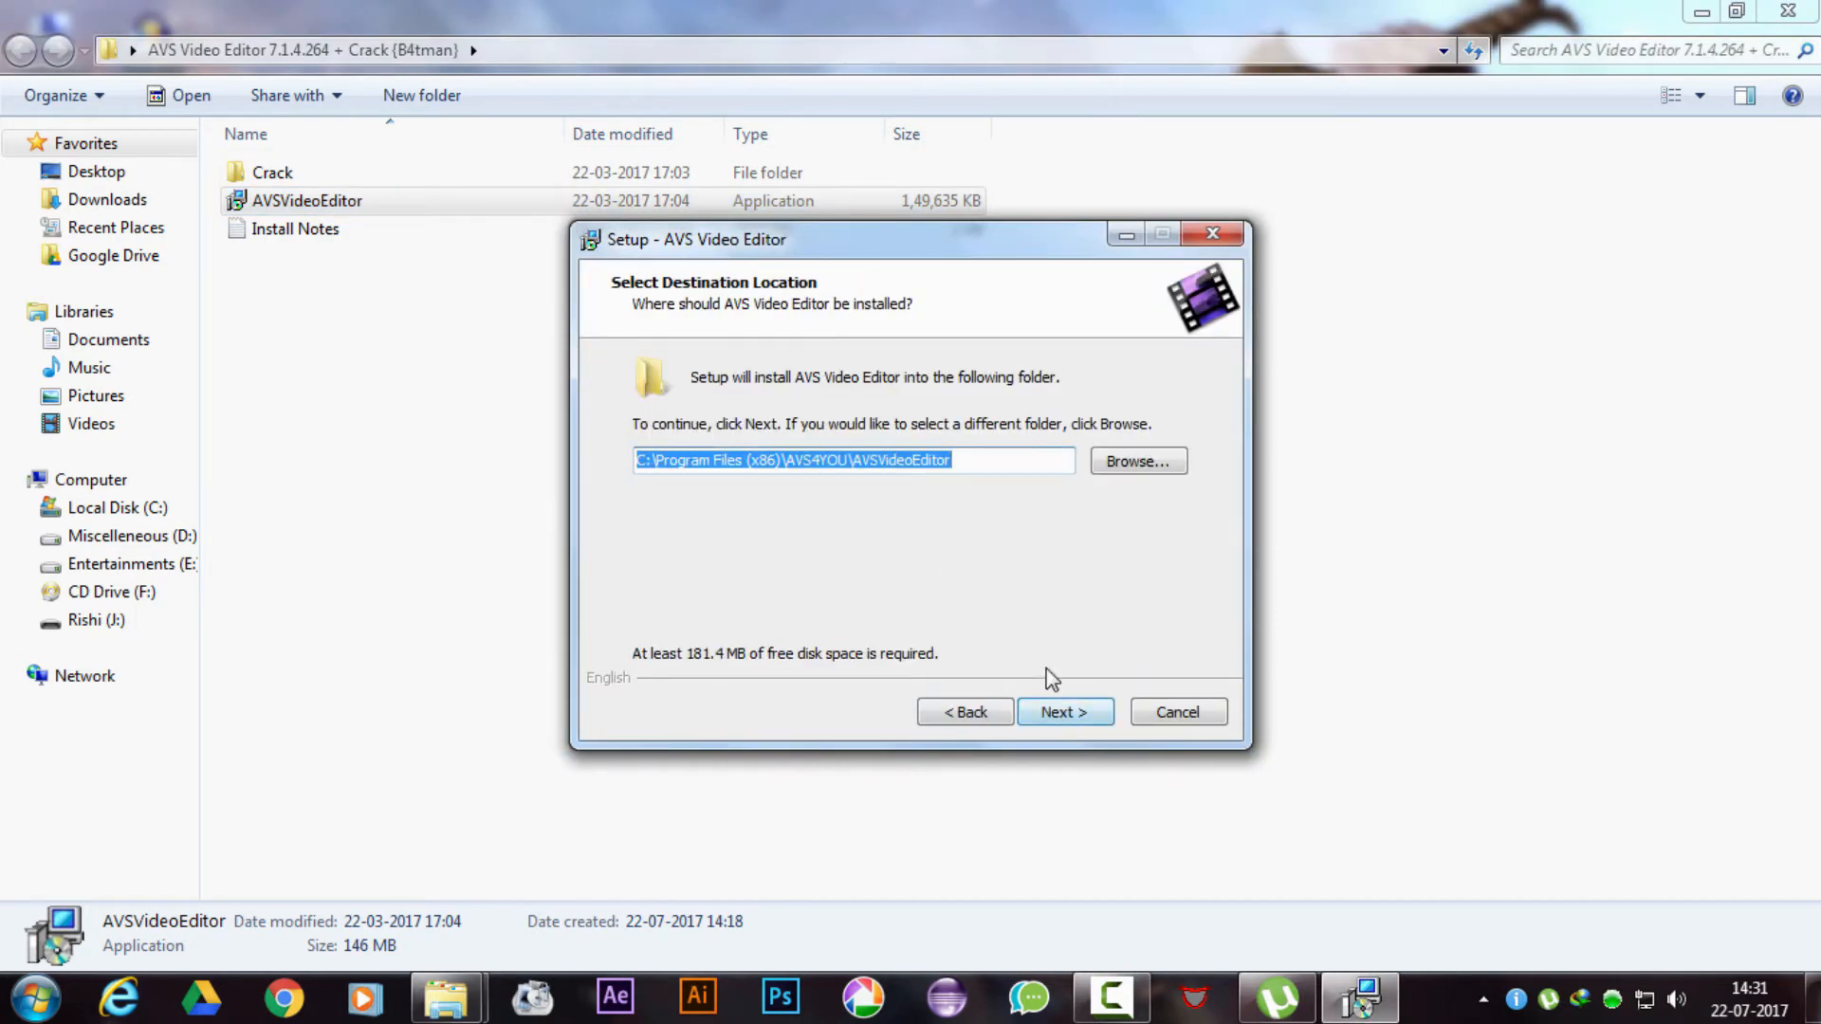
left_click(1062, 712)
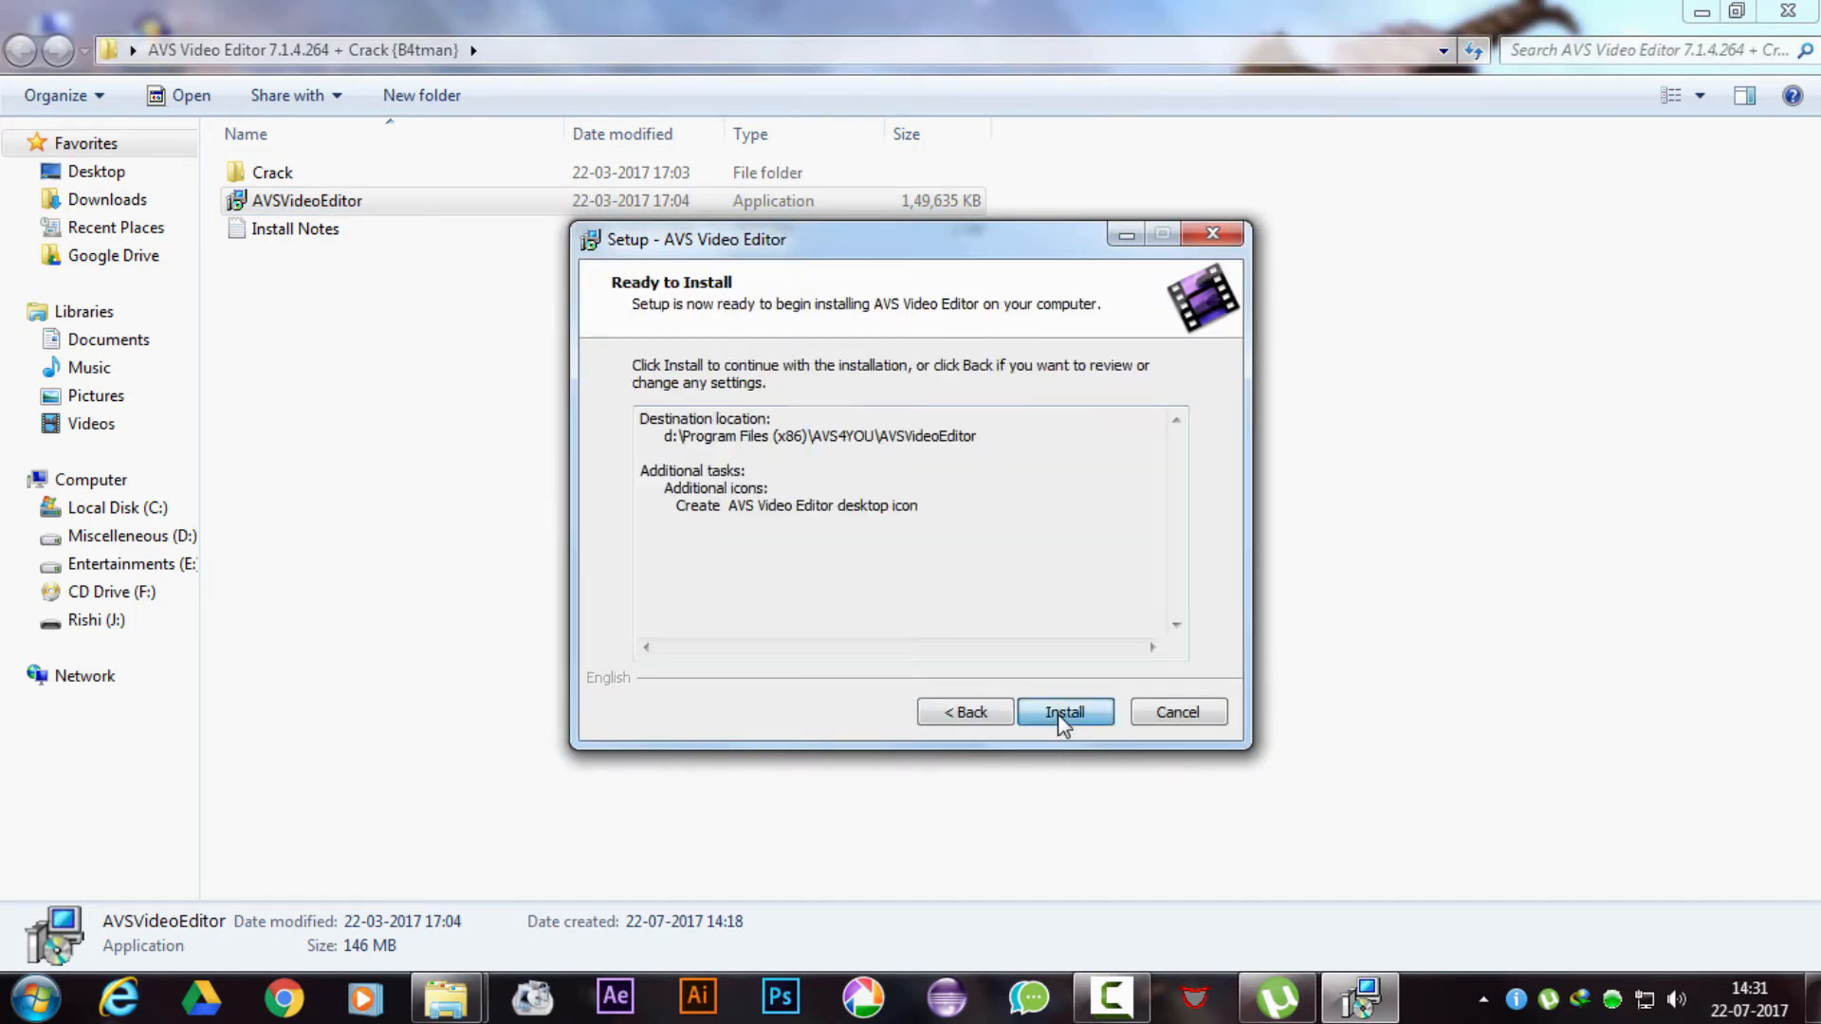
left_click(1062, 712)
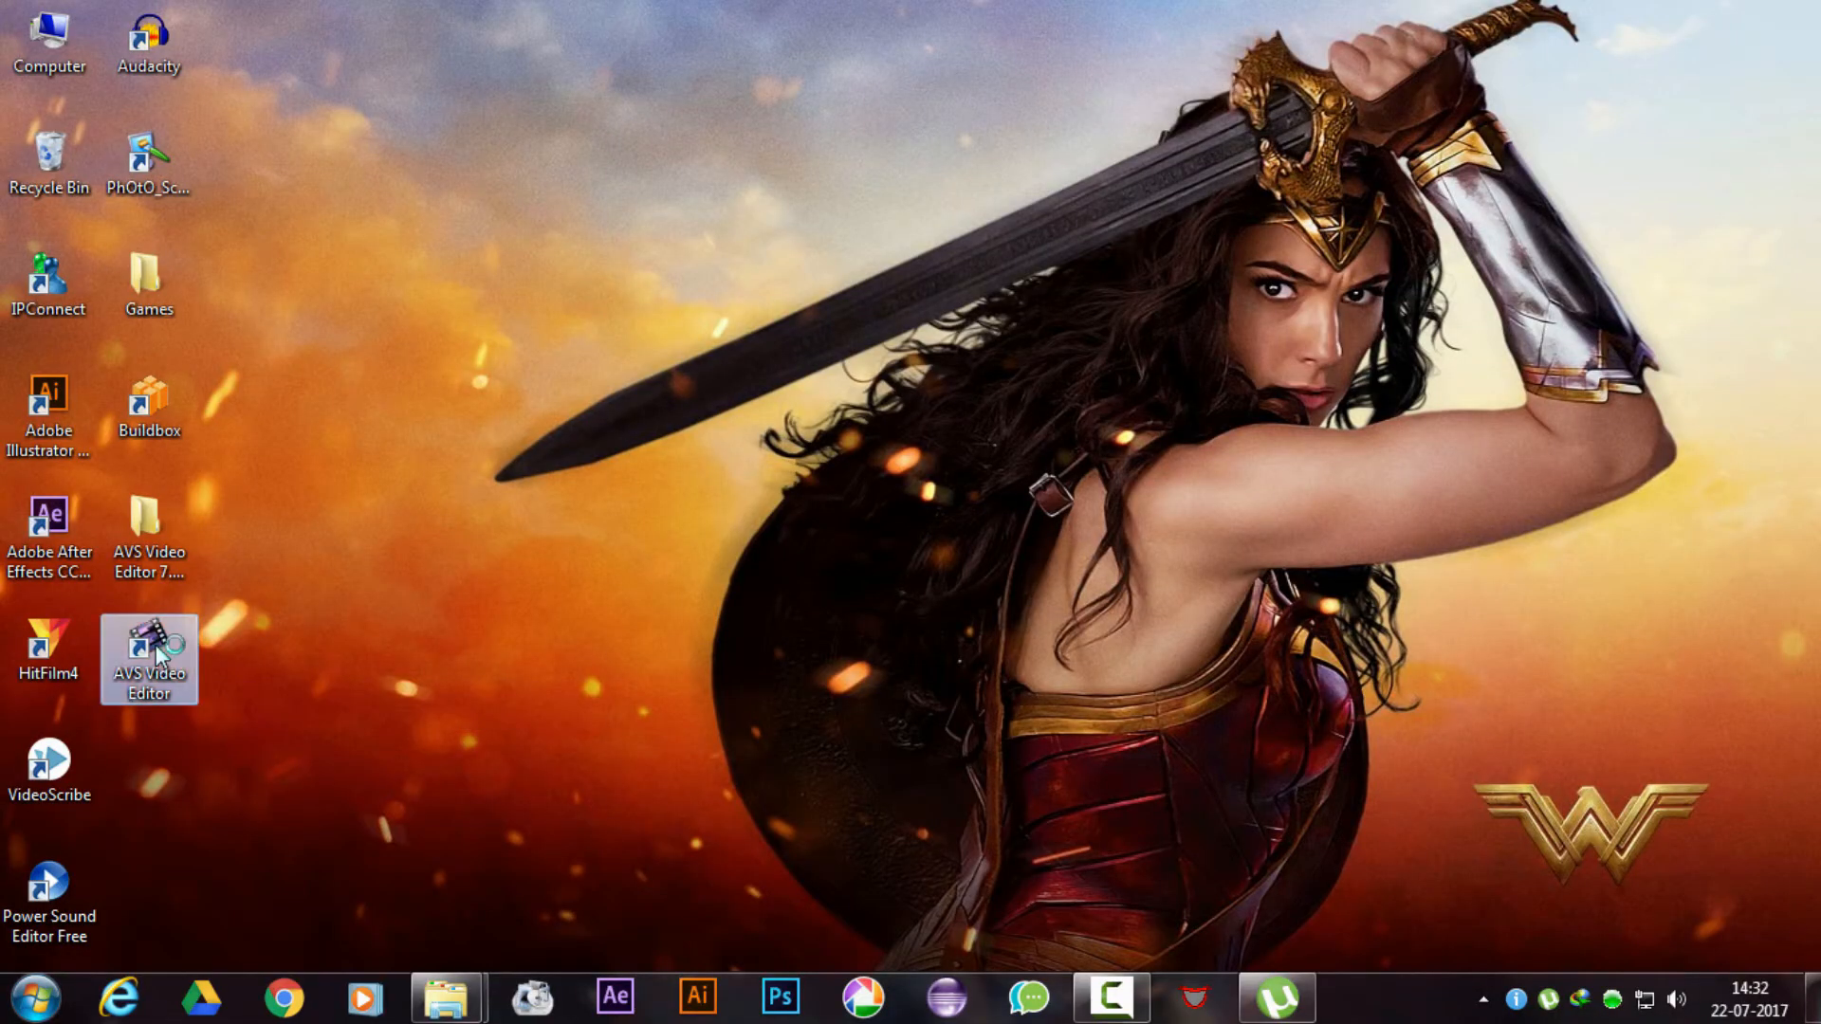
Launch the editor and add a Simple 'Hello' title with its shadow shifted sideways.
double_click(148, 651)
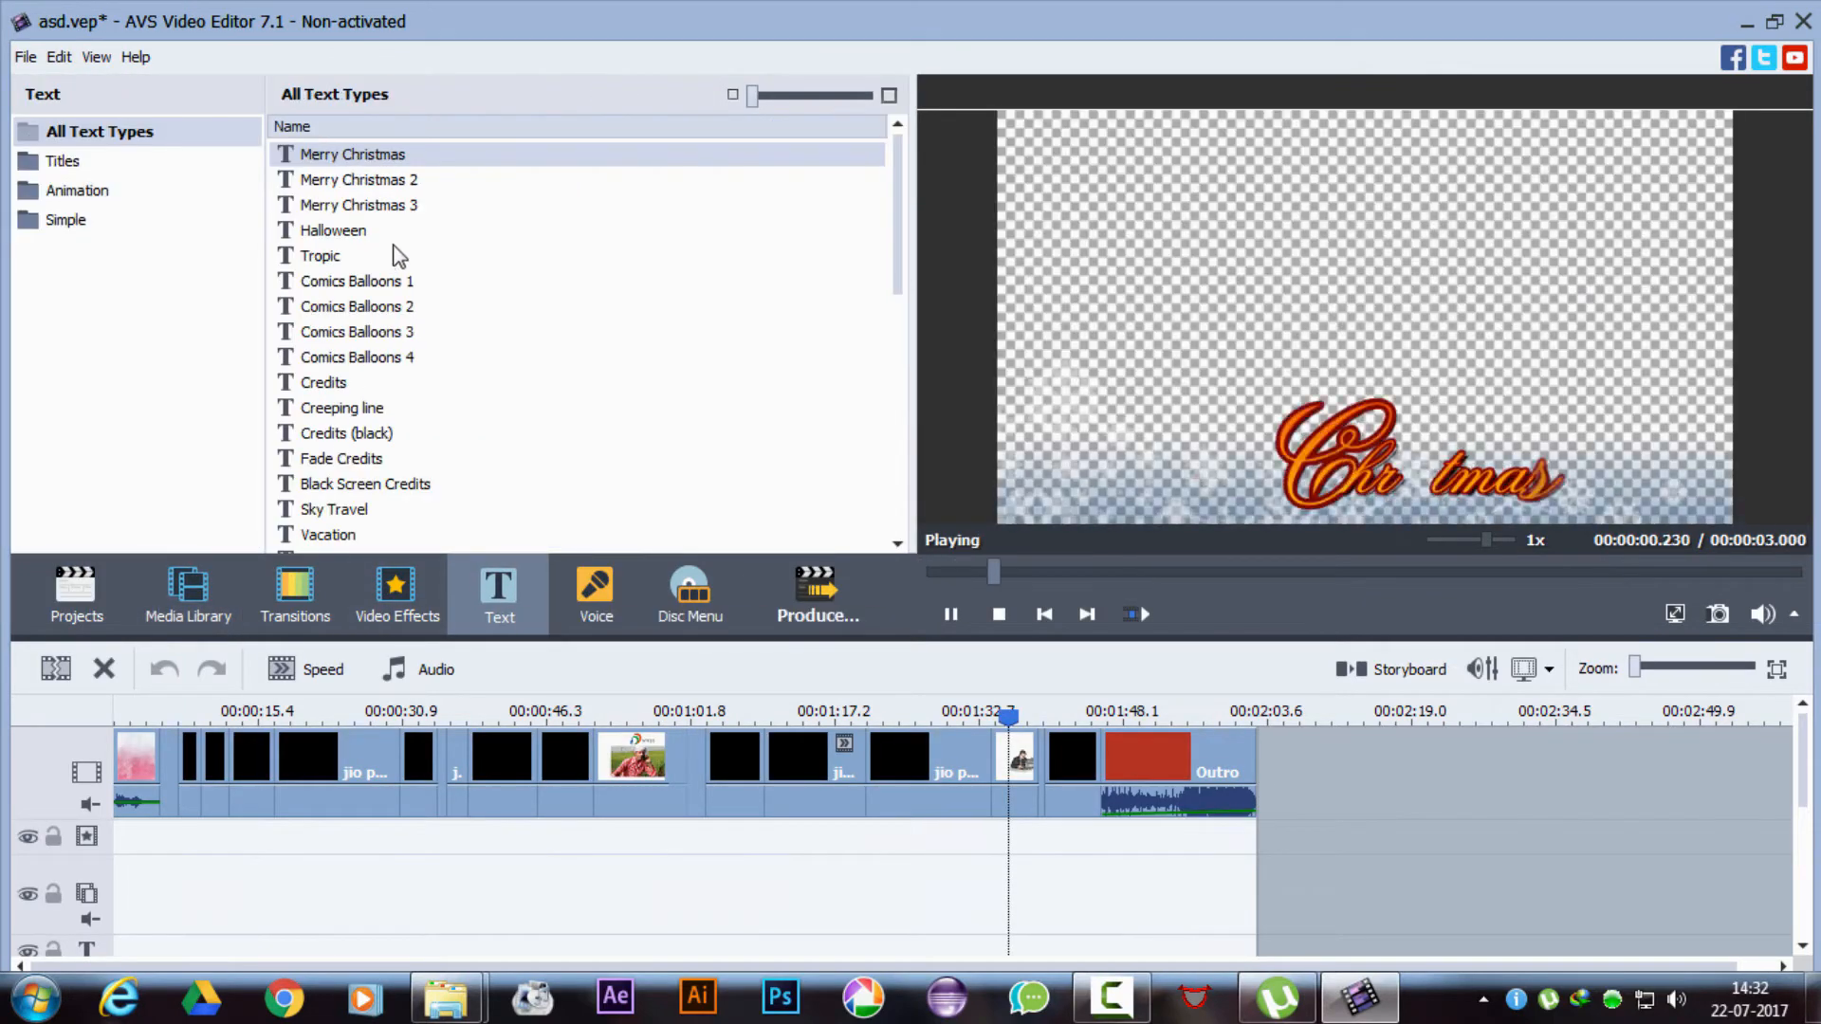
left_click(323, 382)
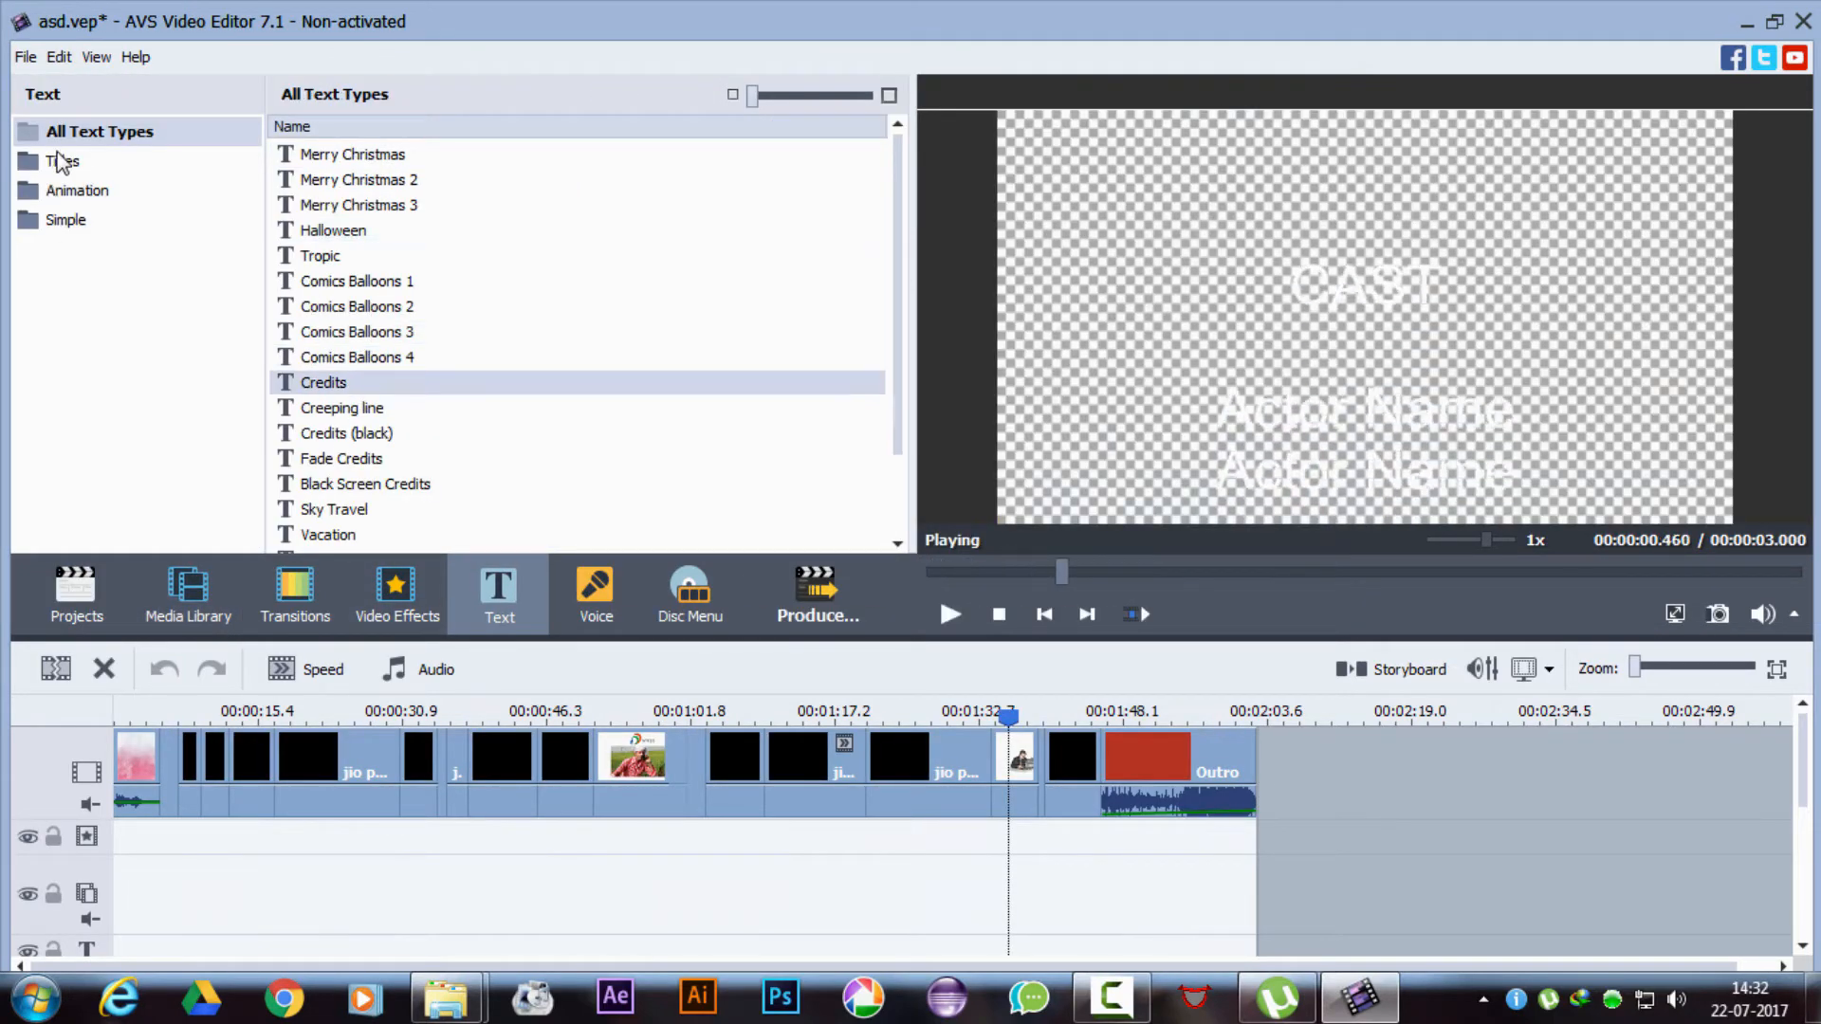
left_click(66, 160)
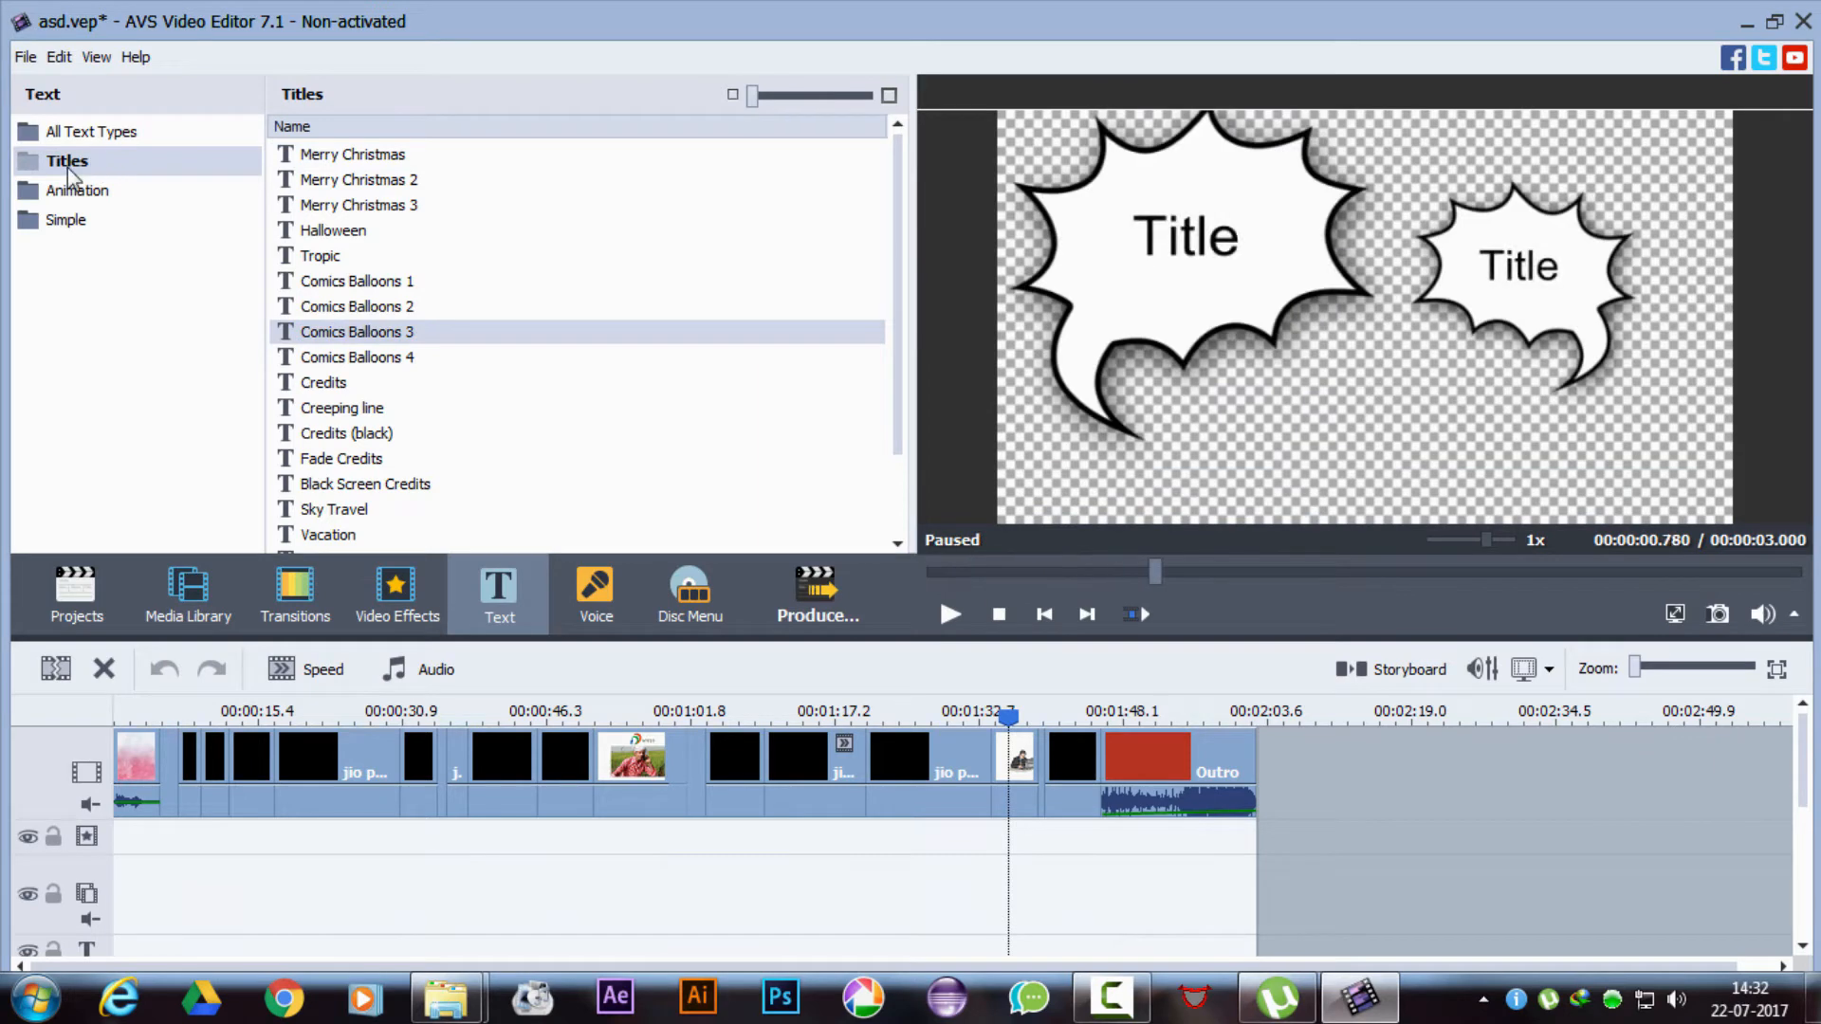
left_click(76, 189)
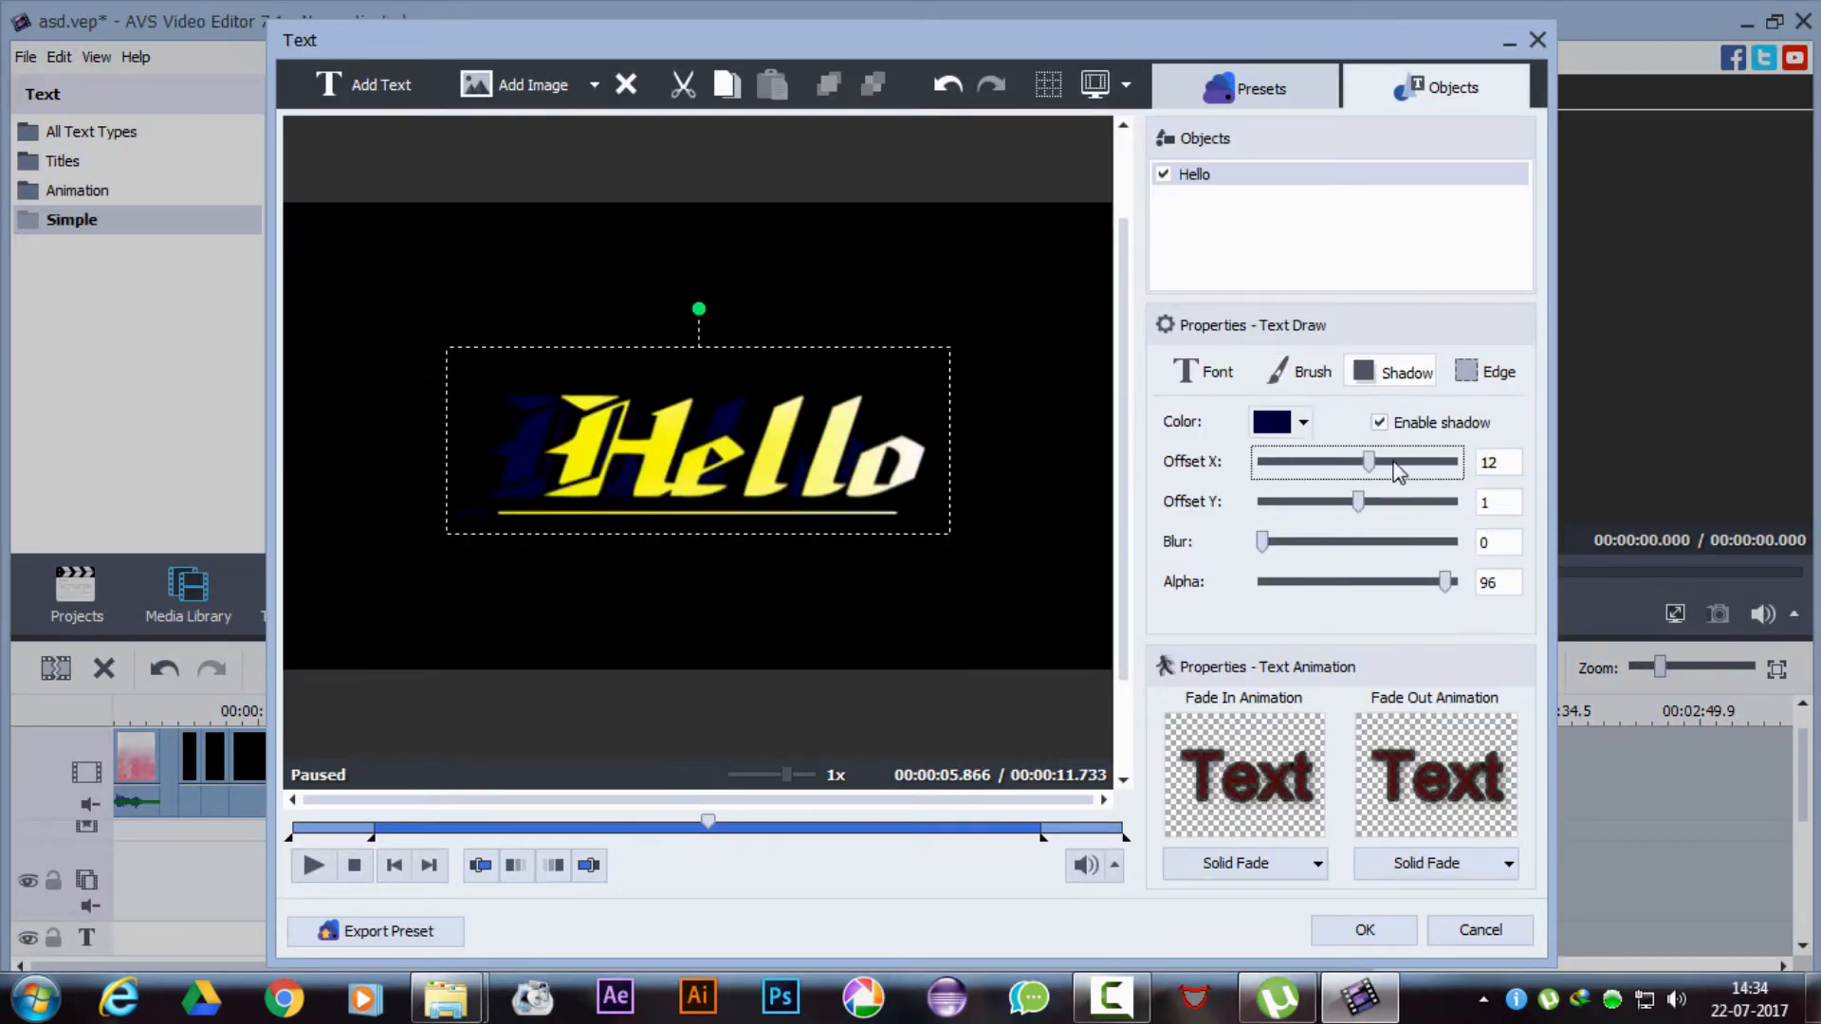
left_click_drag(1262, 542, 1406, 542)
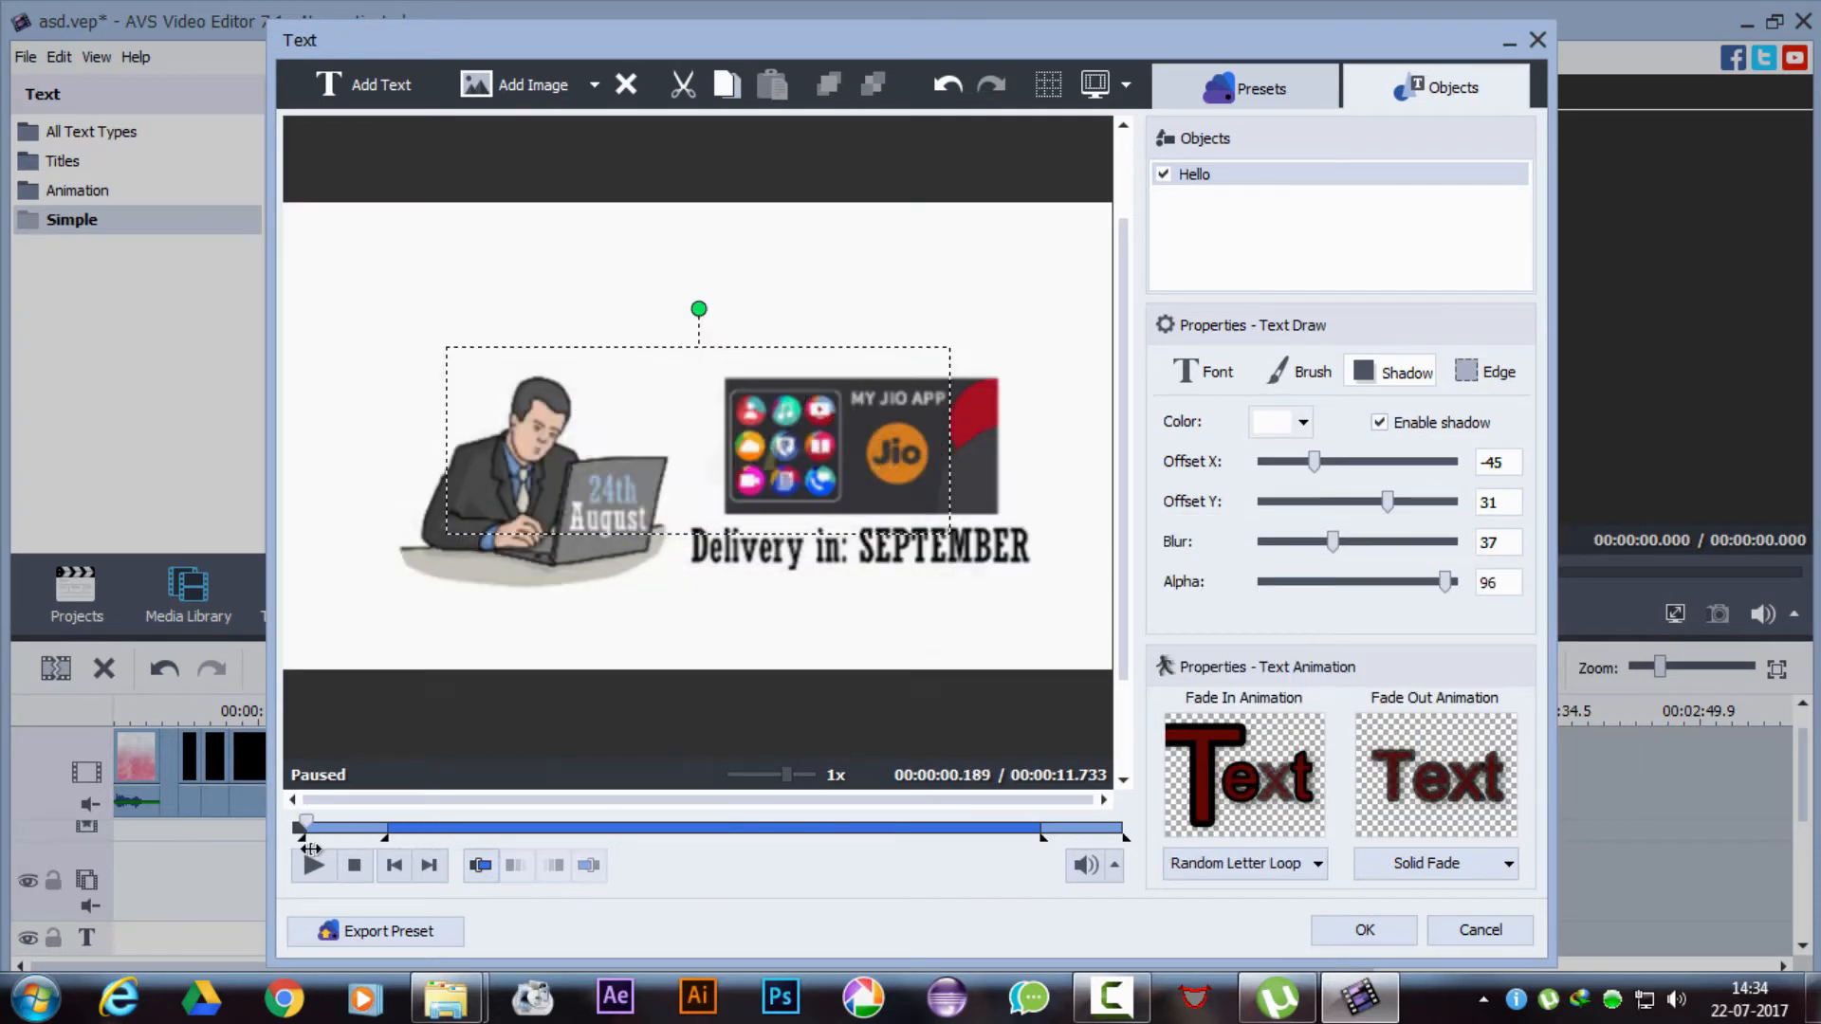
left_click(23, 56)
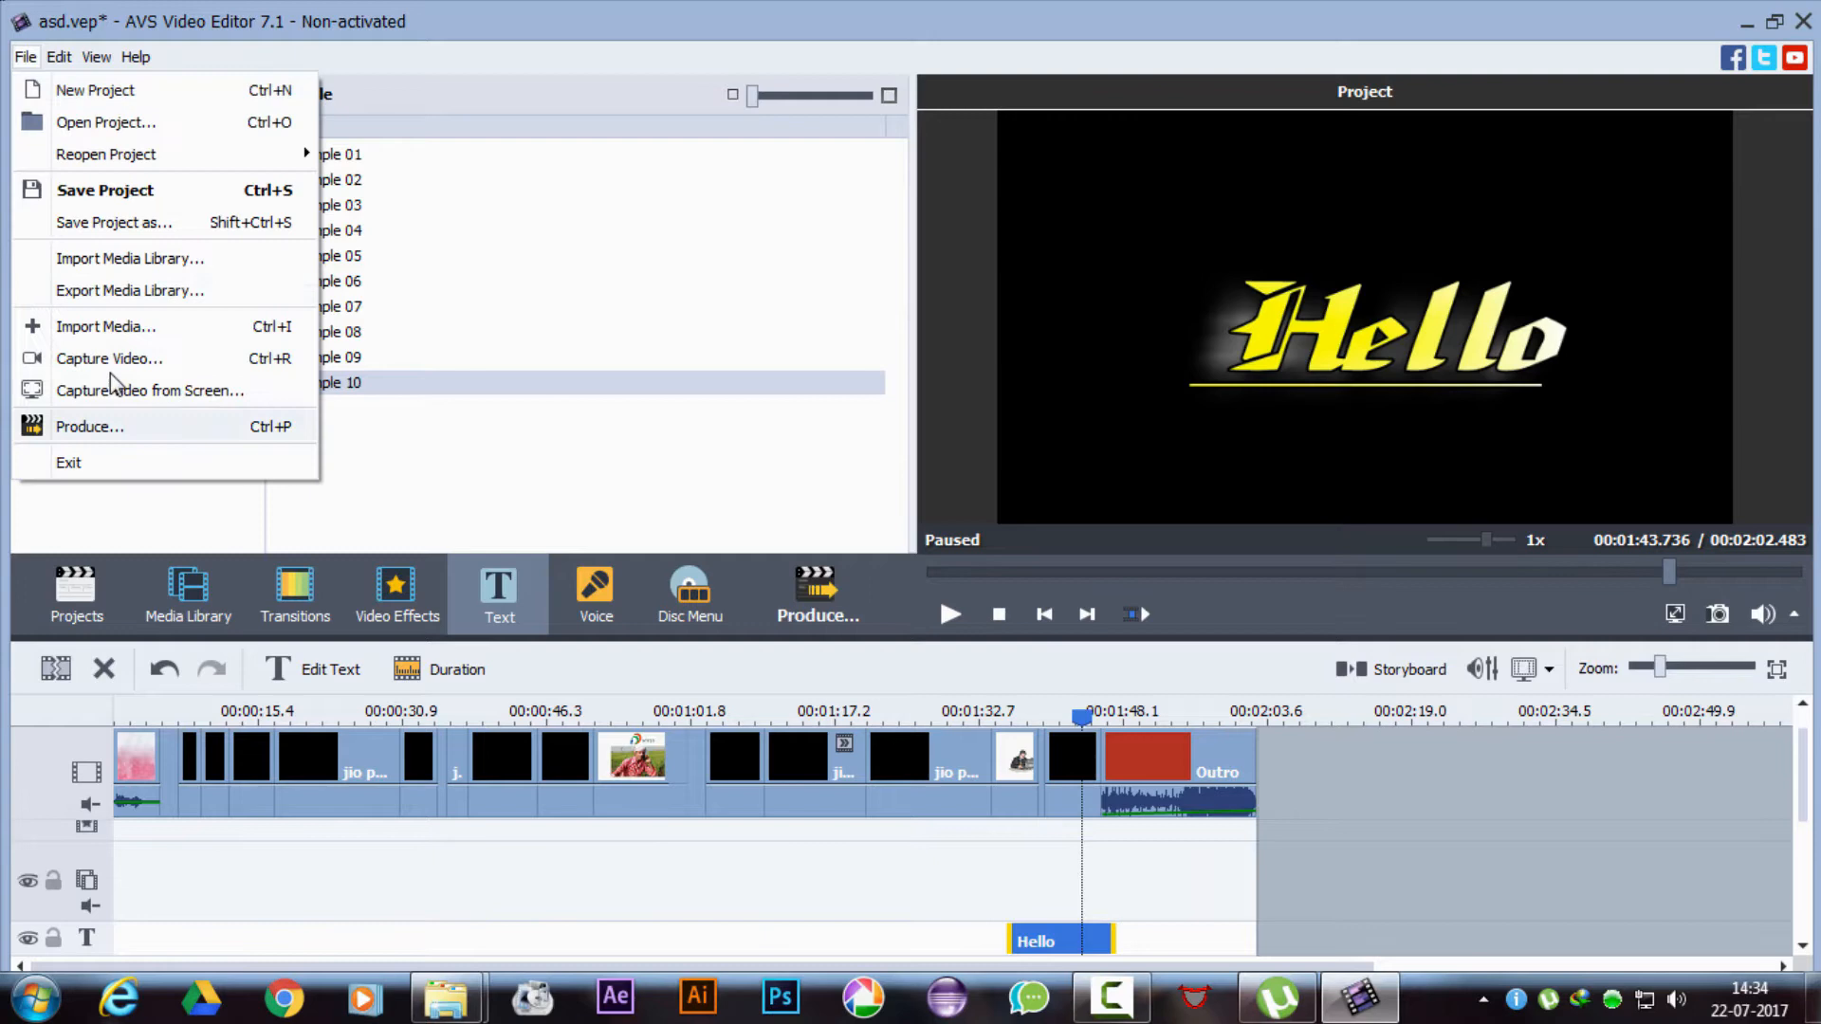
Start producing the video file, then decline the watermarked non-activated version.
left_click(89, 426)
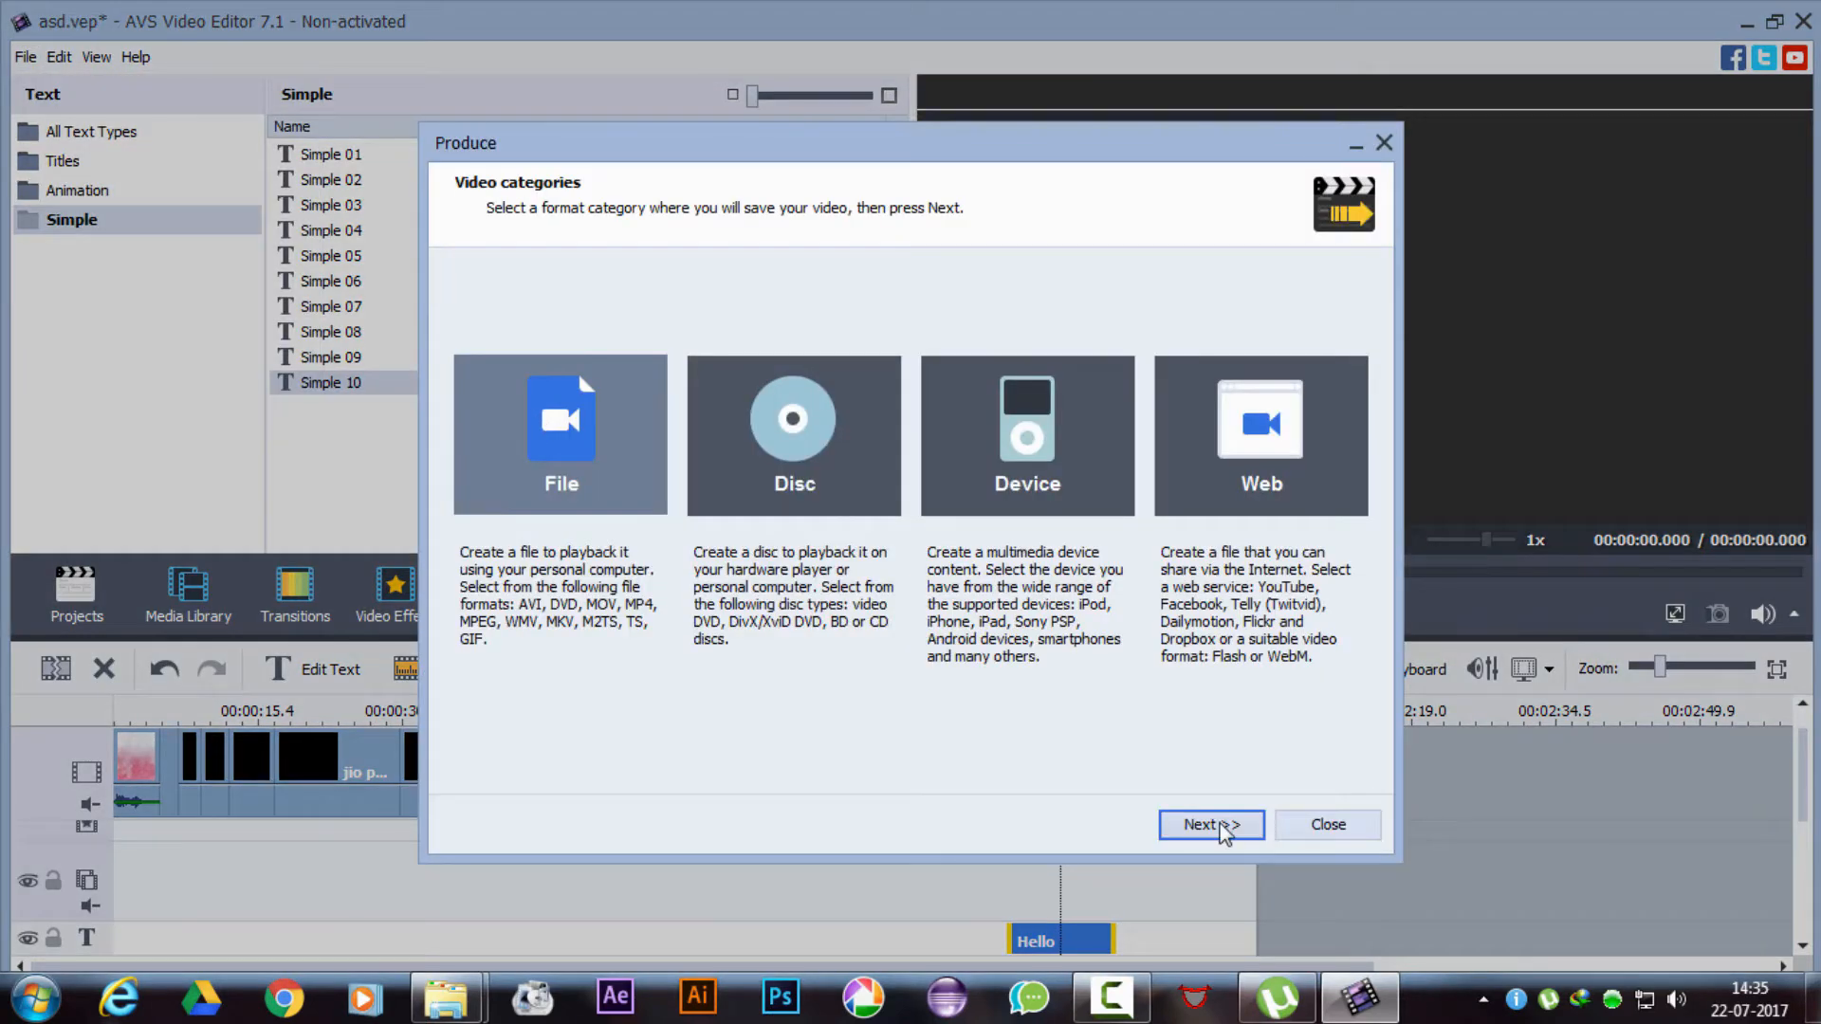
left_click(1210, 824)
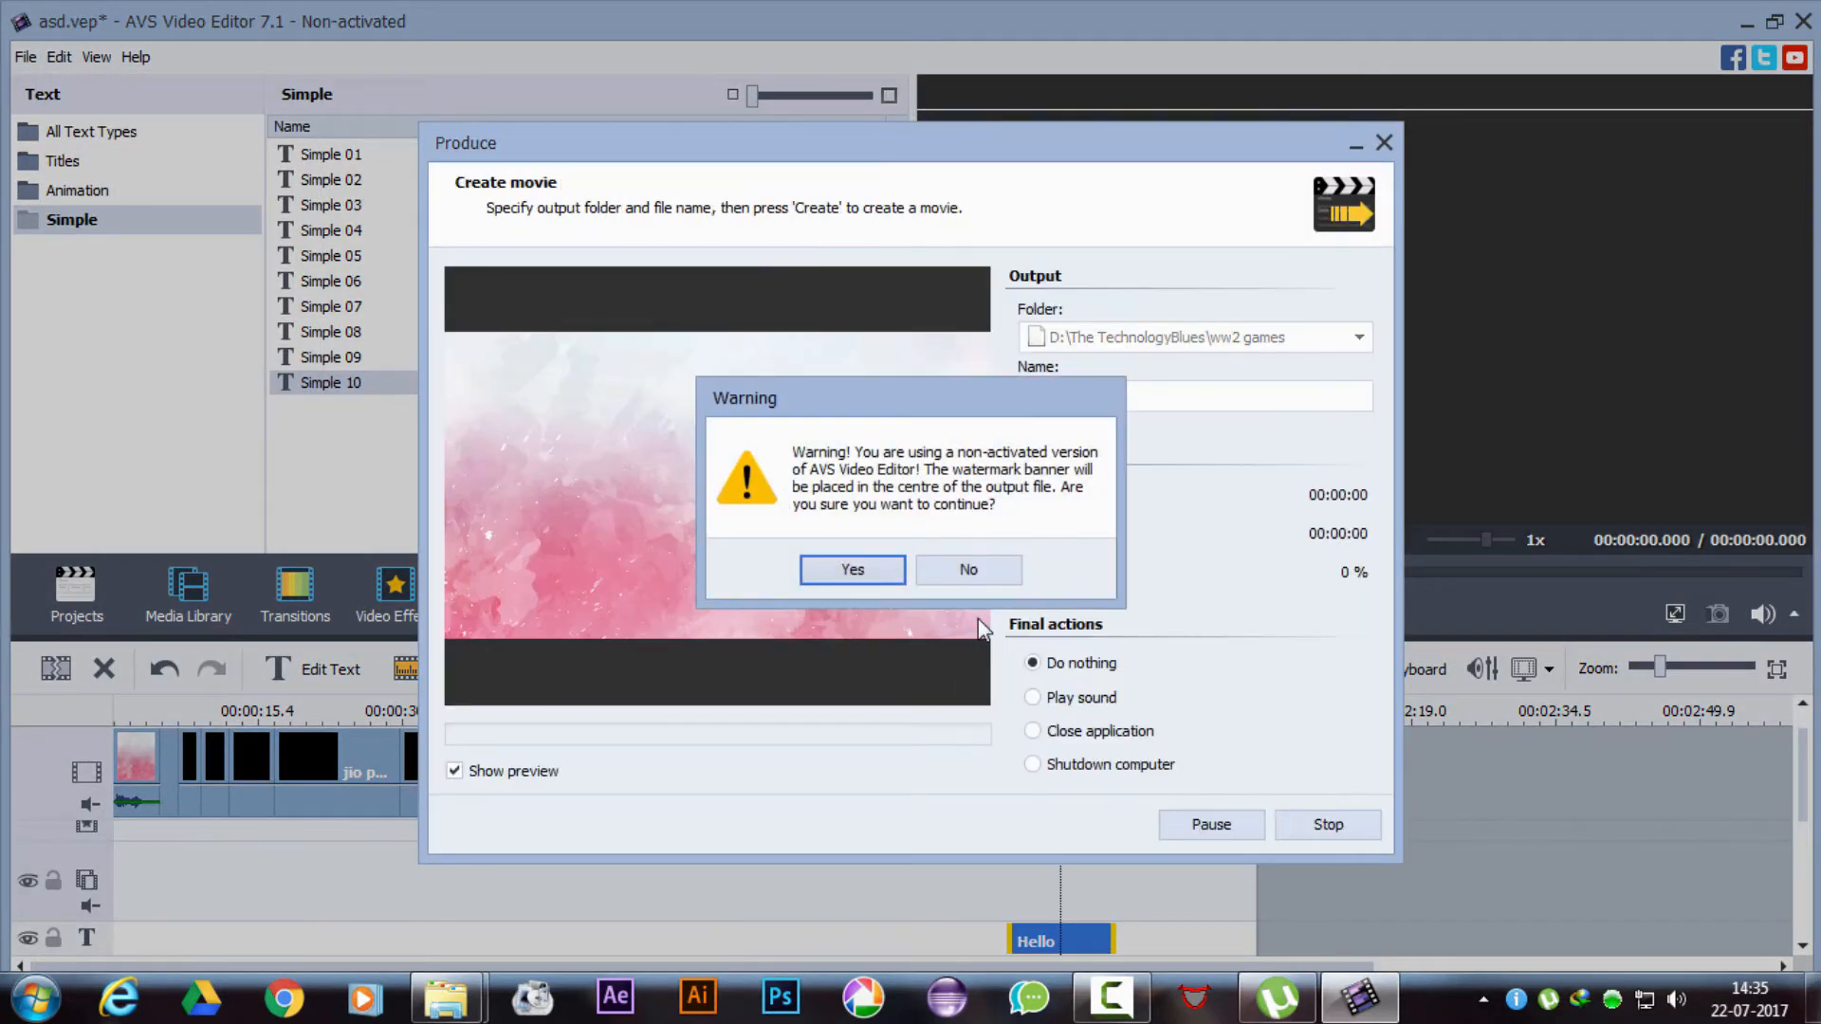
mouse_move(967, 569)
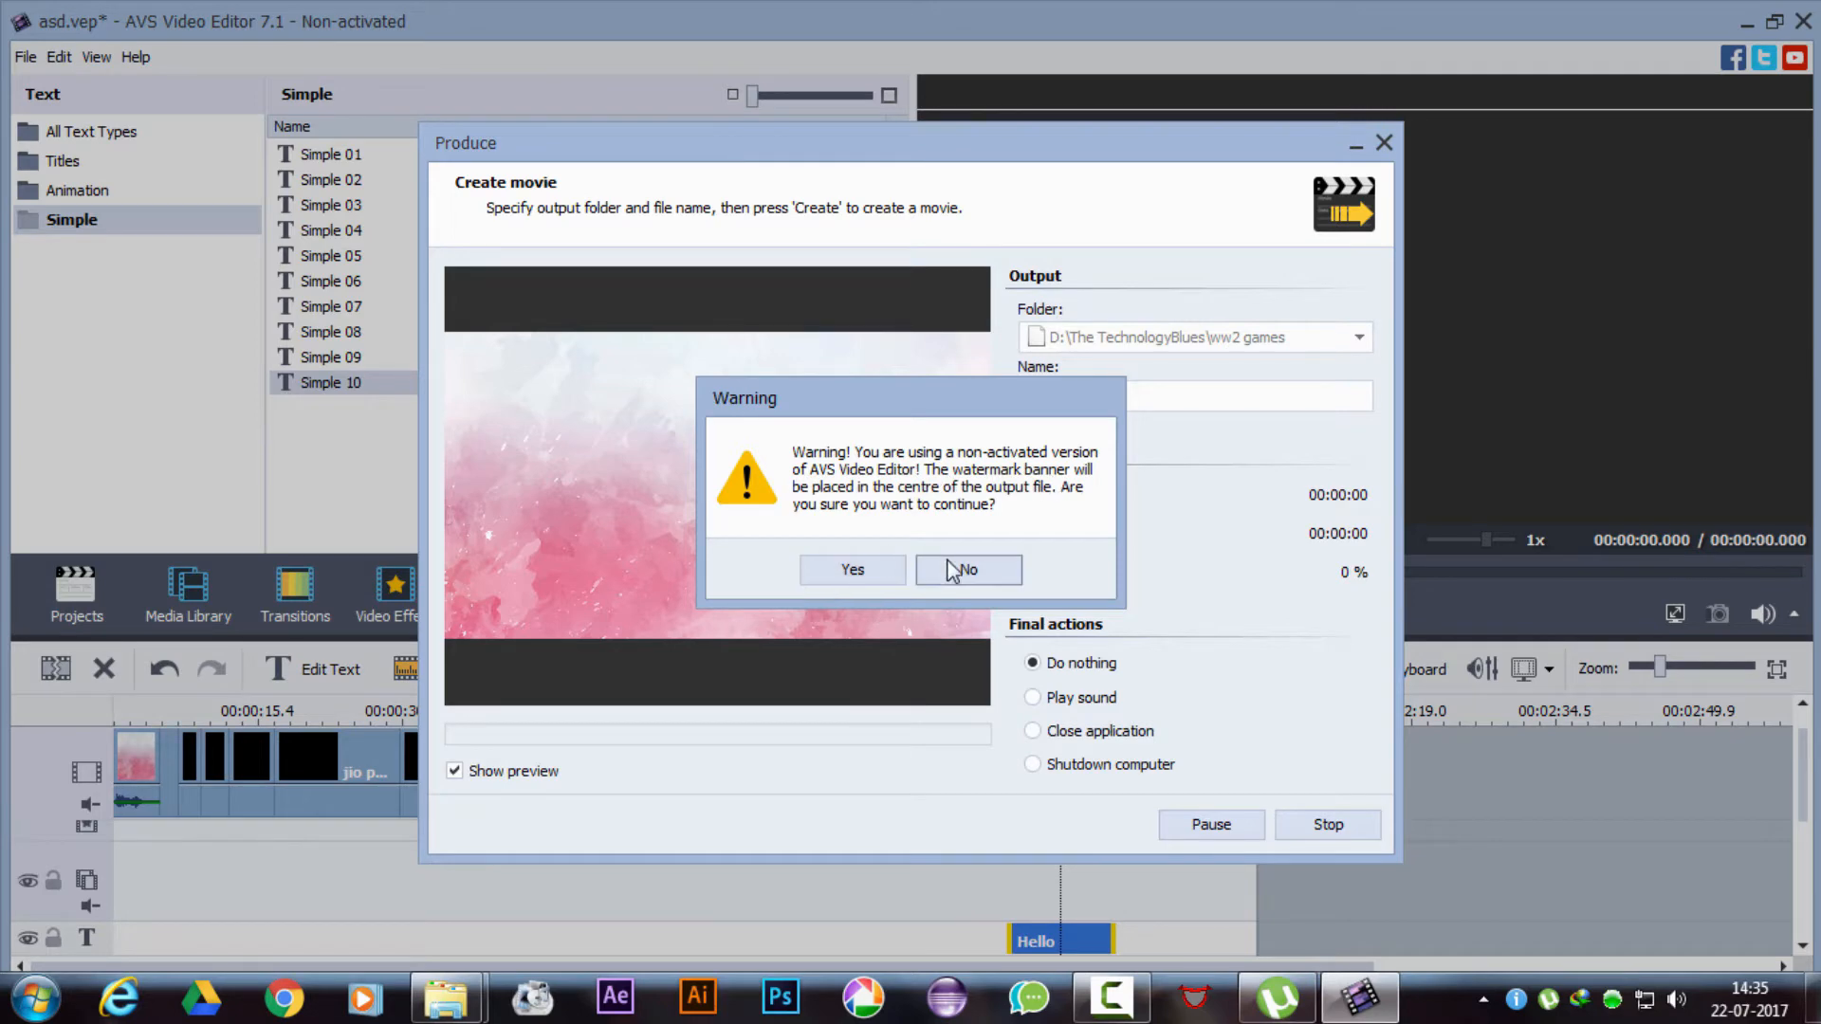
left_click(967, 569)
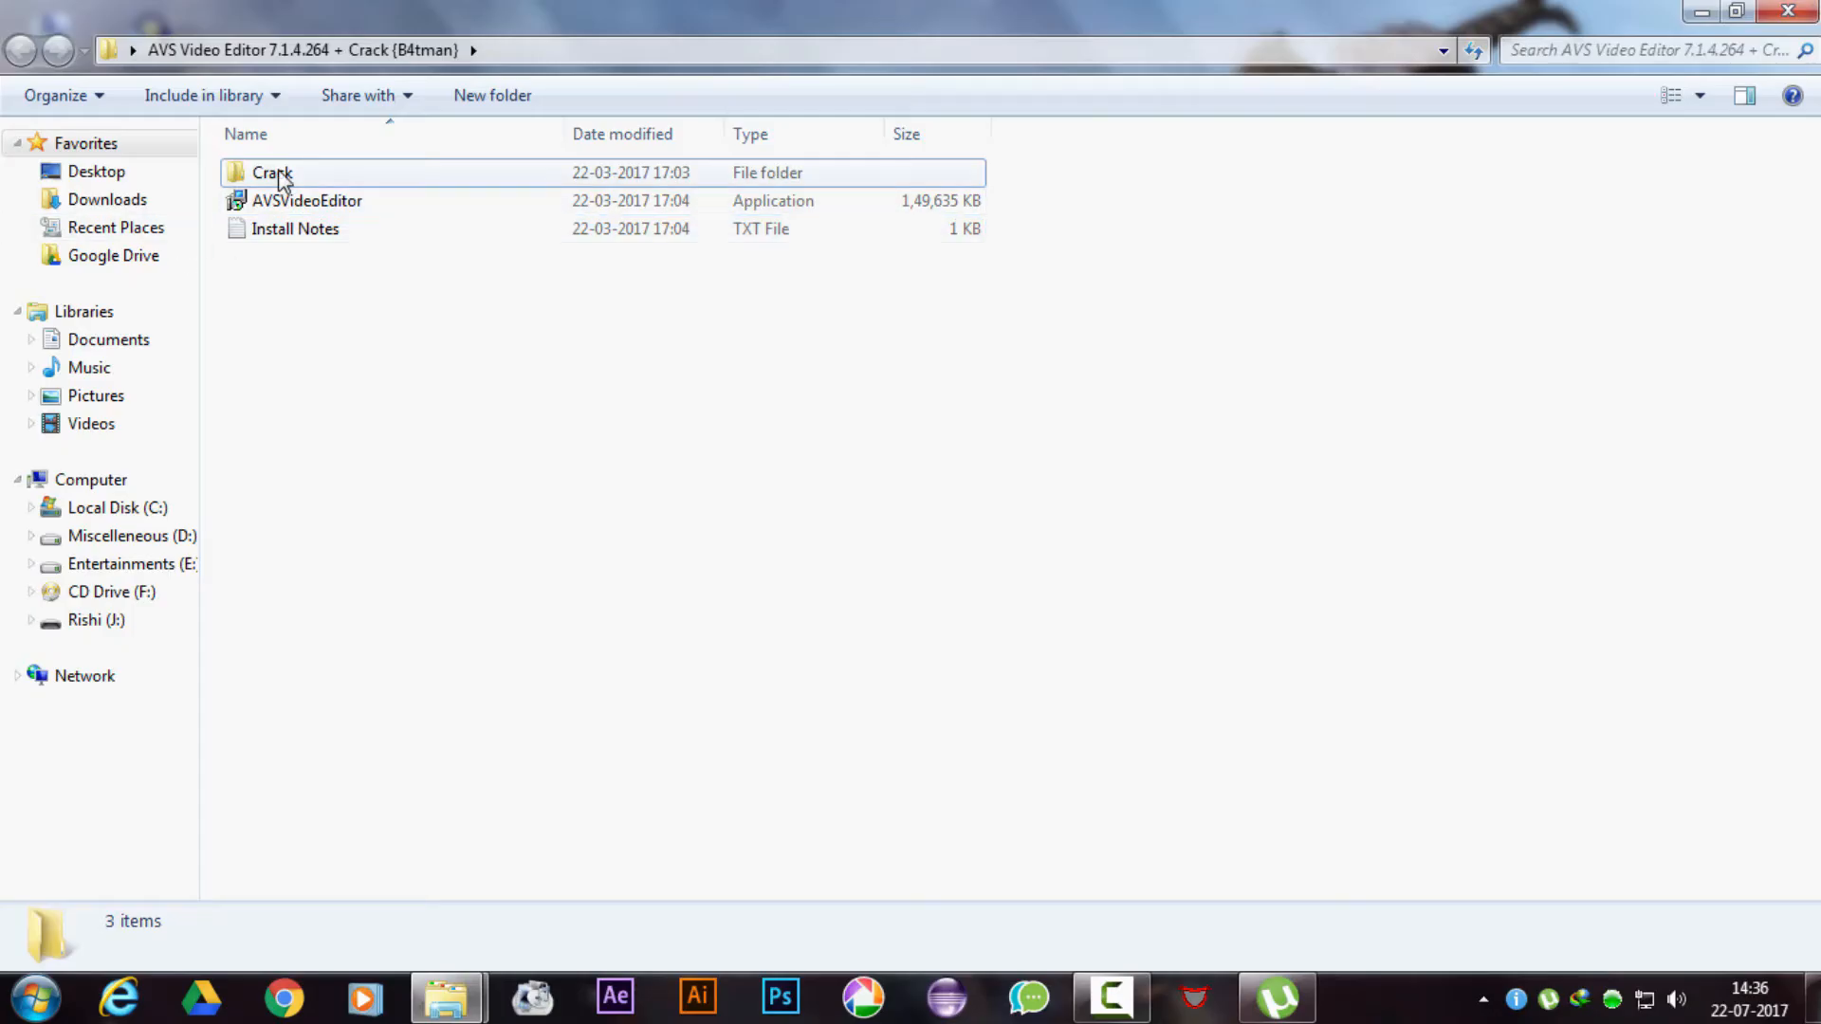
Paste the Crack folder's AVSVideoEditor into the shortcut's install folder, renaming the copy.
left_click(272, 171)
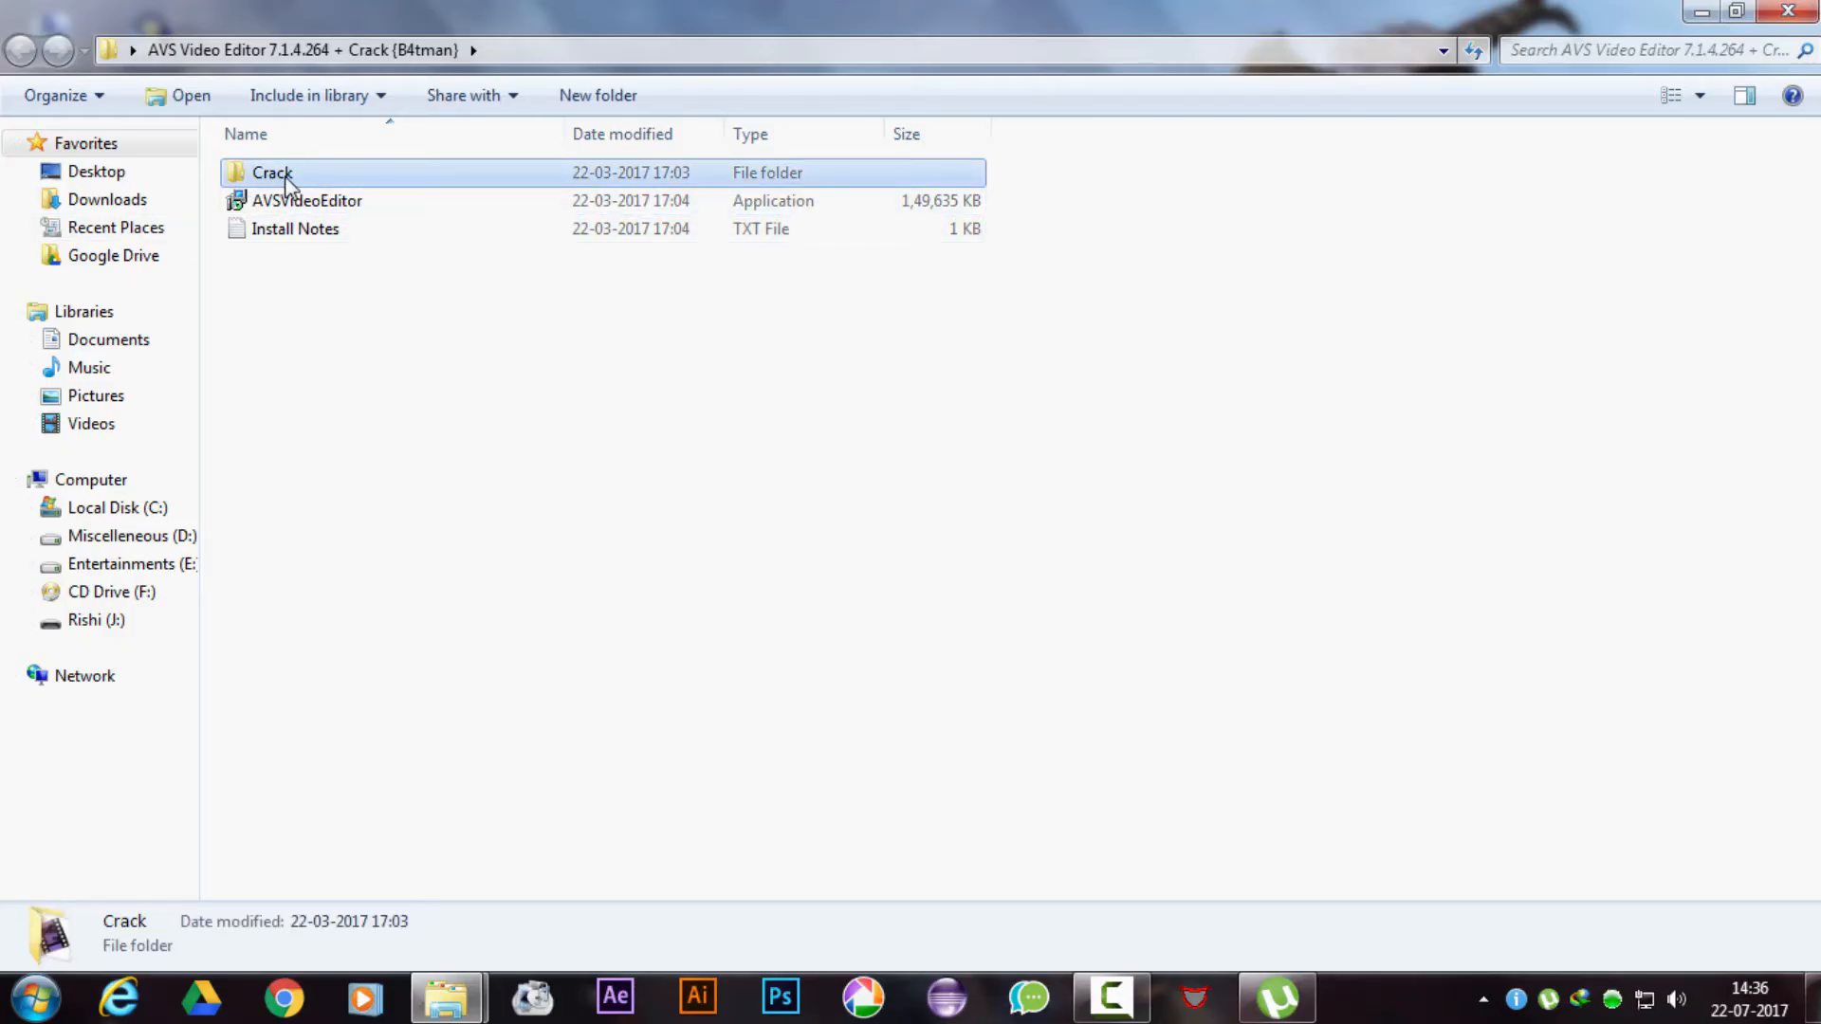
double_click(272, 171)
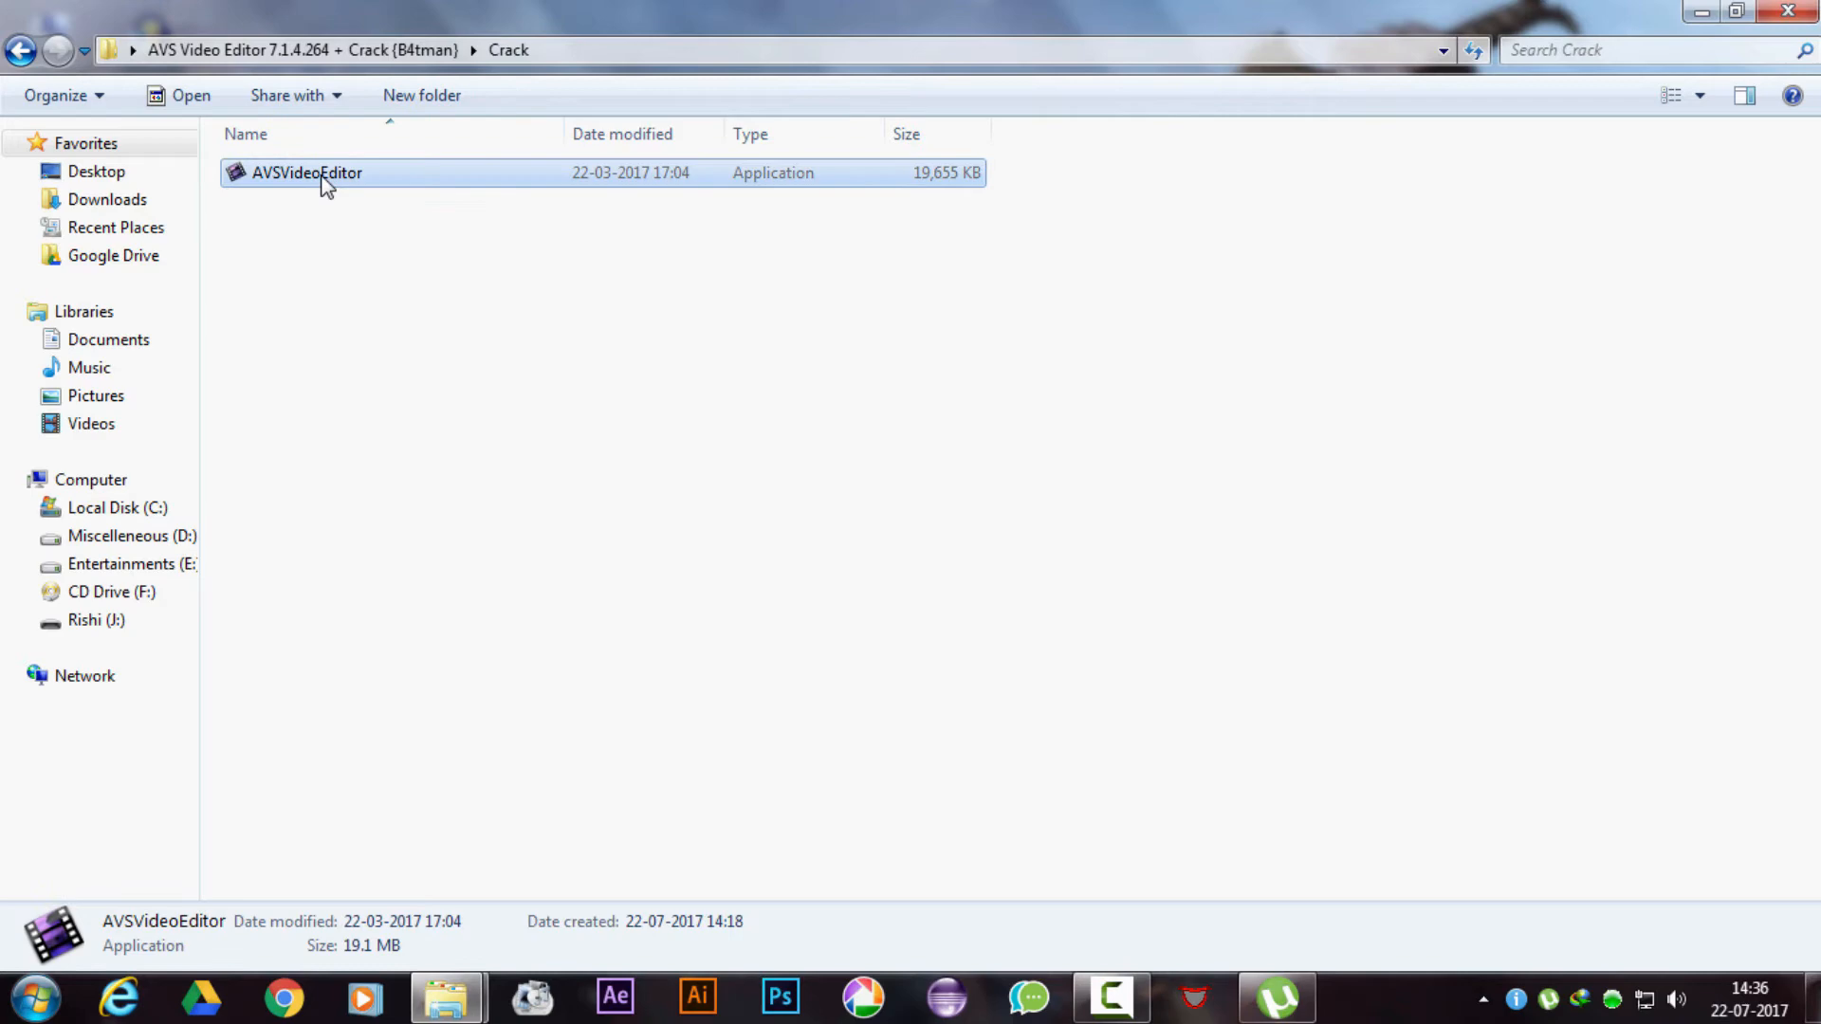
mouse_move(426, 786)
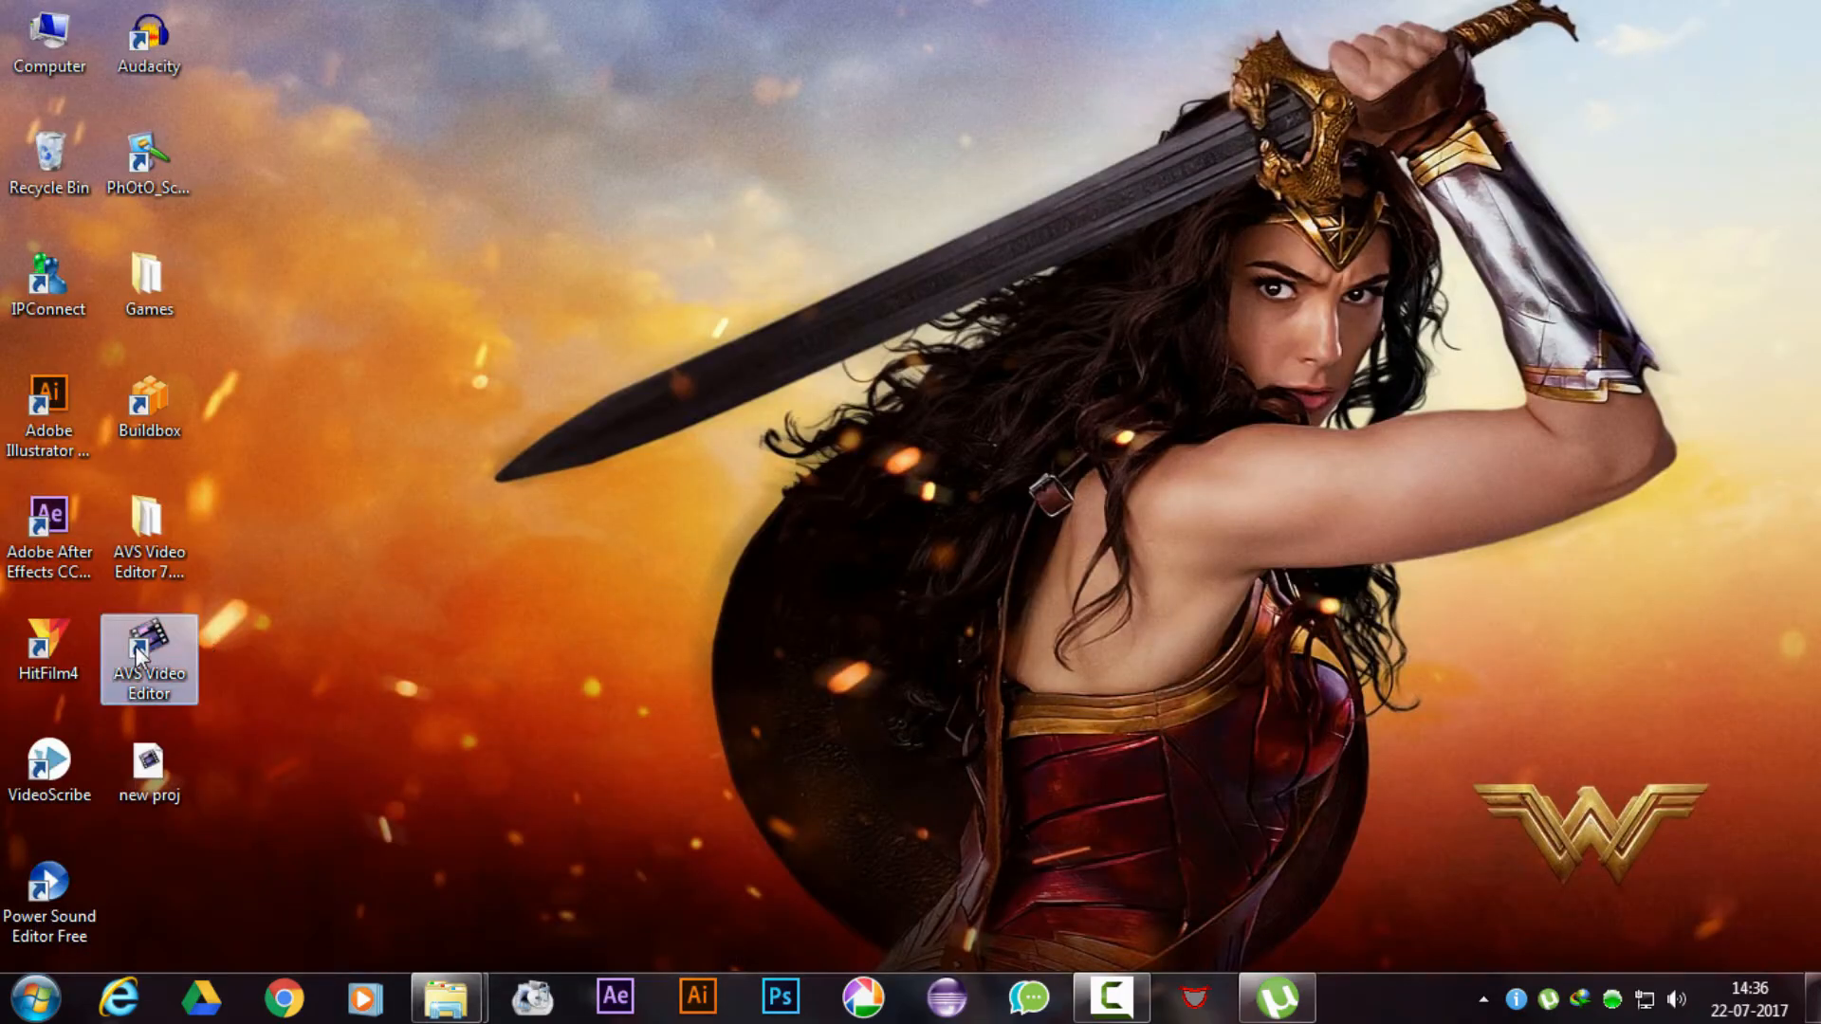
right_click(149, 659)
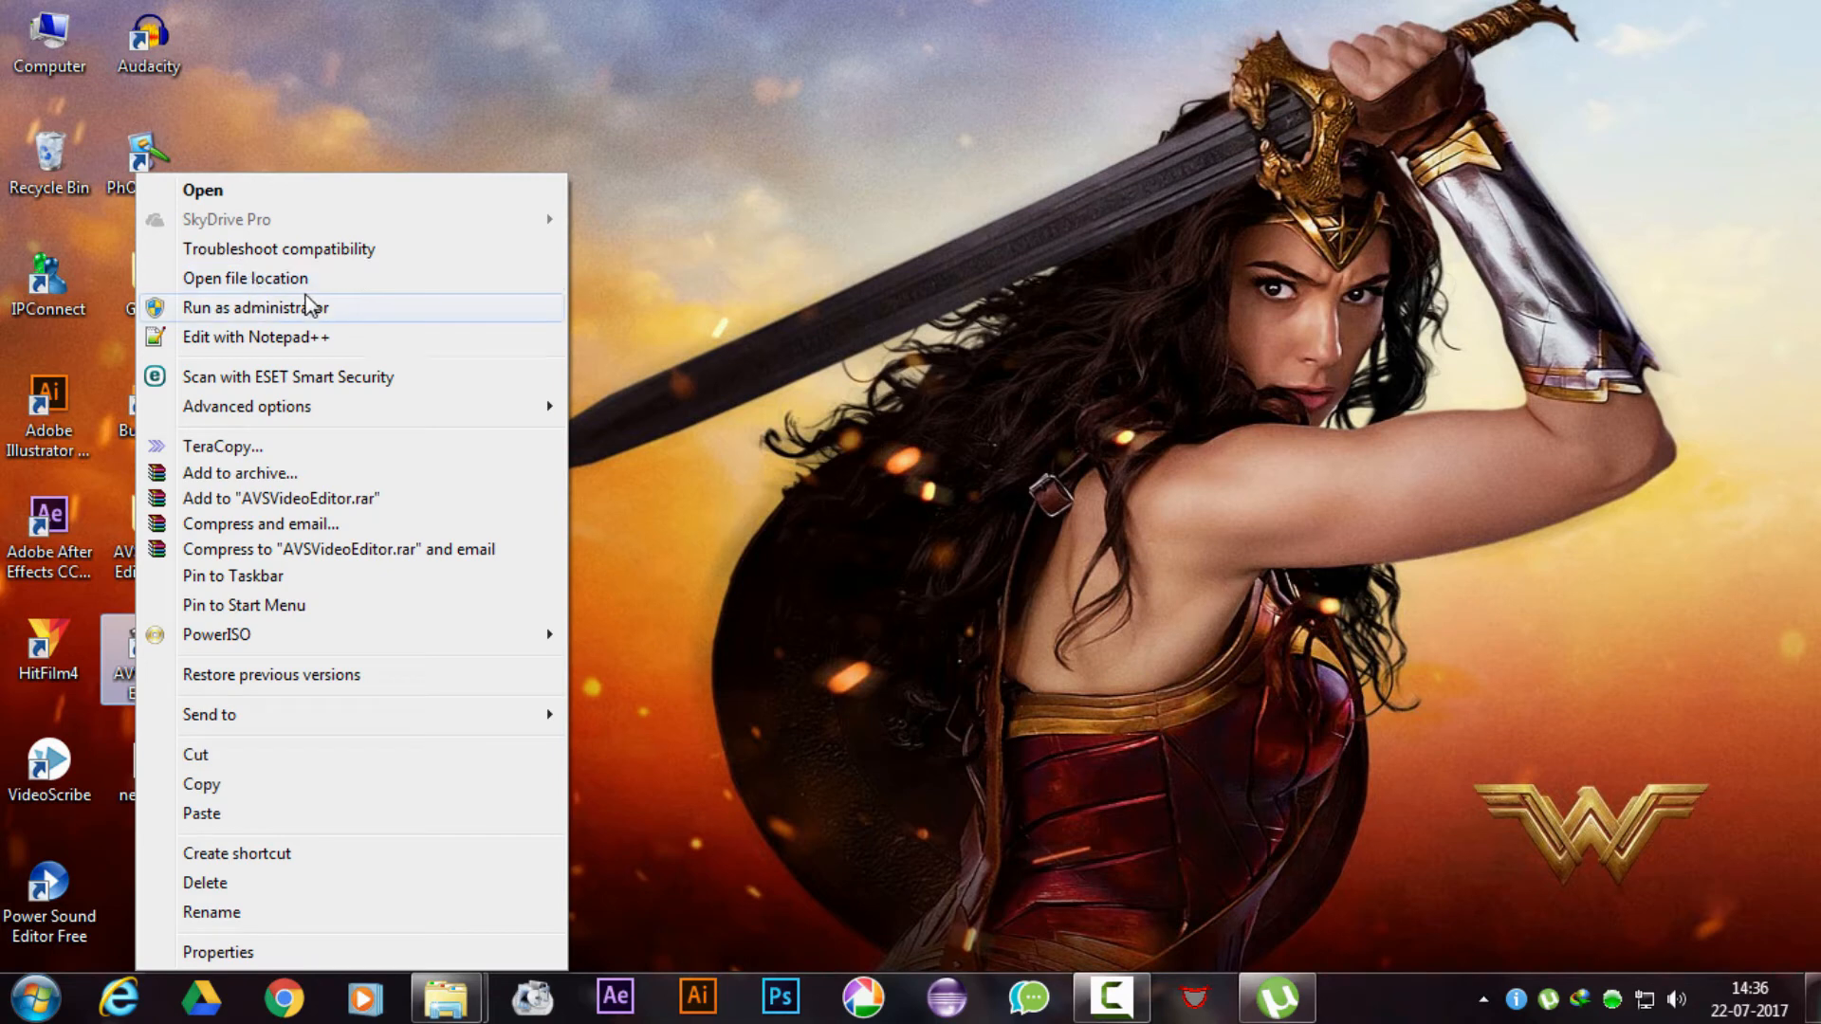
left_click(245, 278)
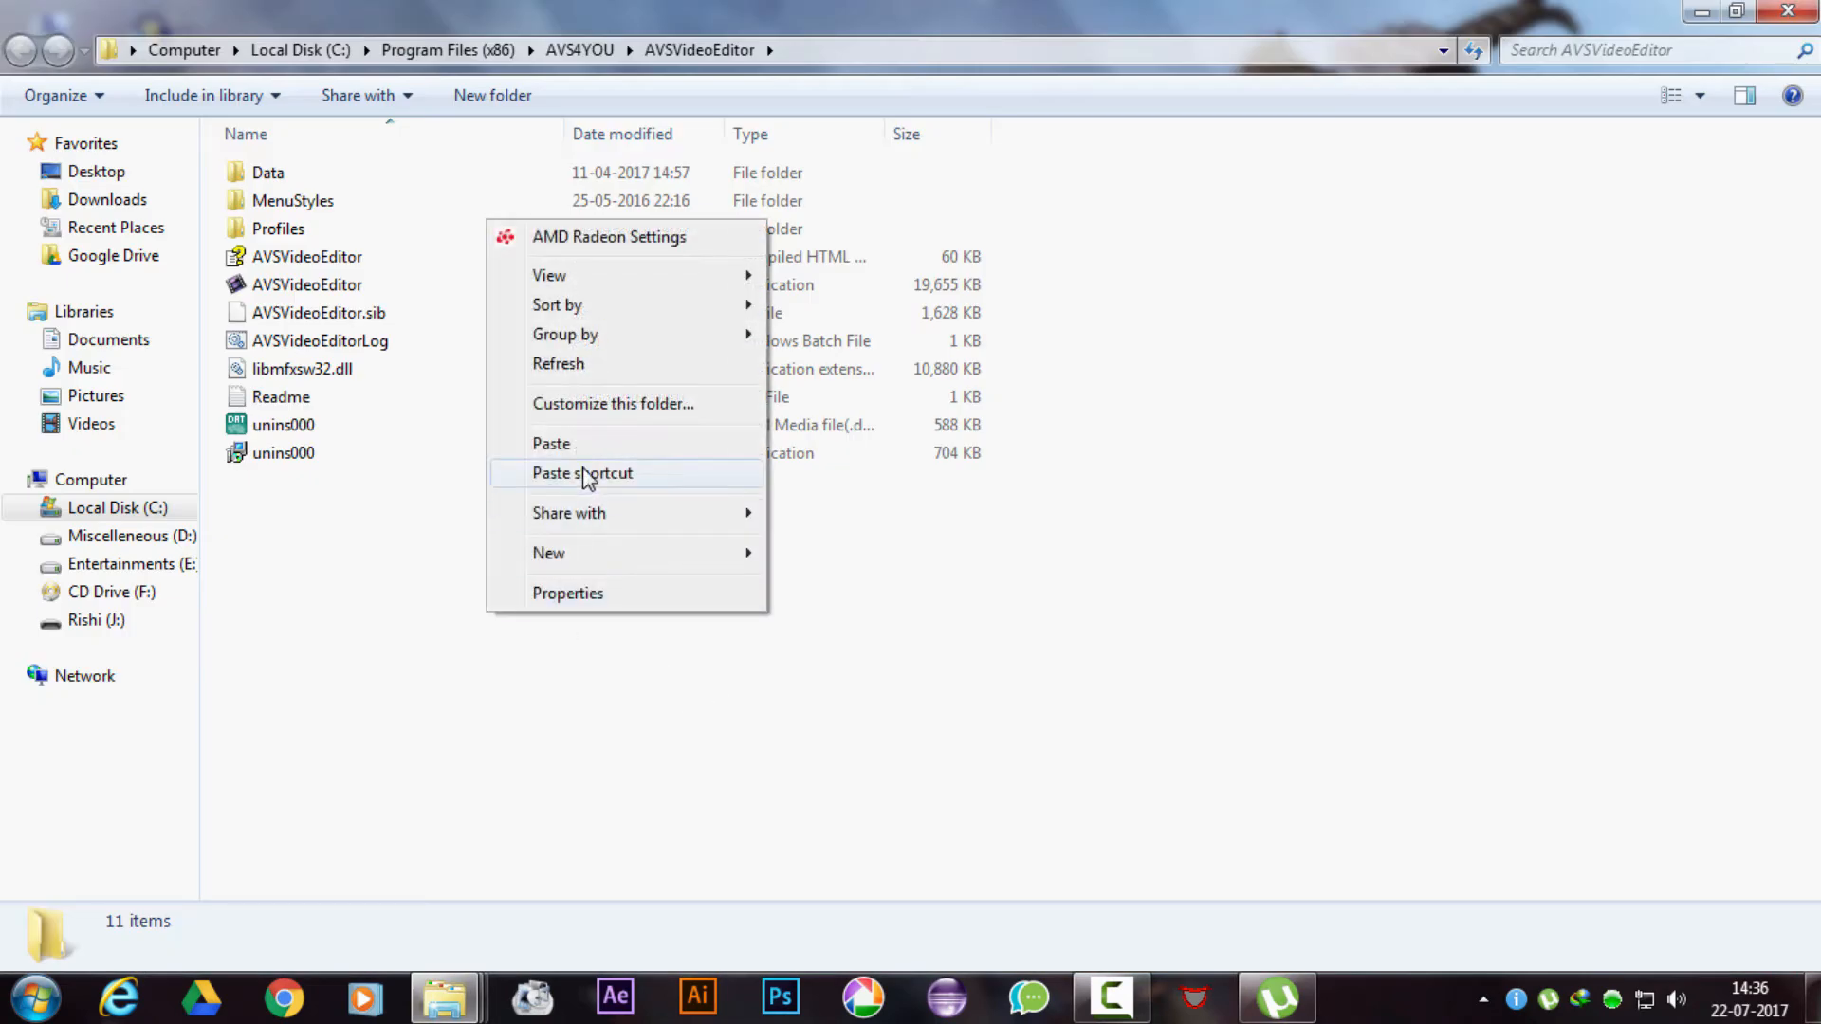
left_click(552, 444)
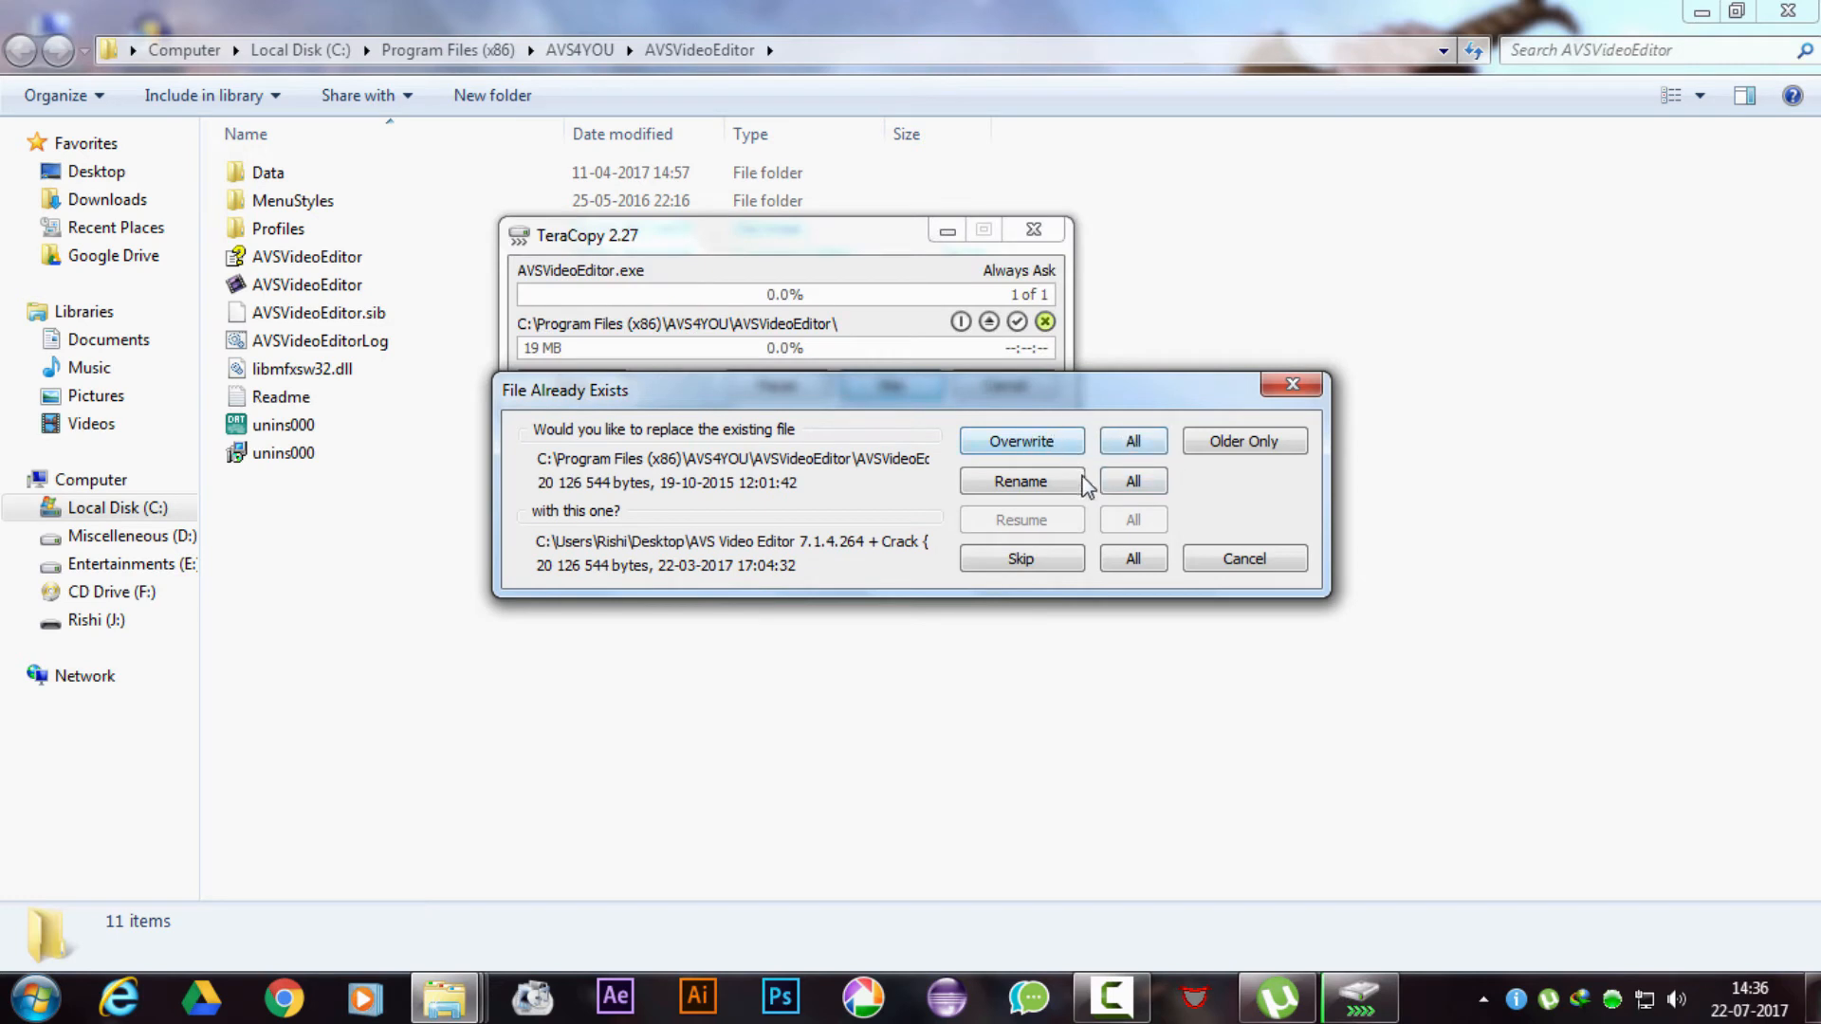
left_click(1019, 481)
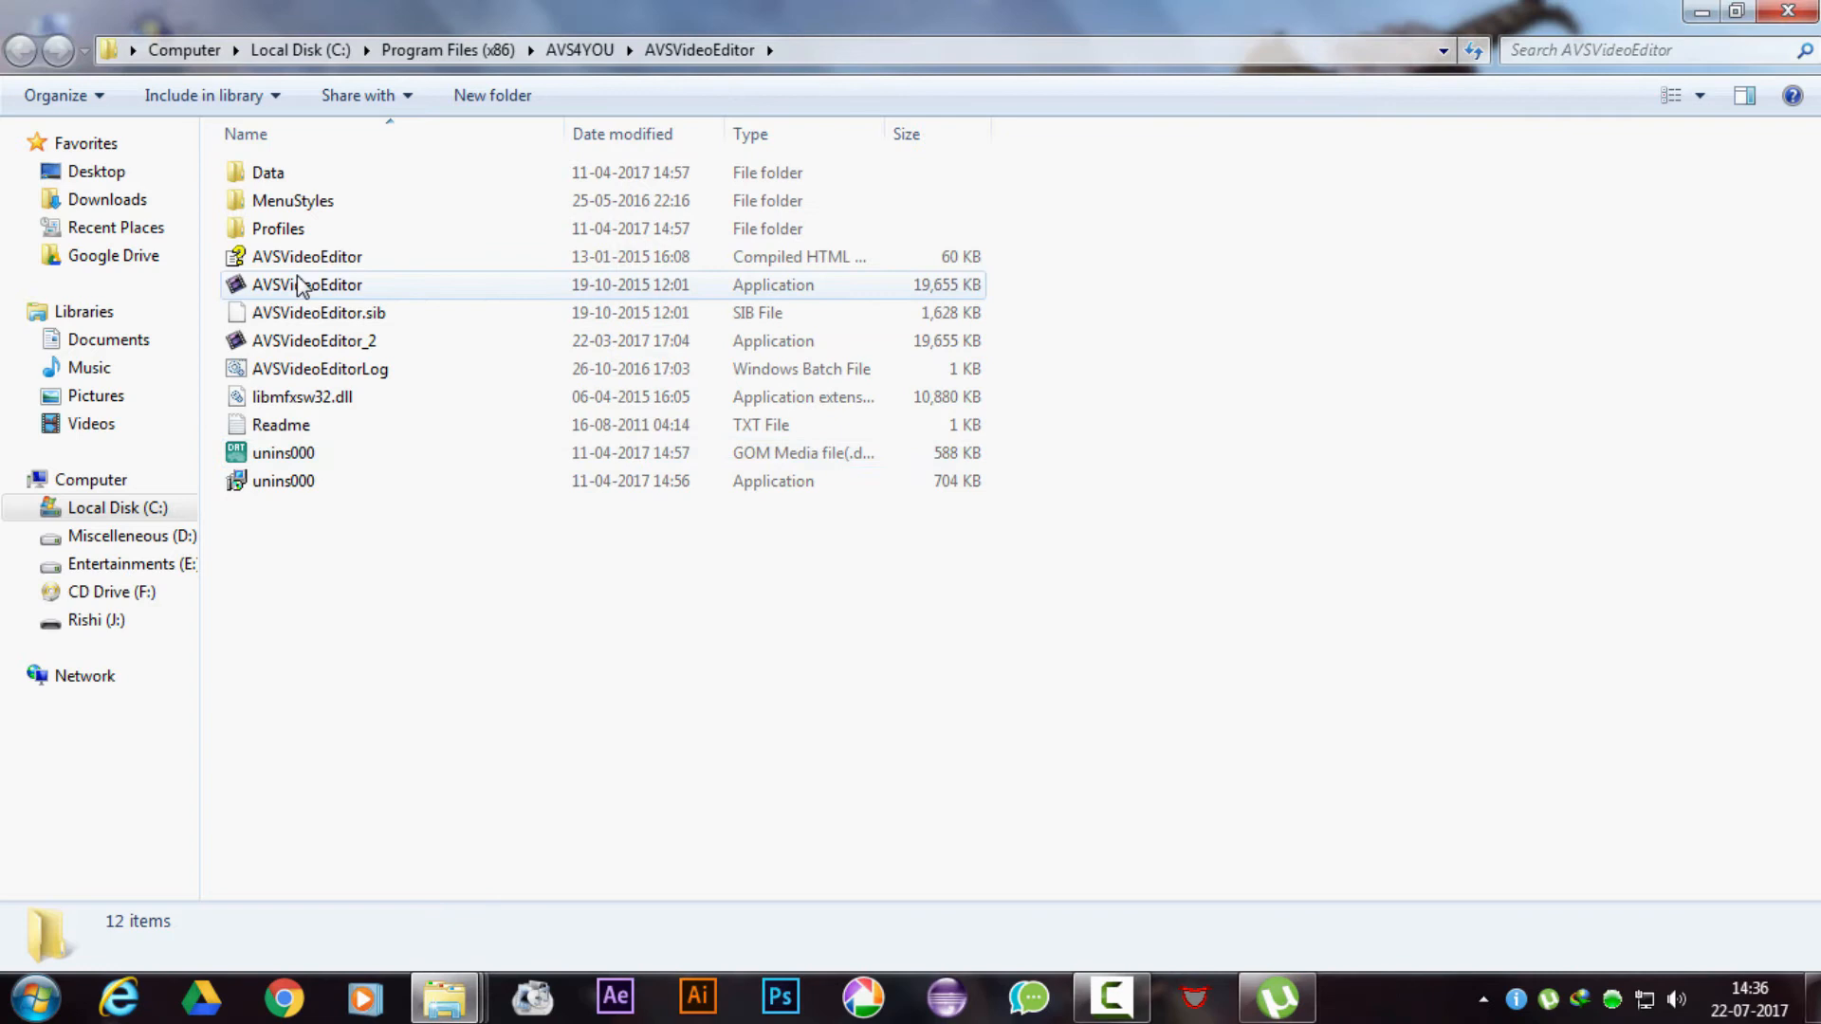
Select the original AVSVideoEditor and then the new AVSVideoEditor_2 executable.
left_click(307, 285)
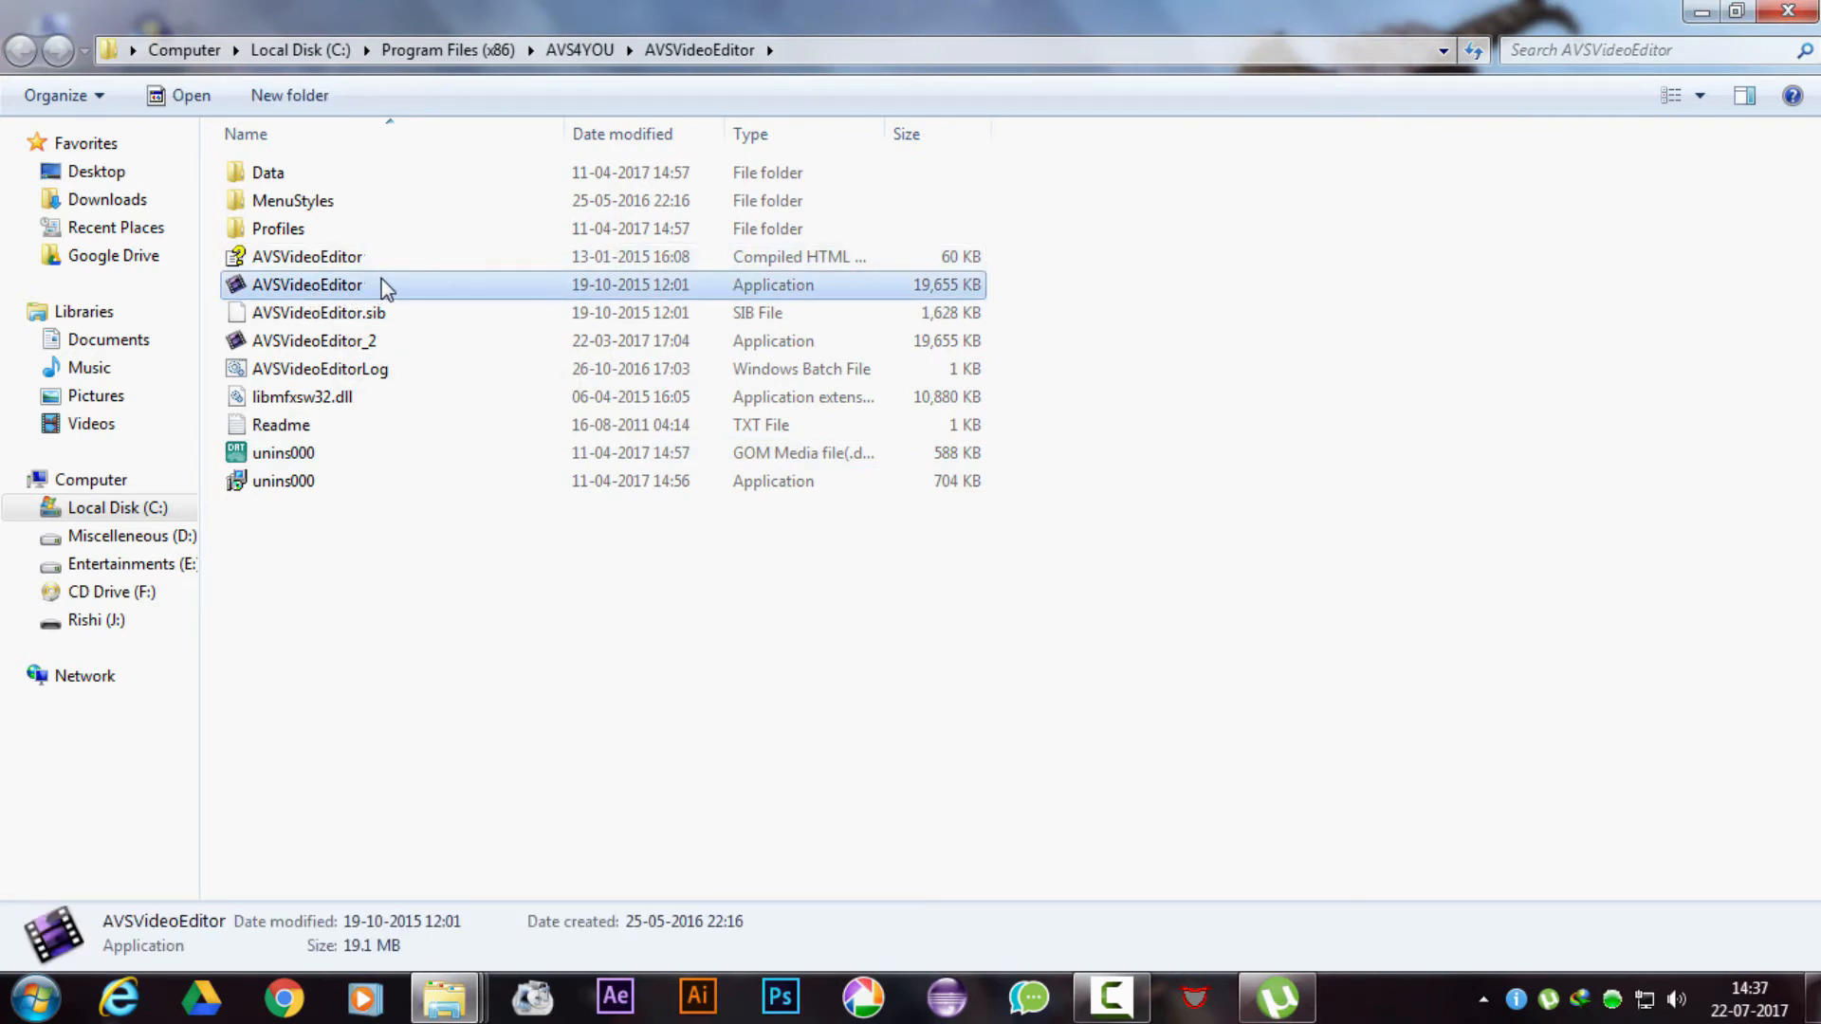
mouse_move(366, 368)
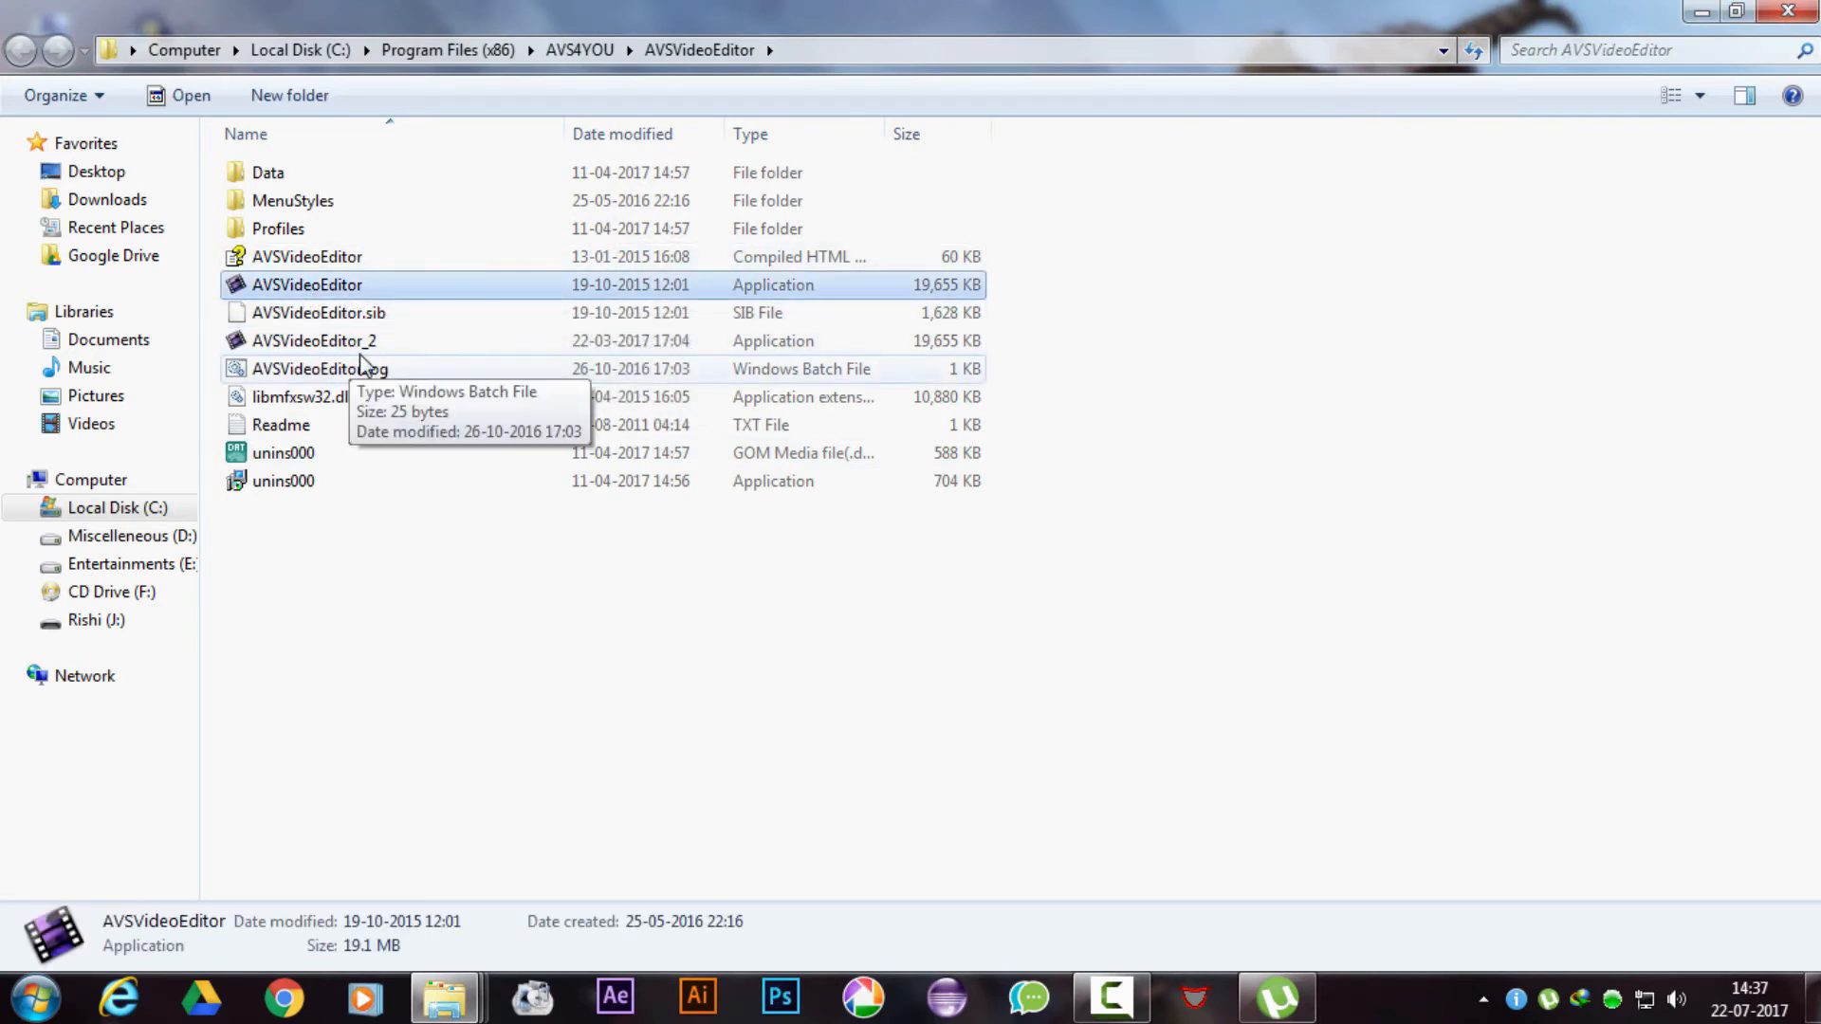
left_click(314, 341)
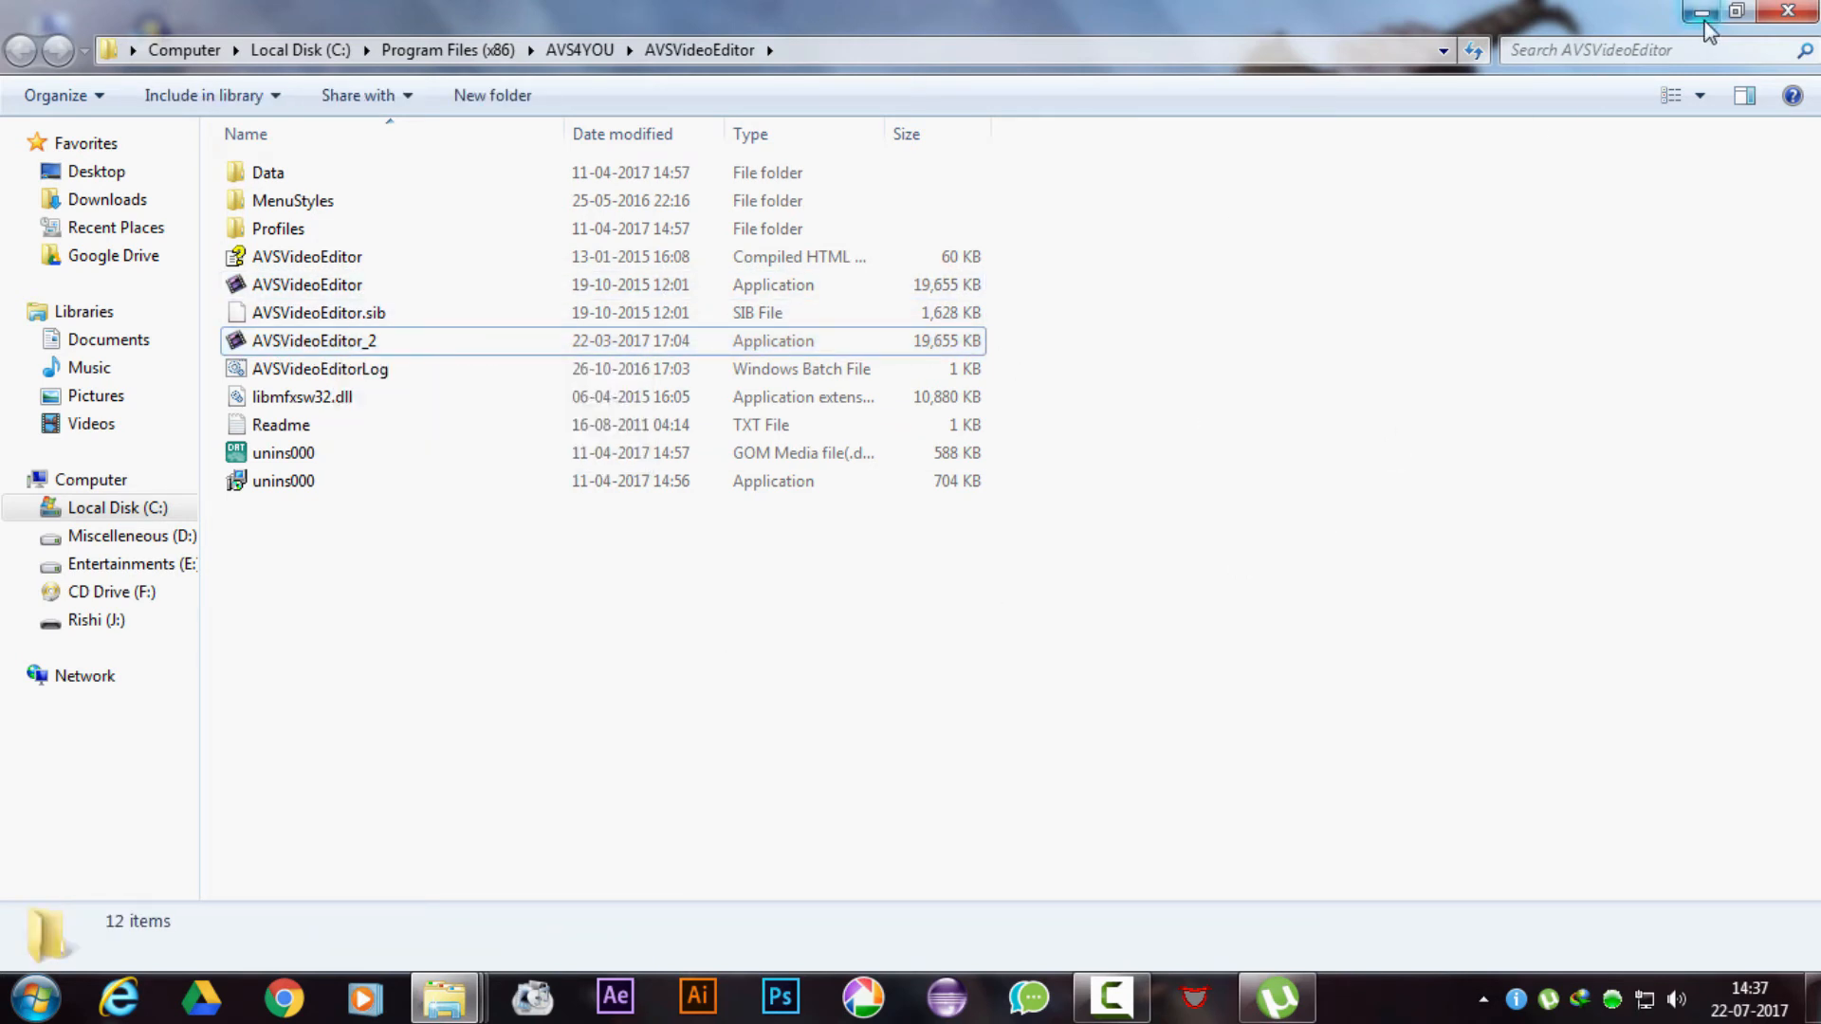
left_click(314, 341)
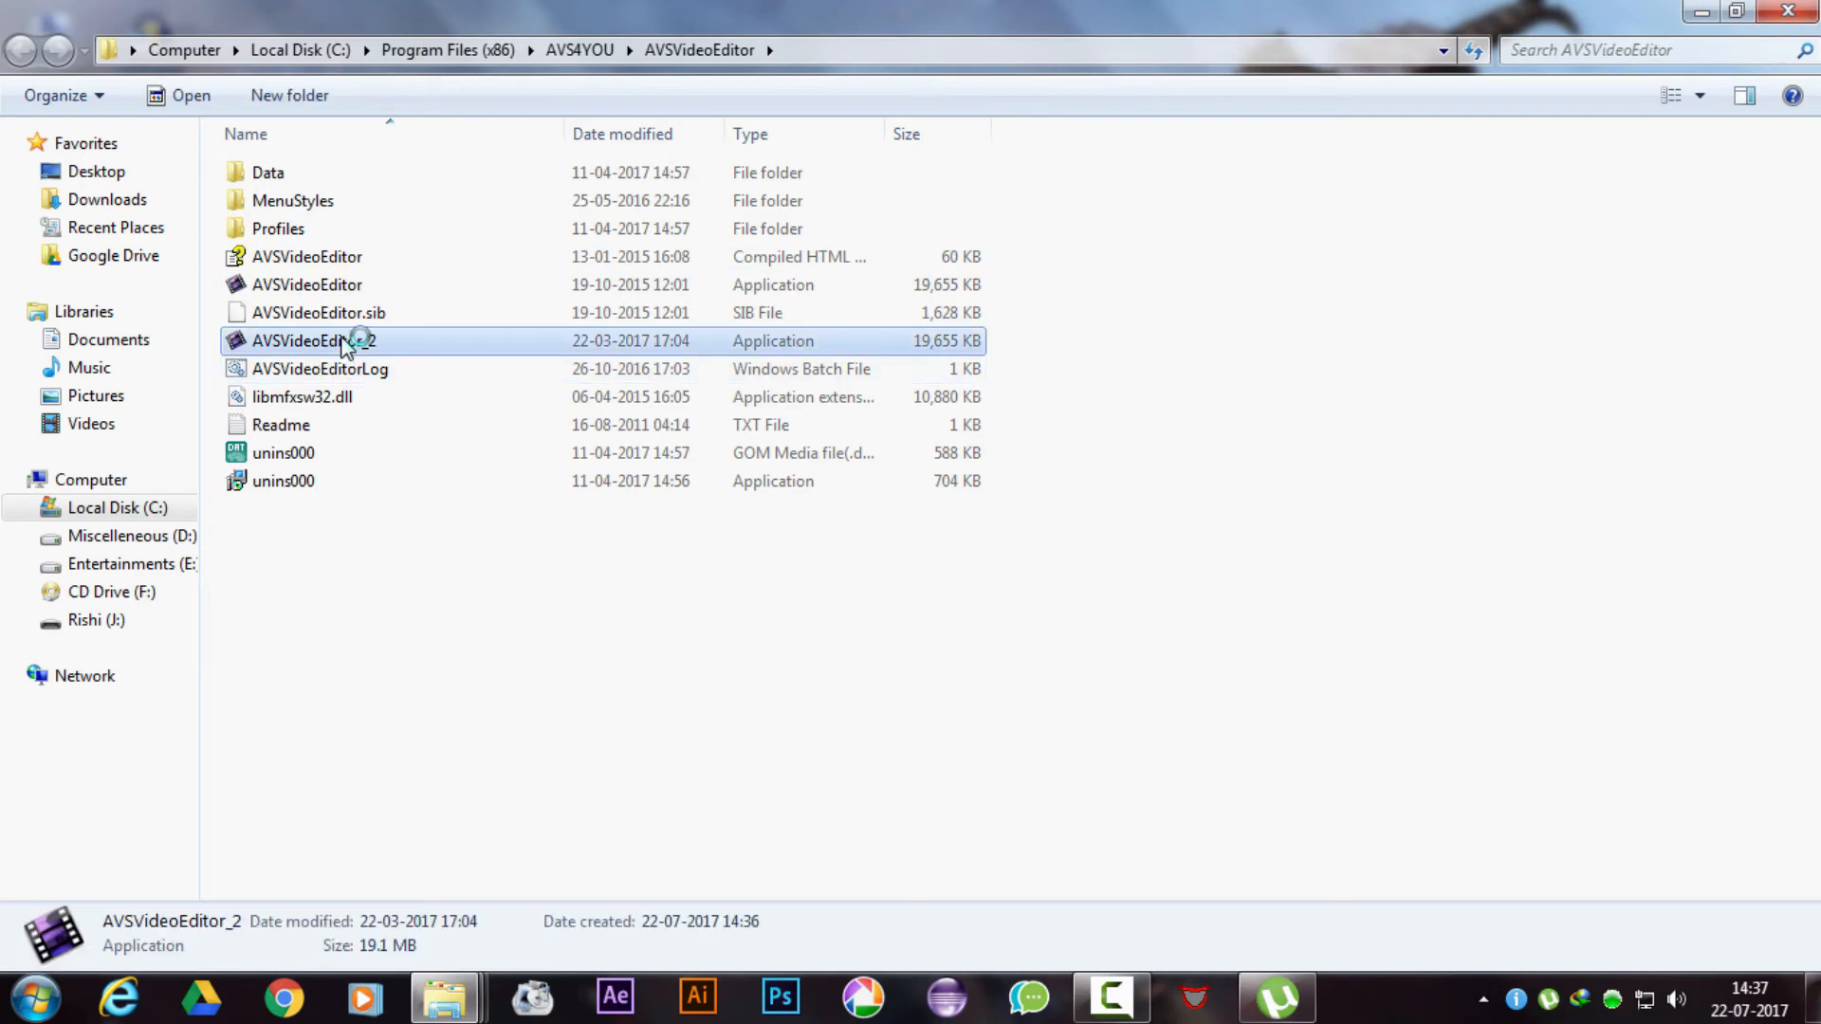
Launch AVSVideoEditor_2, open 'new proj' from the Desktop, and reach produce parameters.
double_click(314, 340)
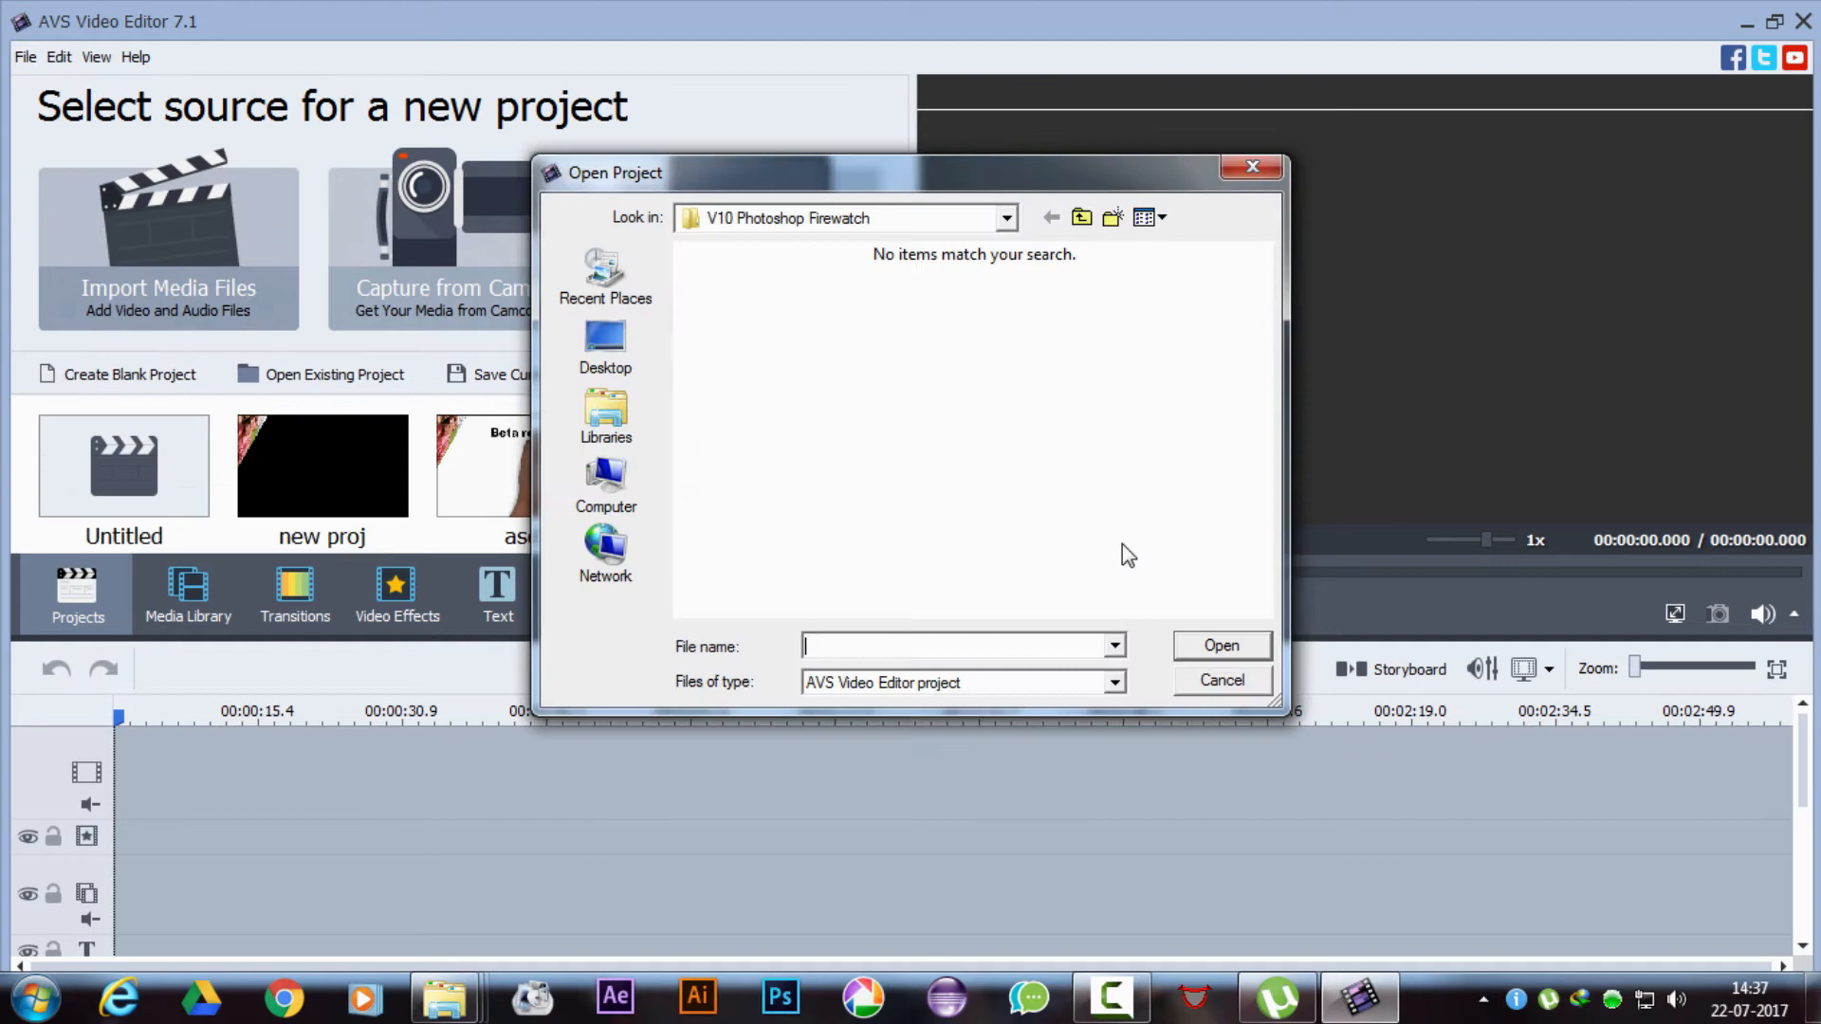
left_click(605, 348)
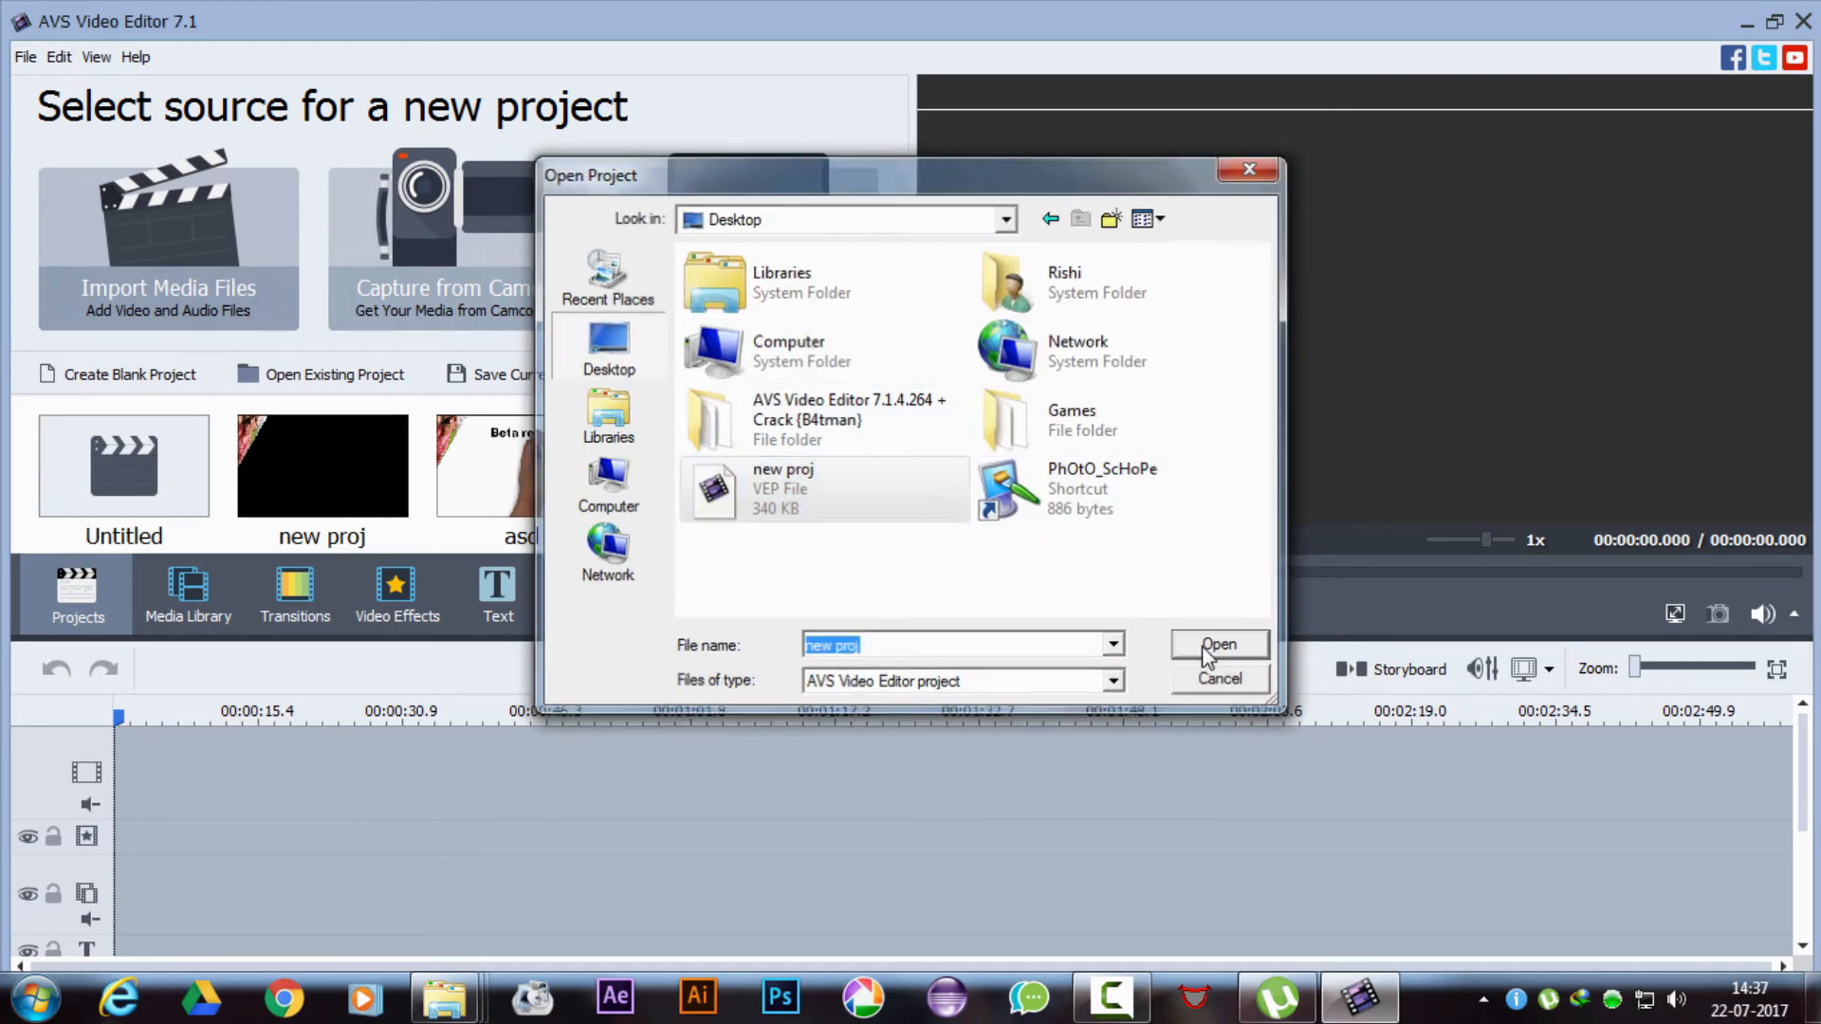
left_click(1217, 645)
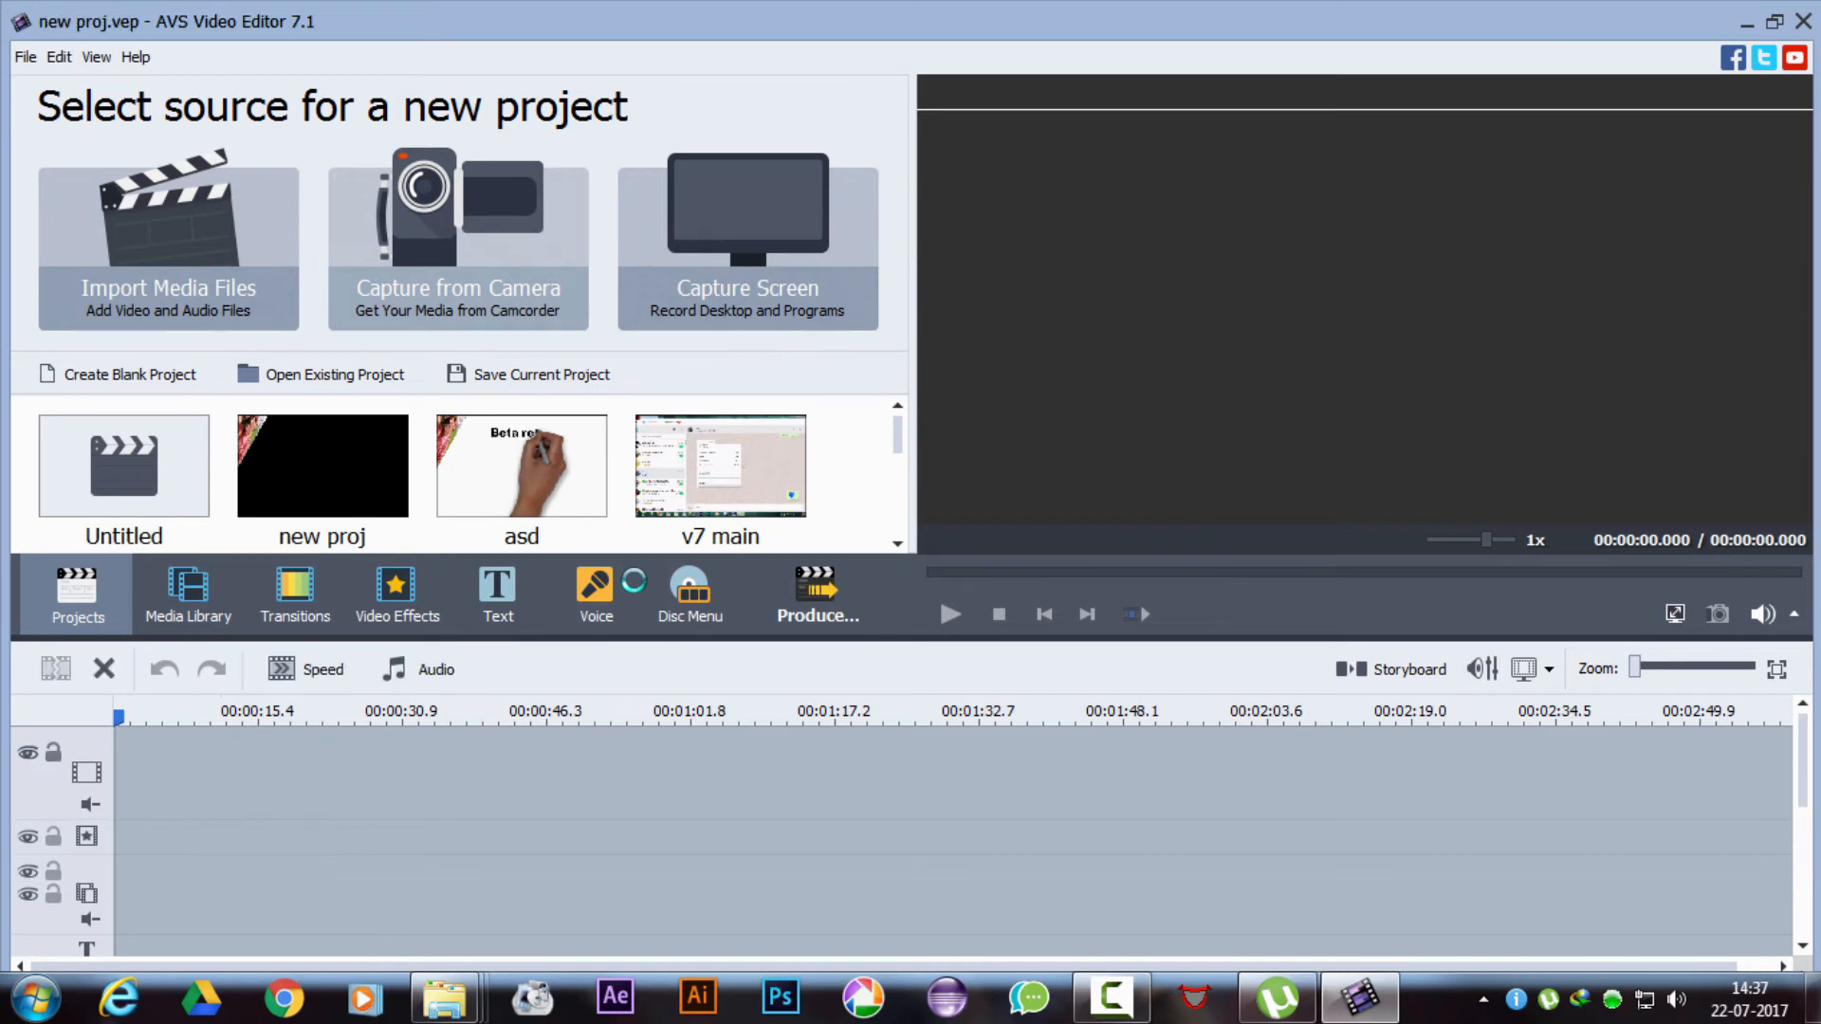
left_click(497, 594)
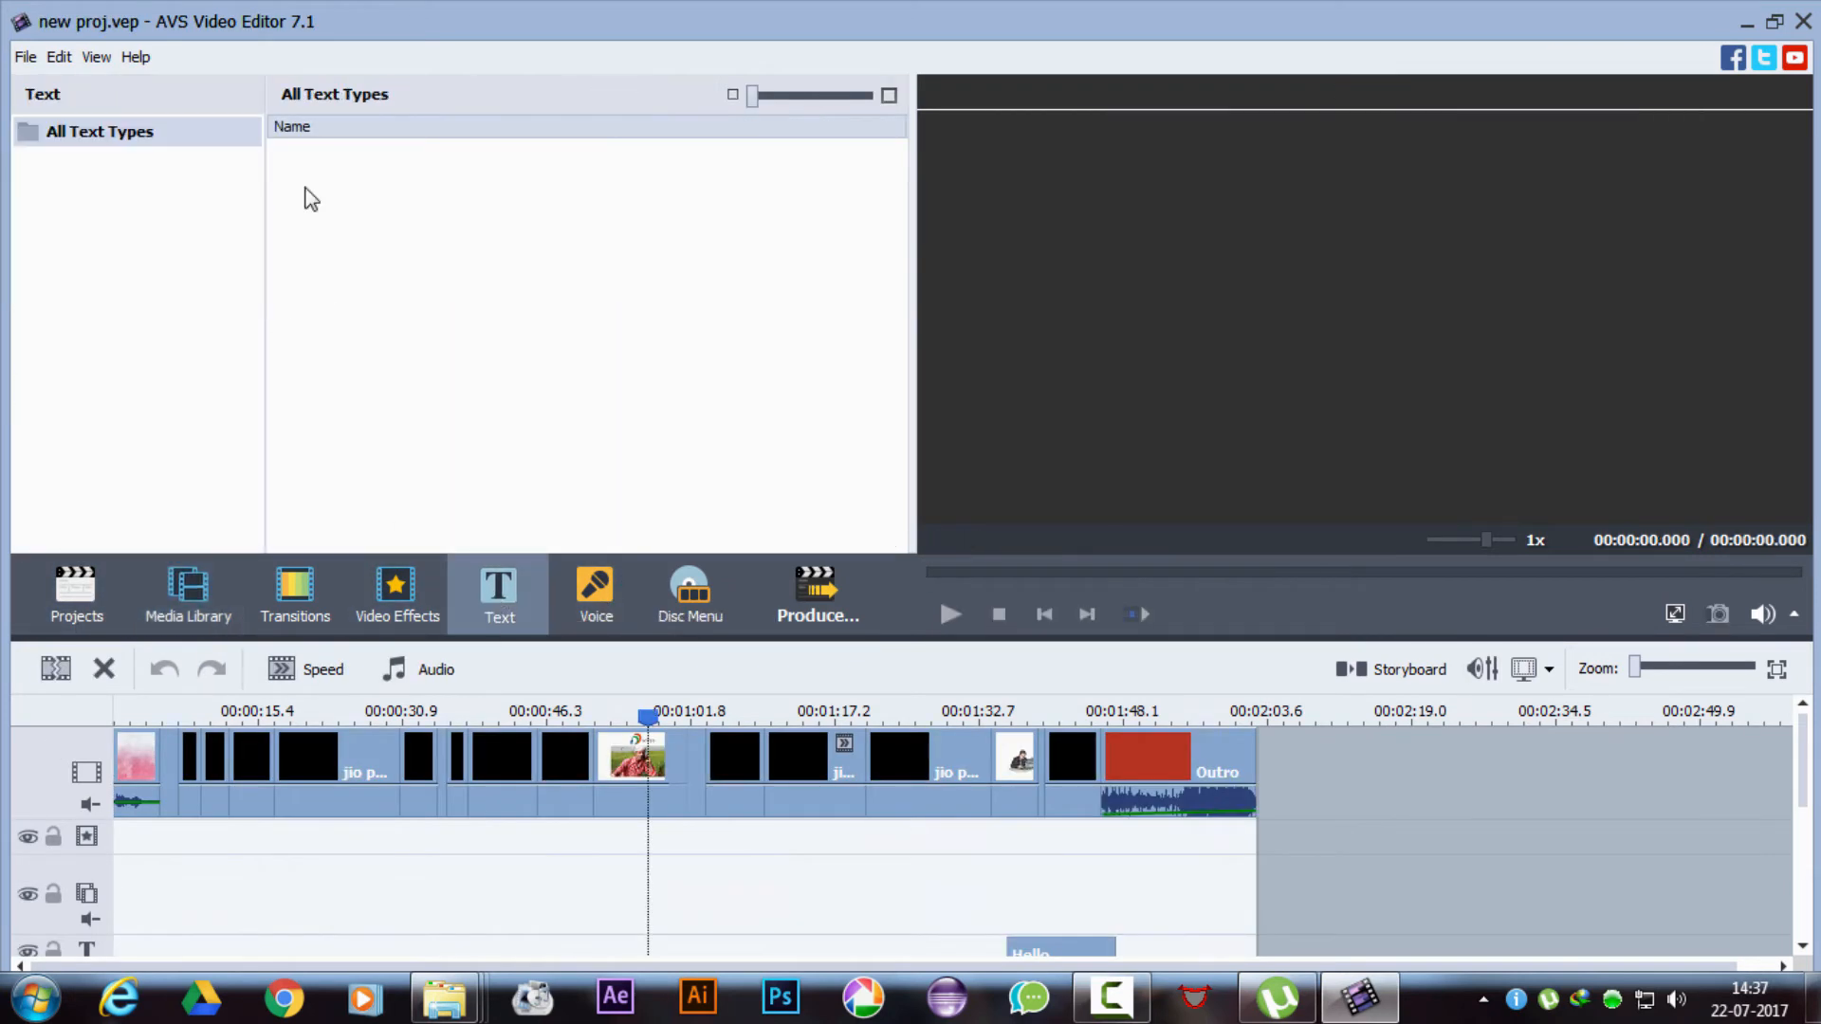
mouse_move(557, 348)
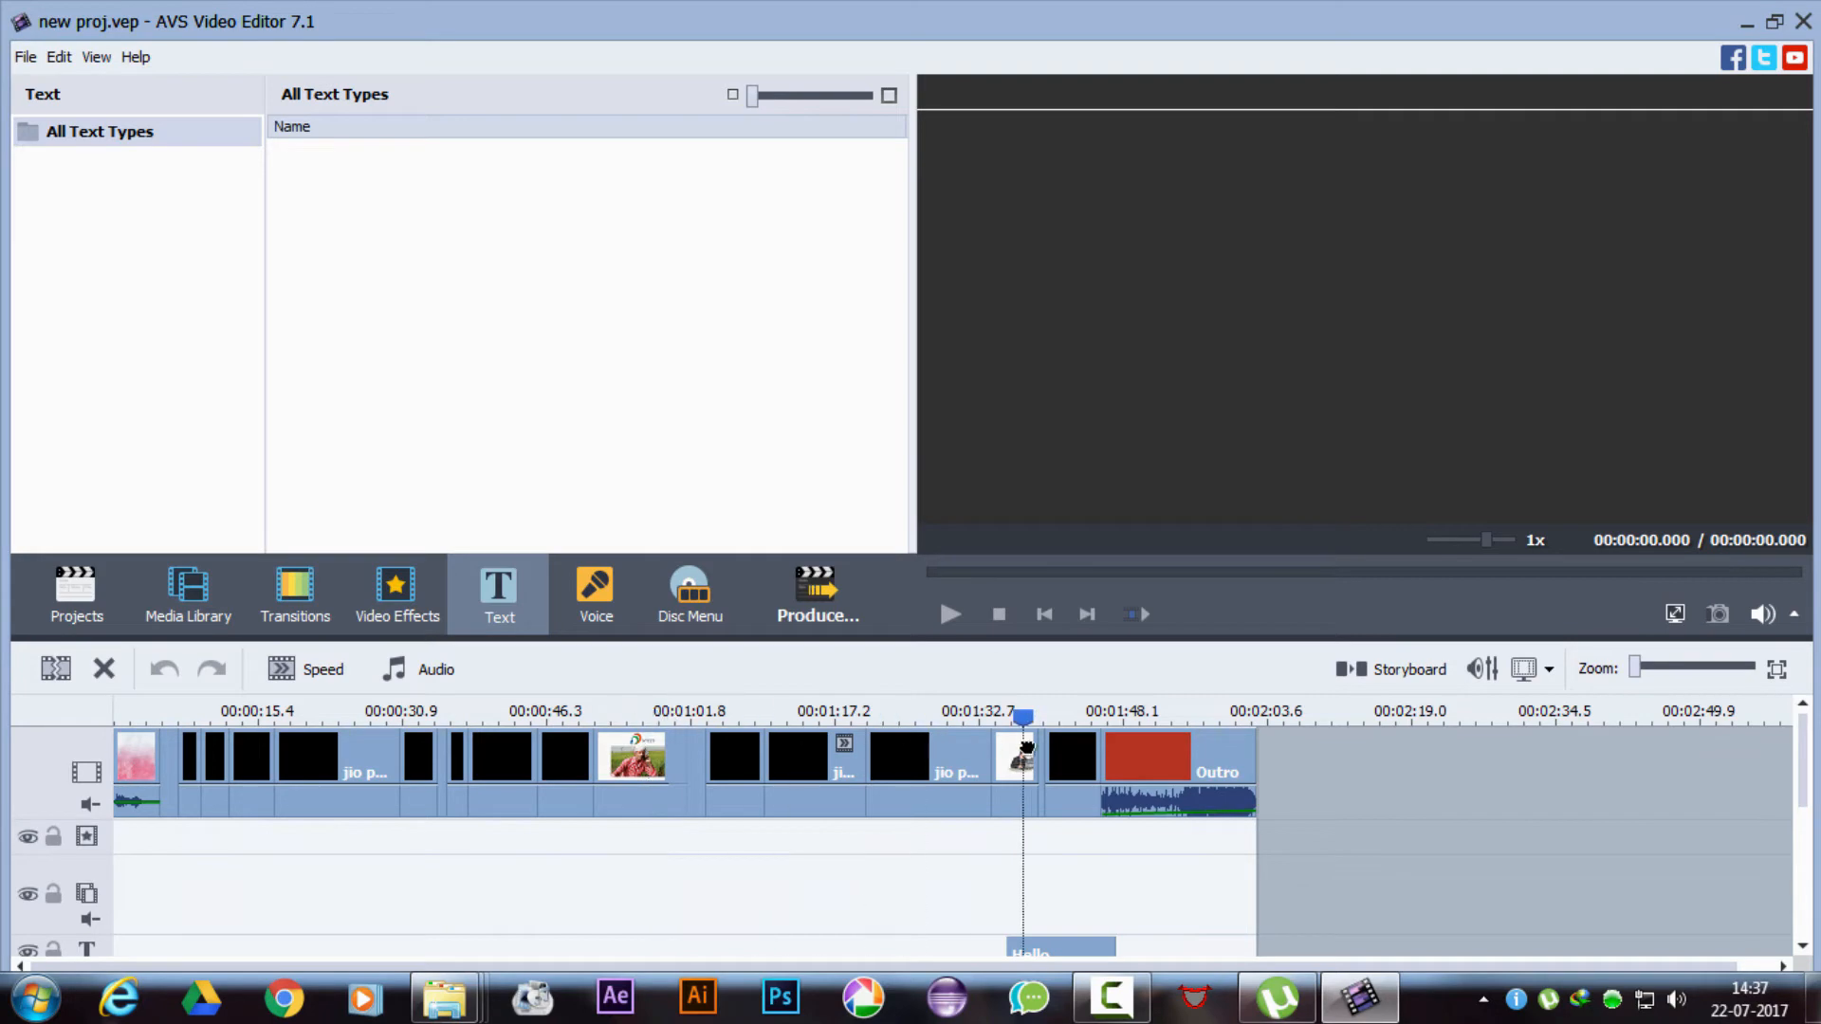
double_click(1025, 752)
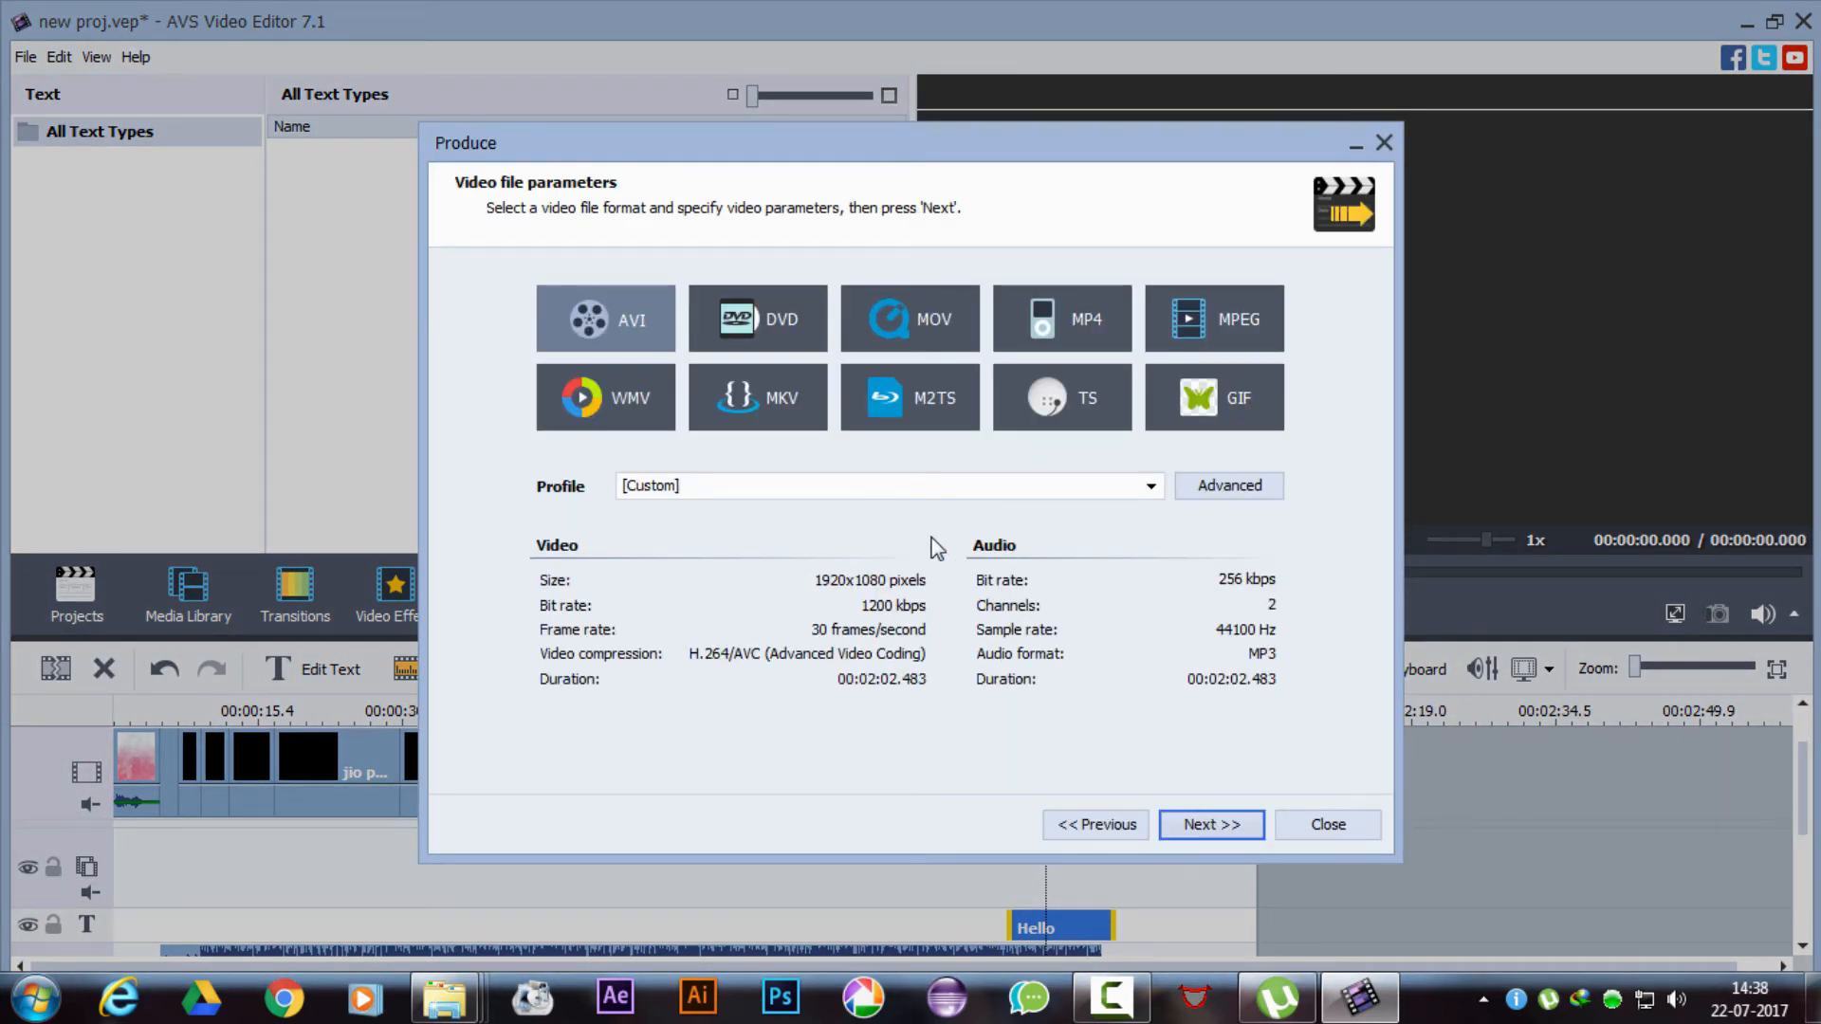
Proceed from the video file parameters page to begin creating the movie.
left_click(1210, 824)
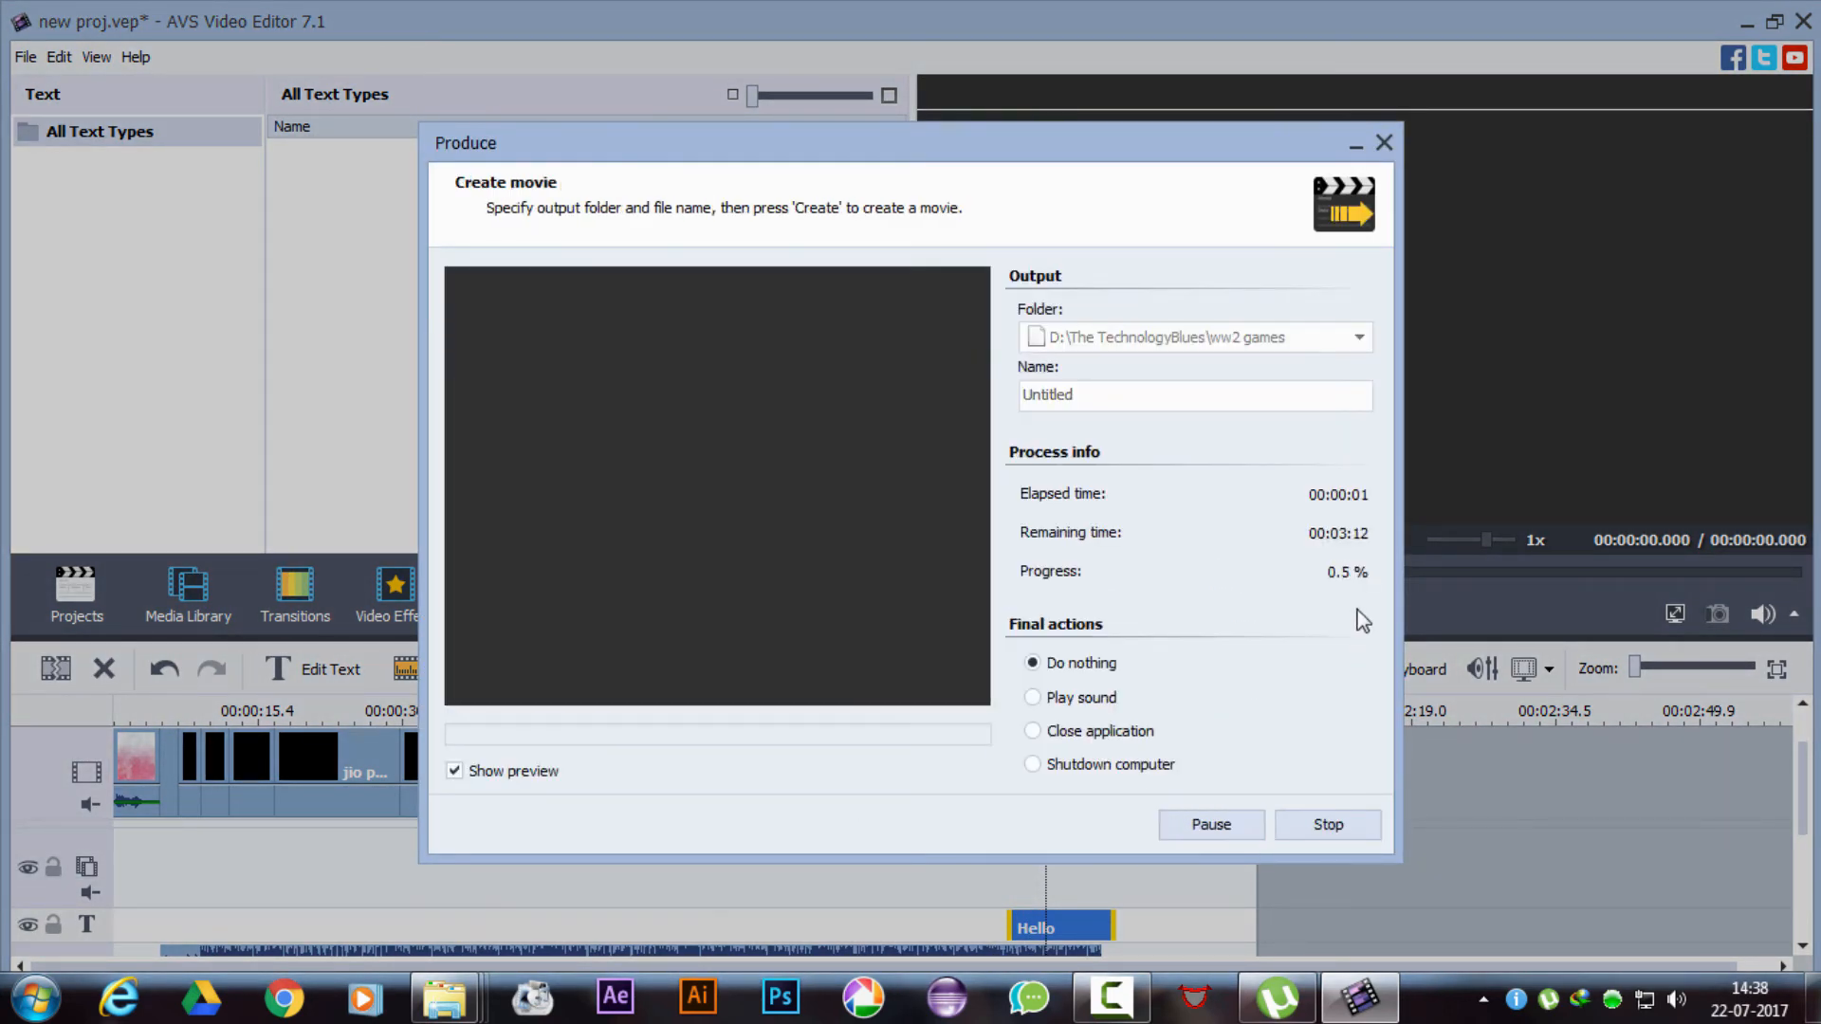